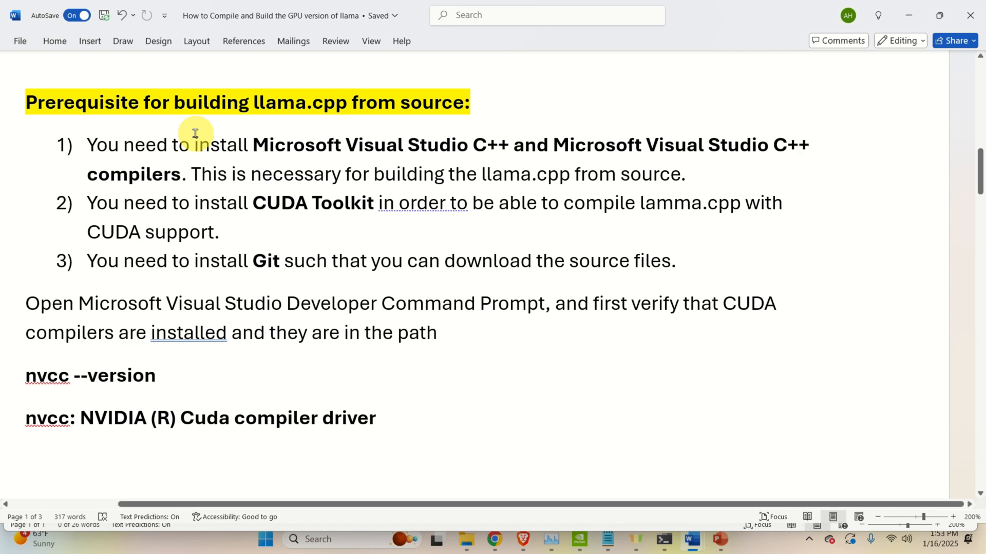
pyautogui.moveTo(198, 130)
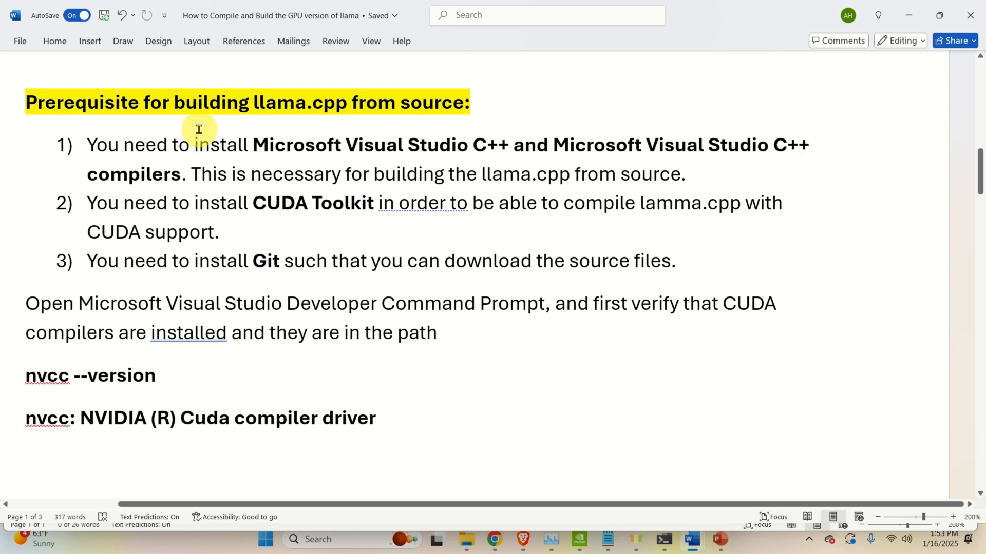
pyautogui.moveTo(133, 144)
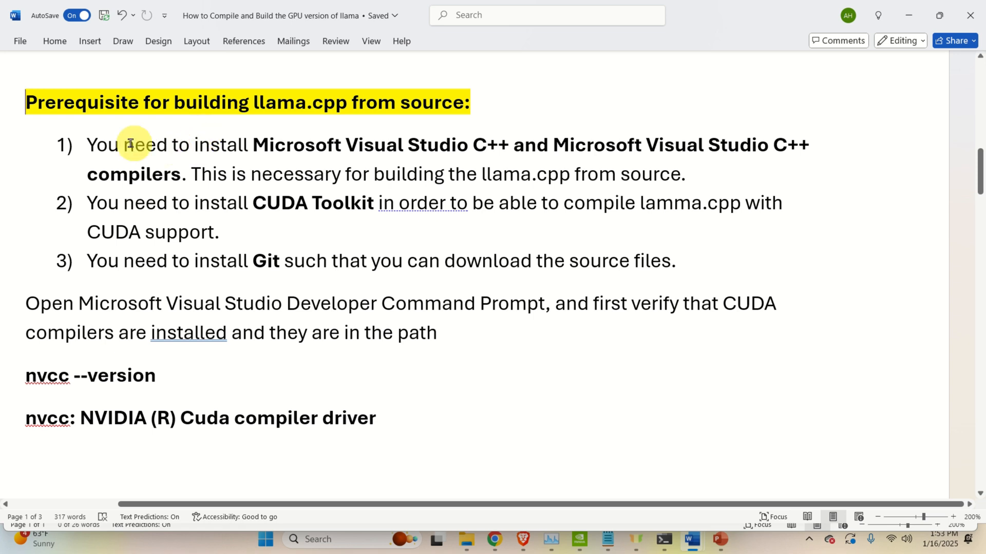
pyautogui.moveTo(390, 147)
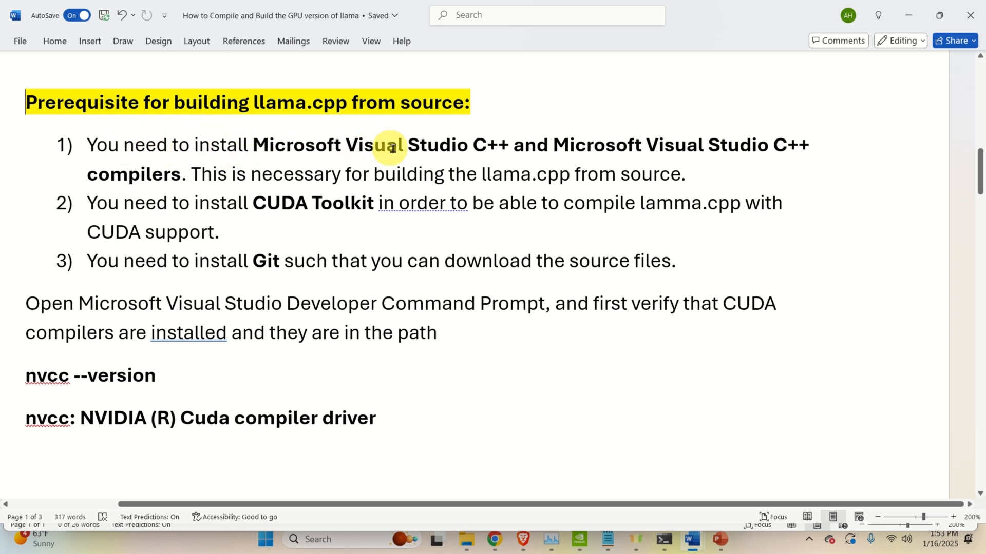
pyautogui.moveTo(503, 145)
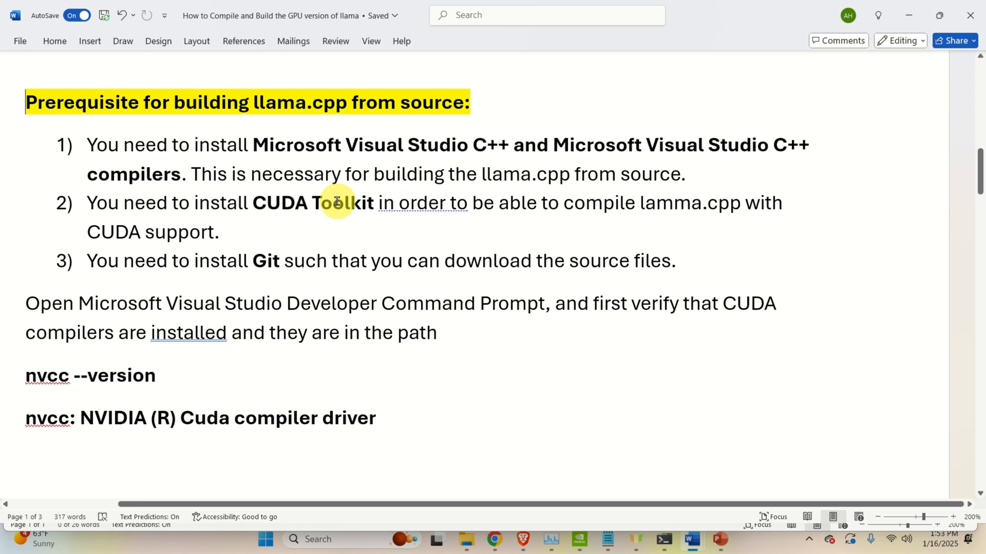
pyautogui.moveTo(340, 183)
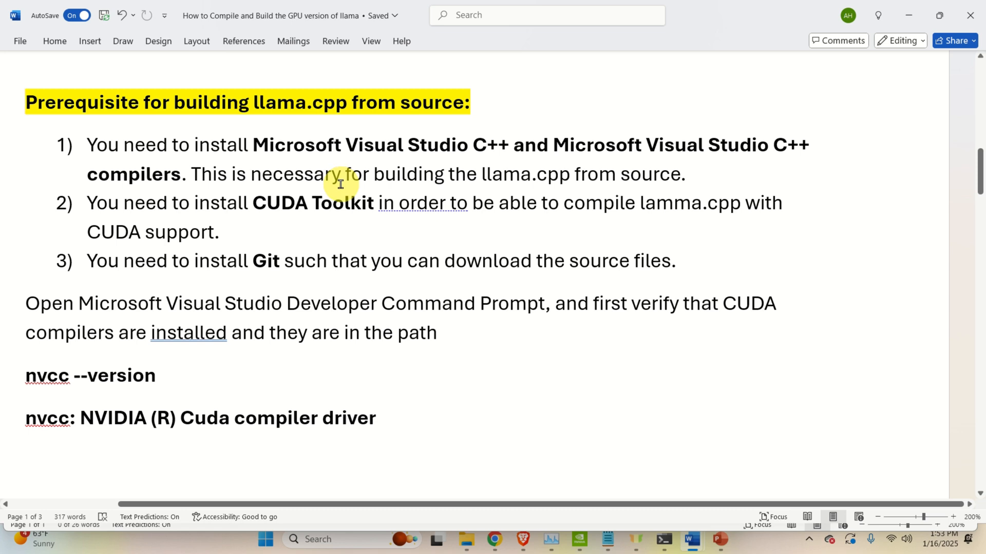
pyautogui.moveTo(275, 216)
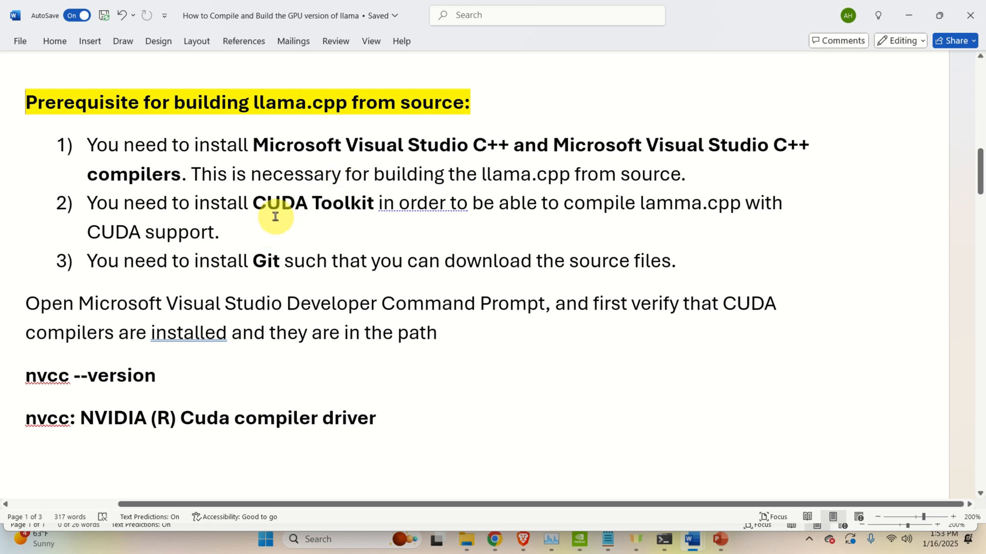
pyautogui.moveTo(260, 225)
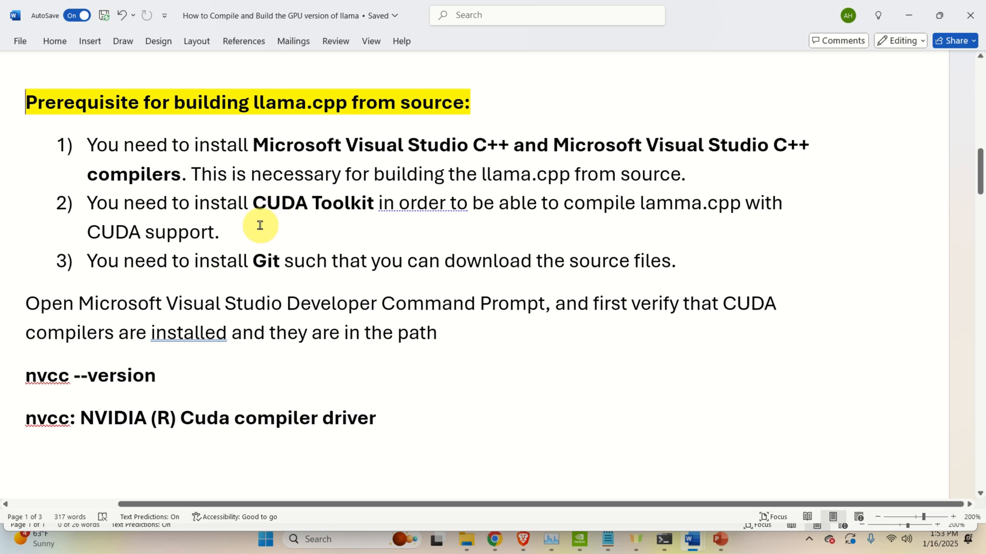
pyautogui.moveTo(259, 219)
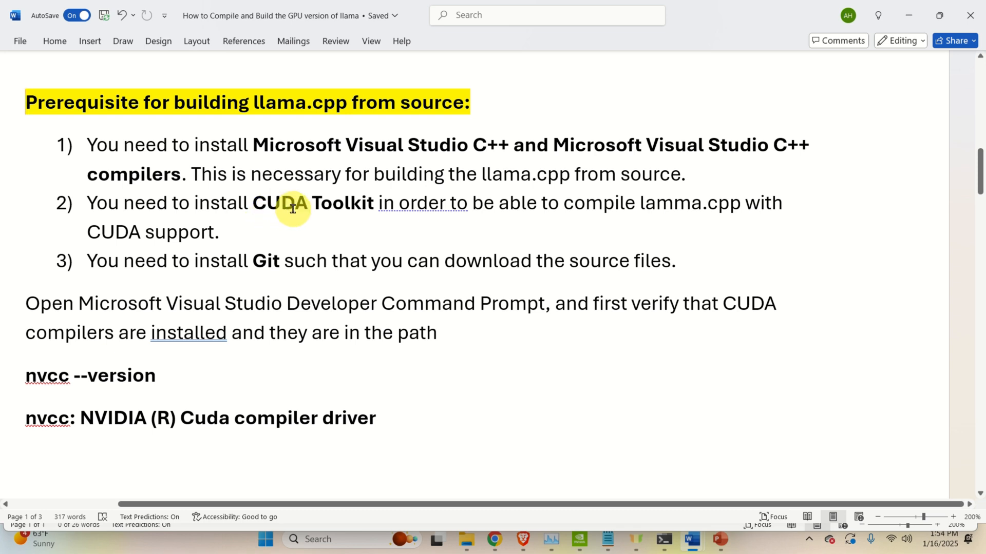
pyautogui.moveTo(519, 236)
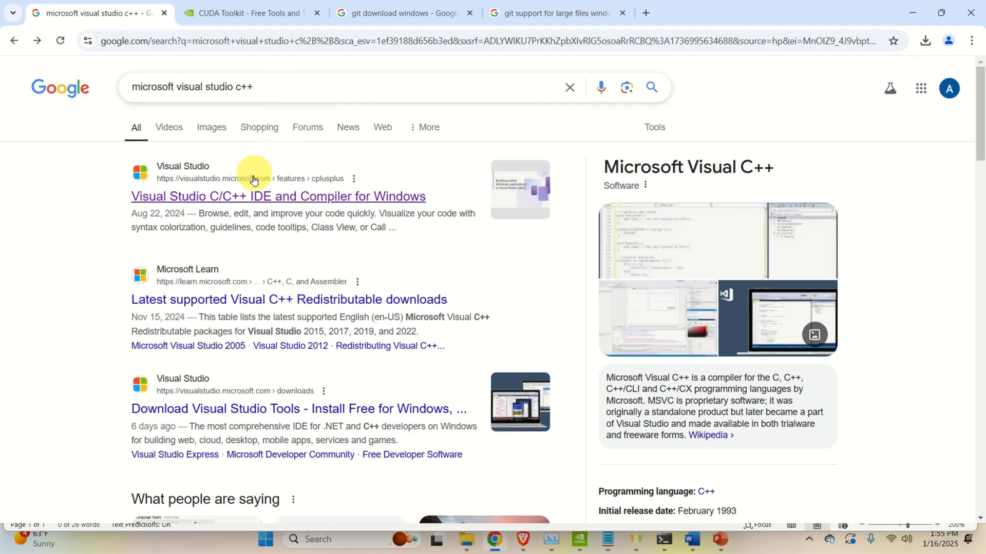
# Choose the Community 2022 edition from the Visual Studio C/C++ page's download options.
pyautogui.click(278, 197)
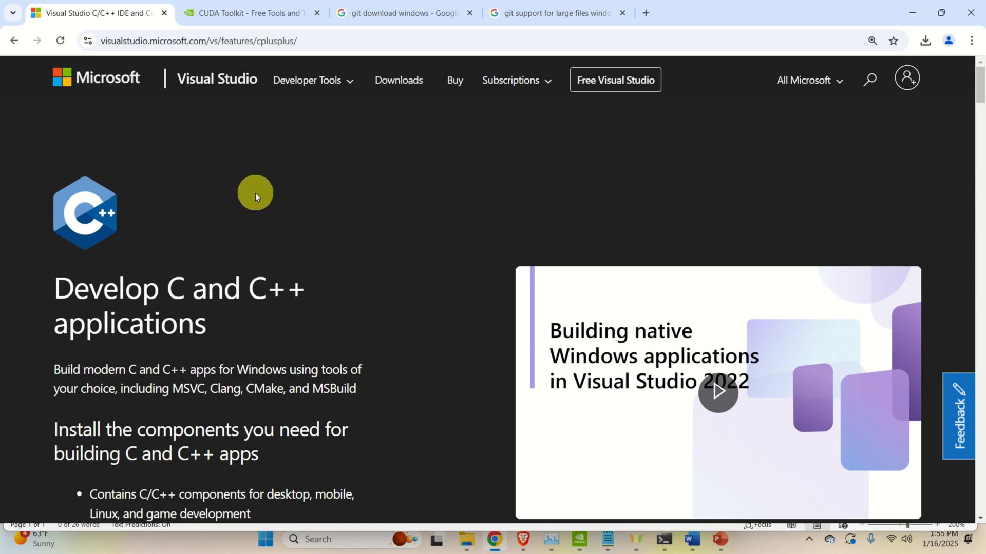
pyautogui.scroll(-3)
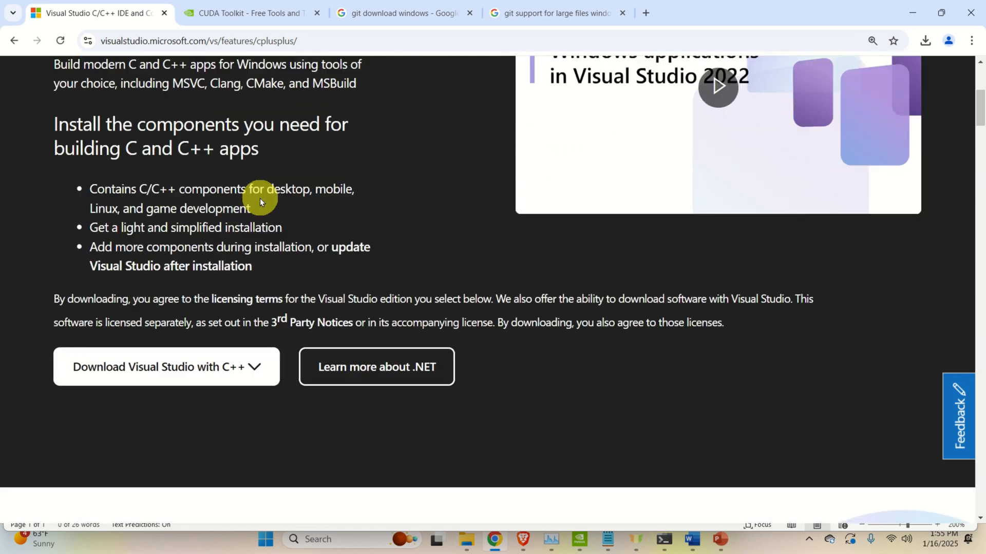
pyautogui.click(165, 367)
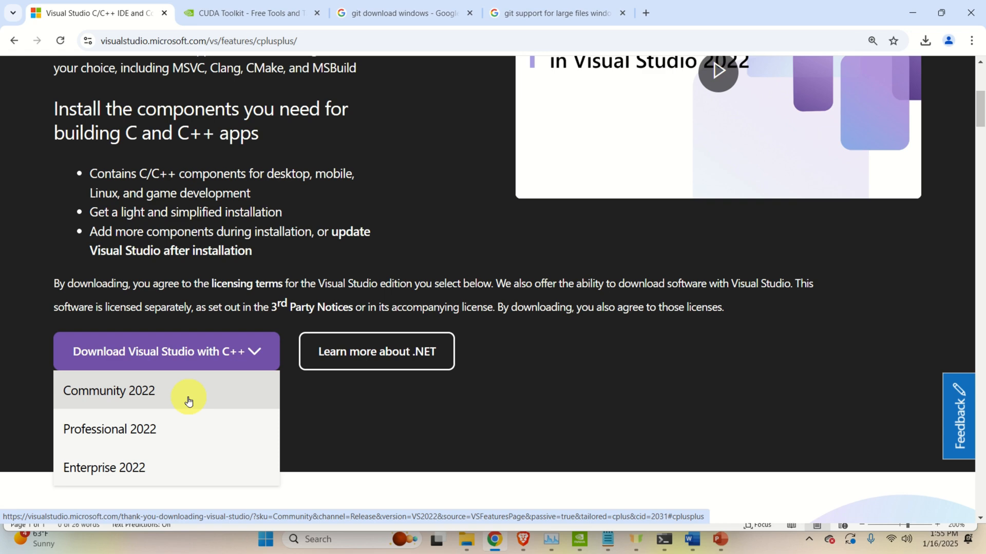
pyautogui.click(248, 12)
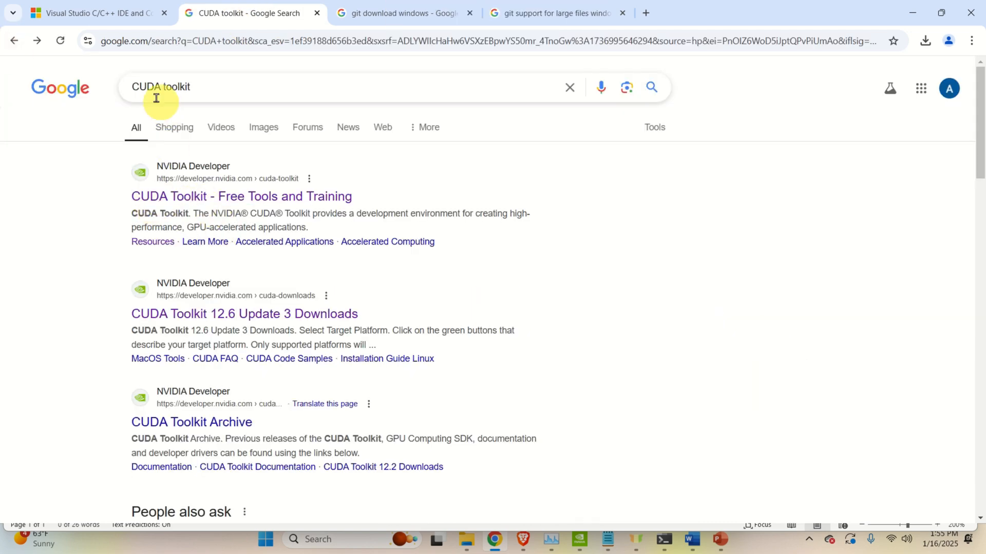
pyautogui.moveTo(225, 208)
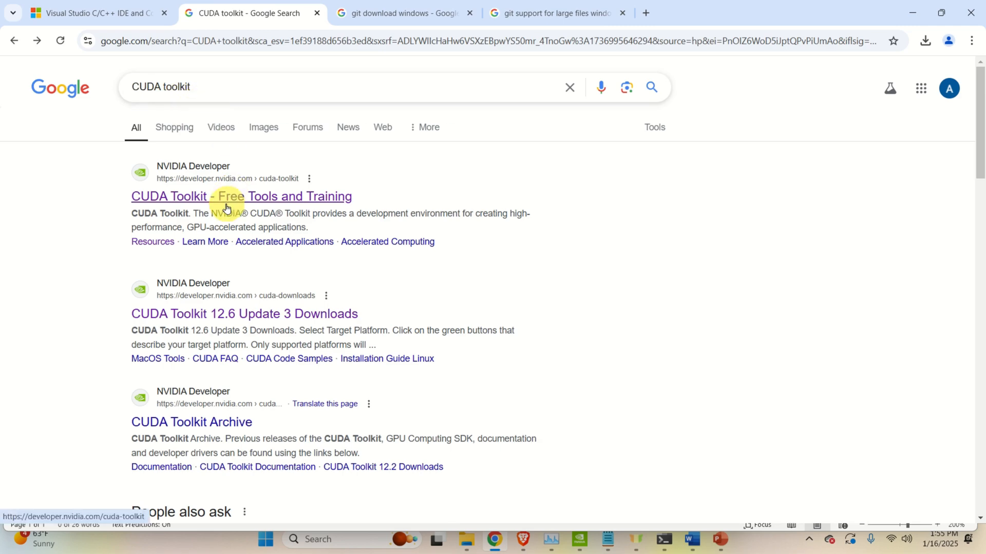
# Select the CUDA Toolkit 12.6 local exe installer for Windows 11 x86_64.
pyautogui.click(240, 196)
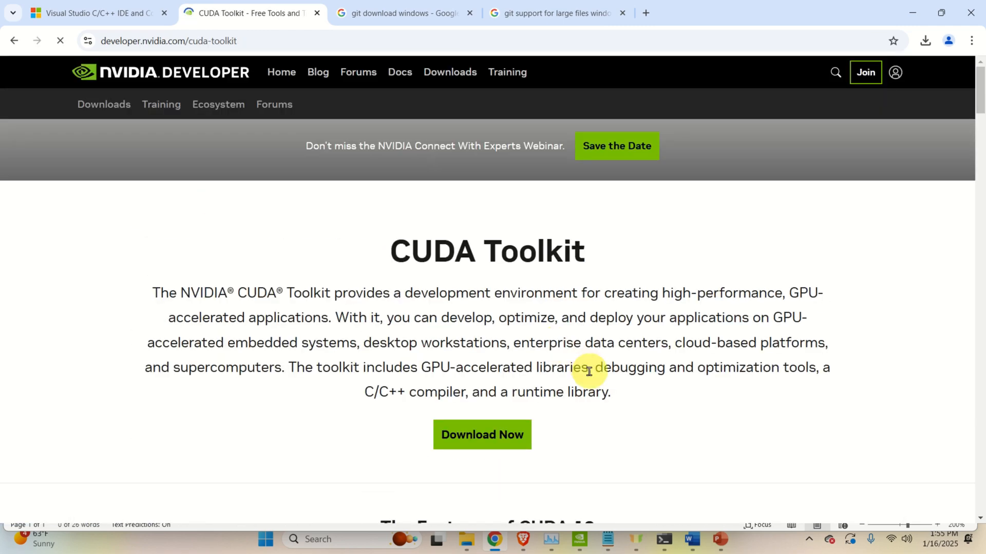
pyautogui.click(482, 434)
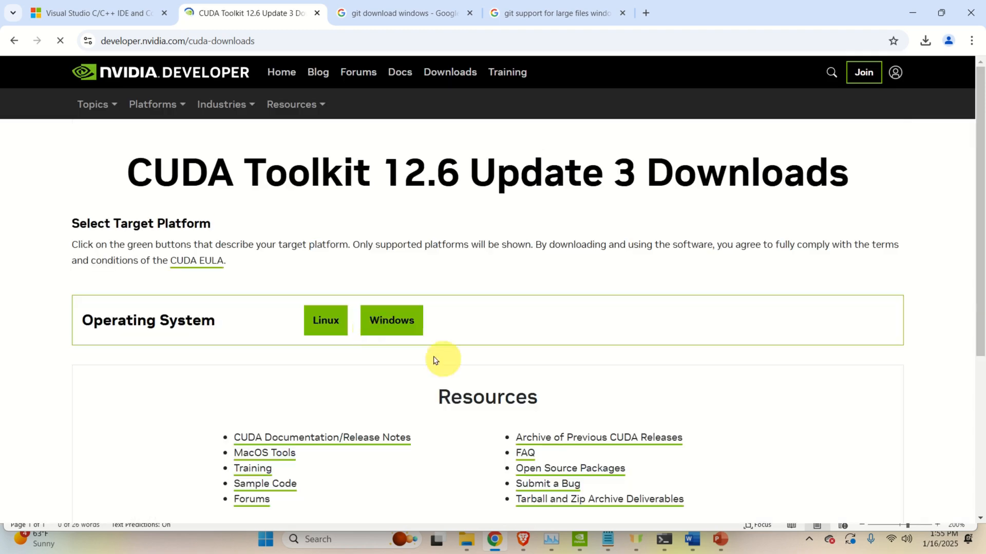
pyautogui.click(391, 320)
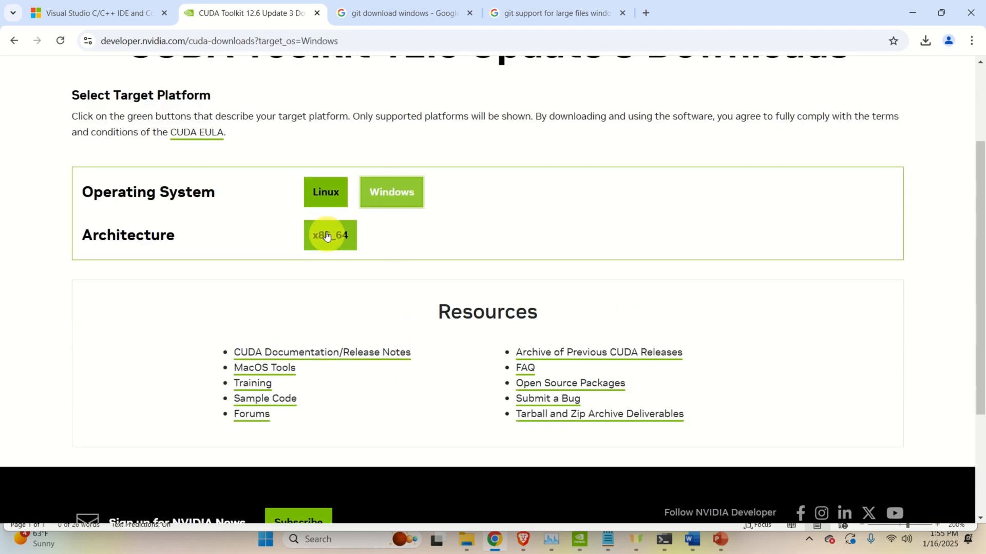
pyautogui.click(330, 235)
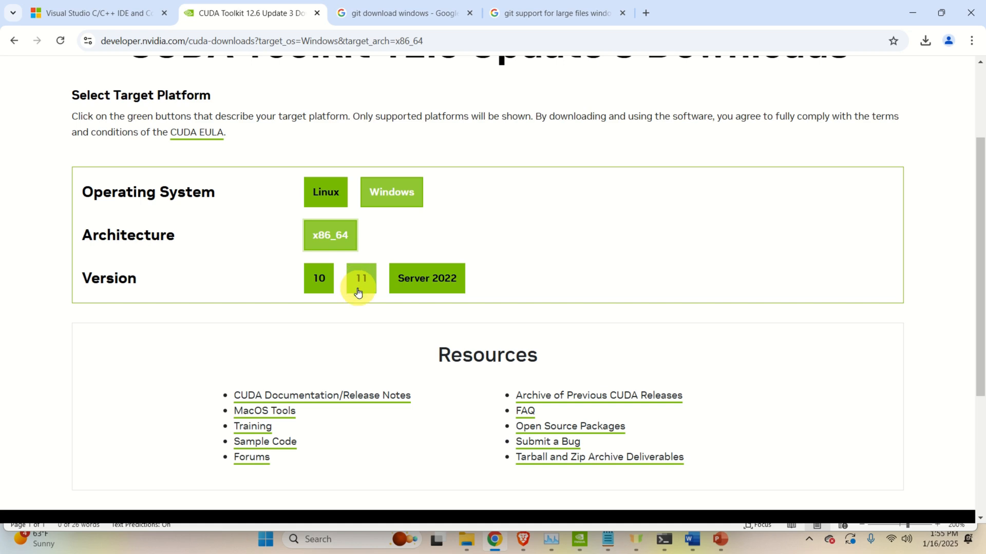
pyautogui.click(361, 278)
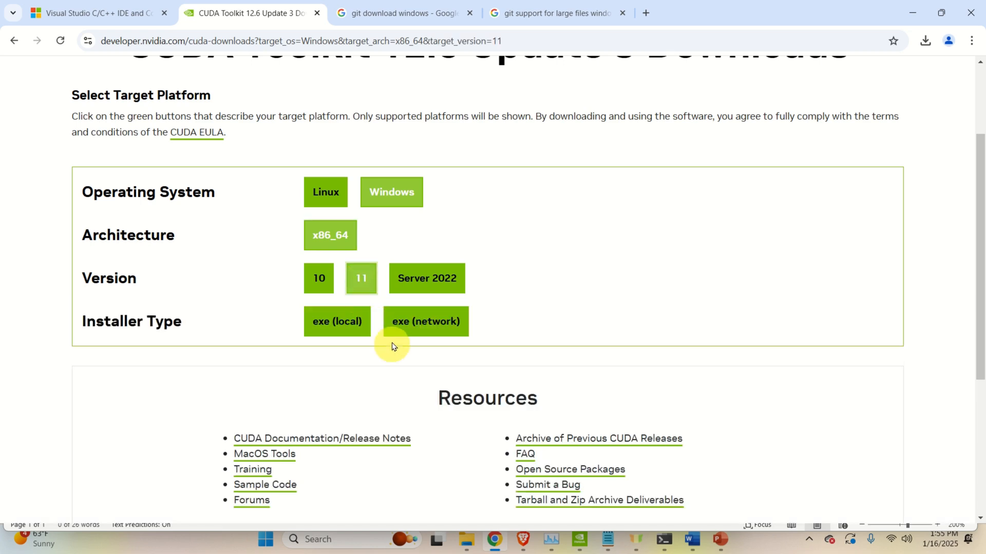
pyautogui.click(337, 321)
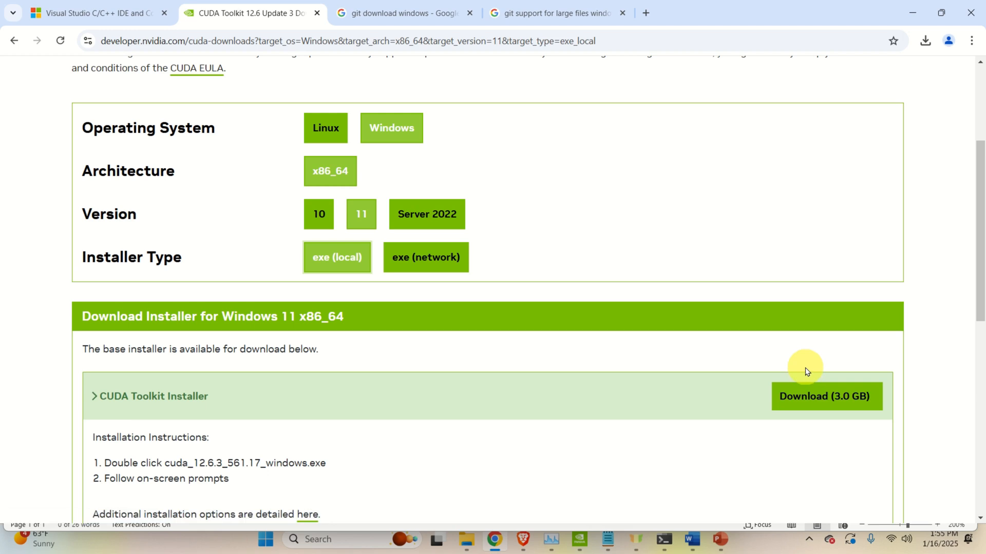
pyautogui.moveTo(727, 351)
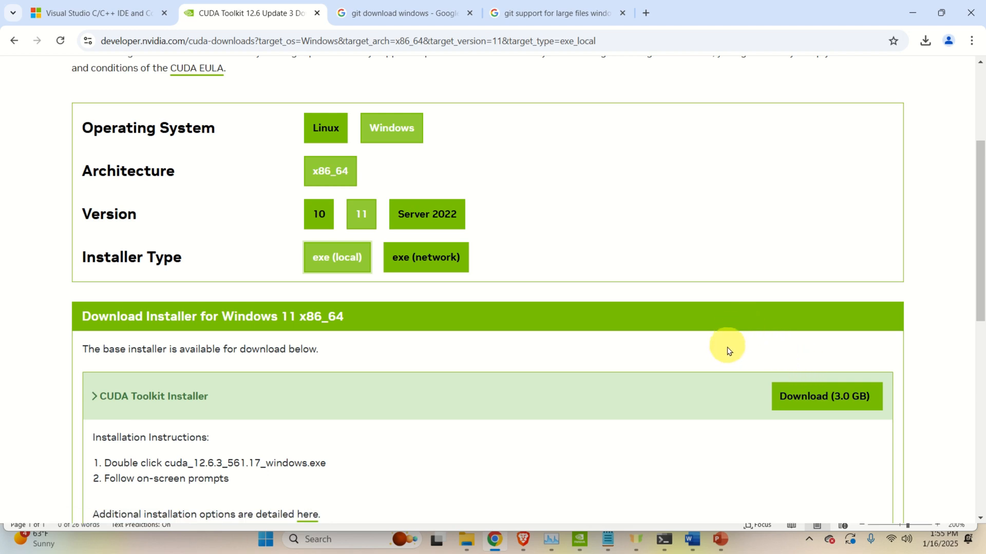
pyautogui.moveTo(619, 336)
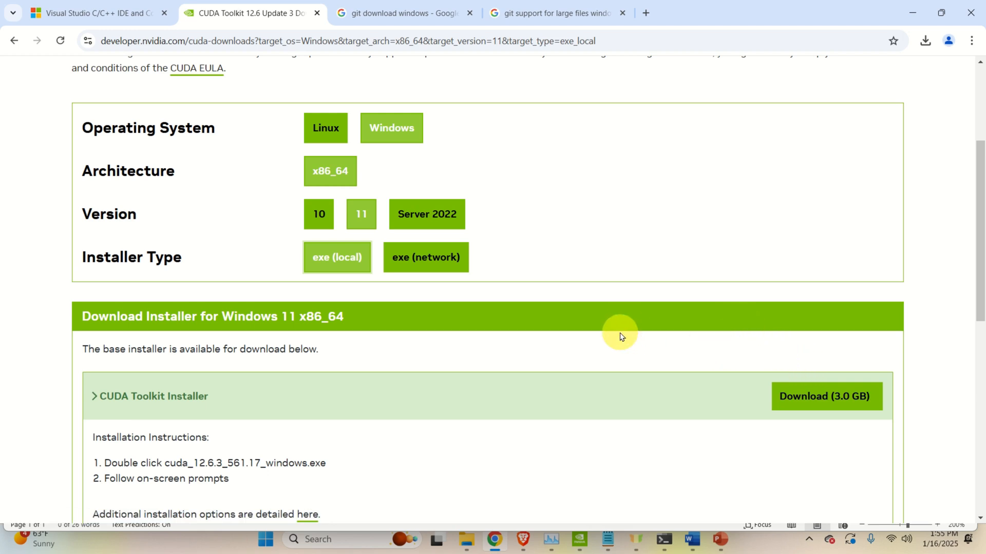
pyautogui.click(402, 13)
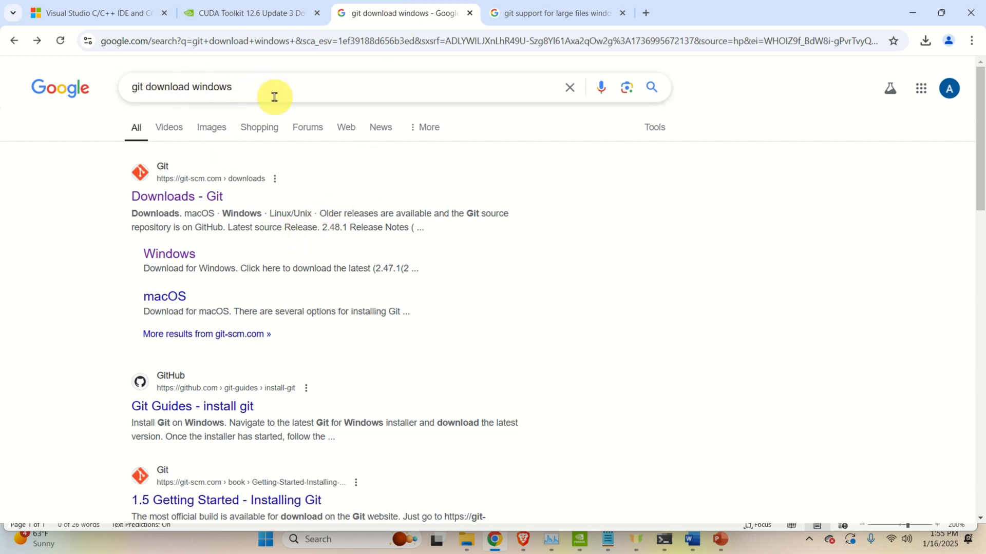
# Get the Git for Windows installer from git-scm.com, then go to the Git LFS search results.
pyautogui.click(176, 196)
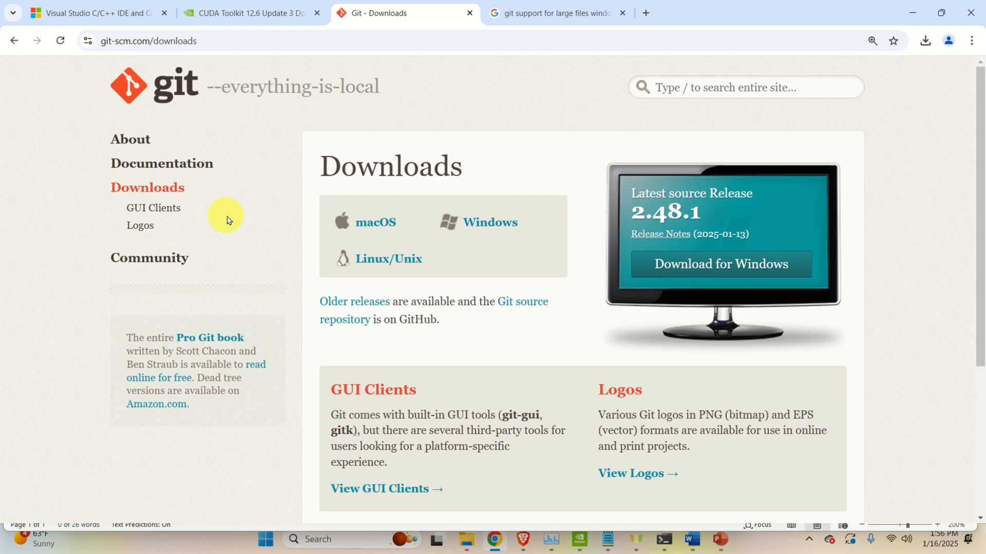
pyautogui.moveTo(488, 223)
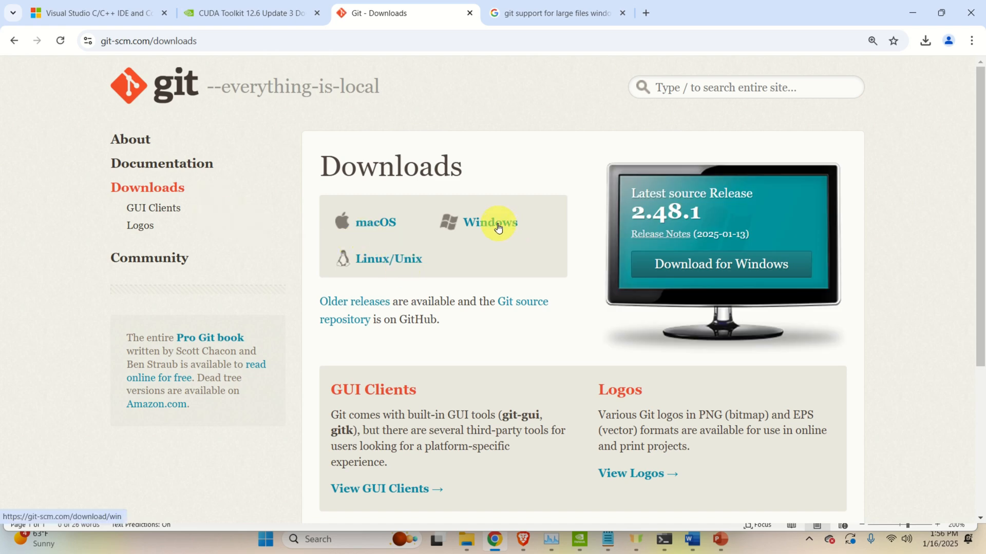
pyautogui.click(490, 223)
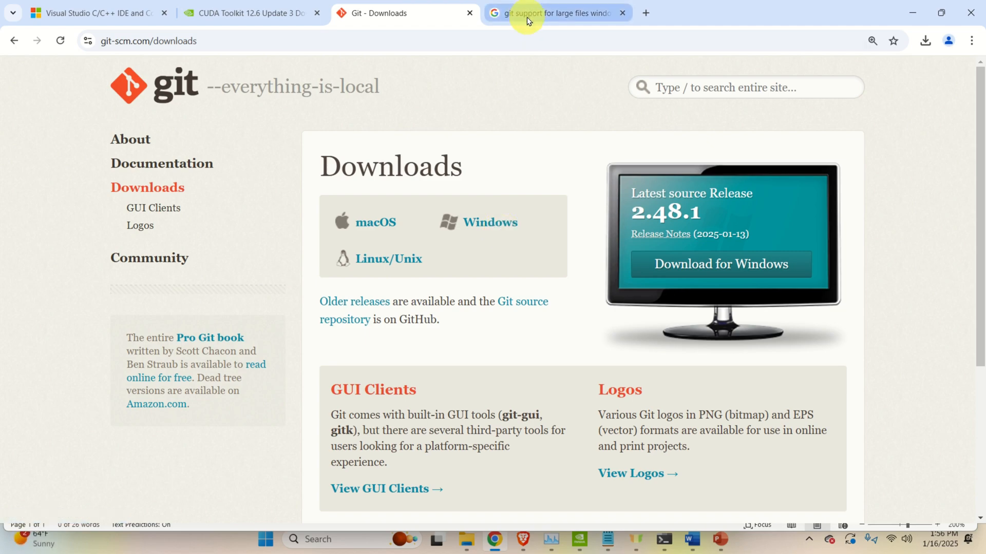
pyautogui.click(556, 12)
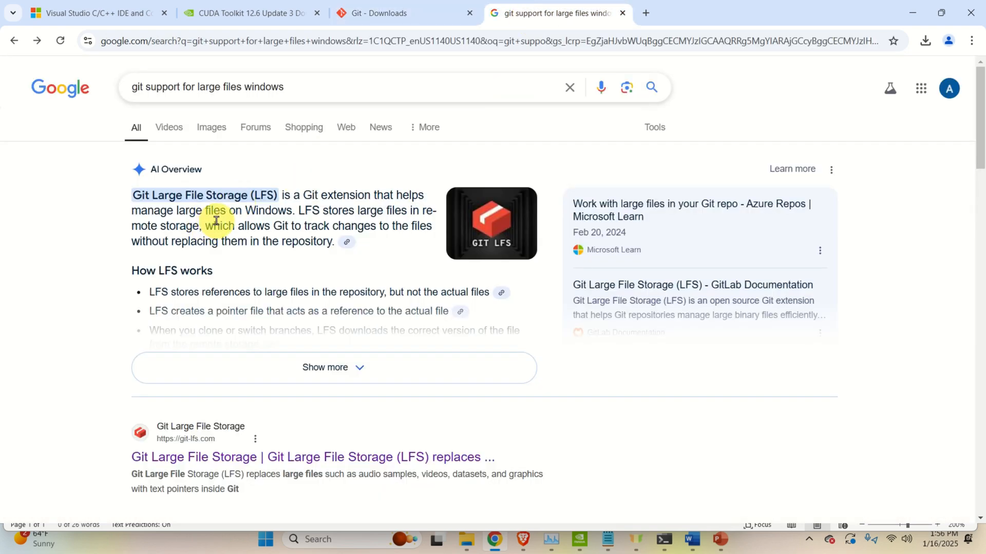
pyautogui.moveTo(180, 128)
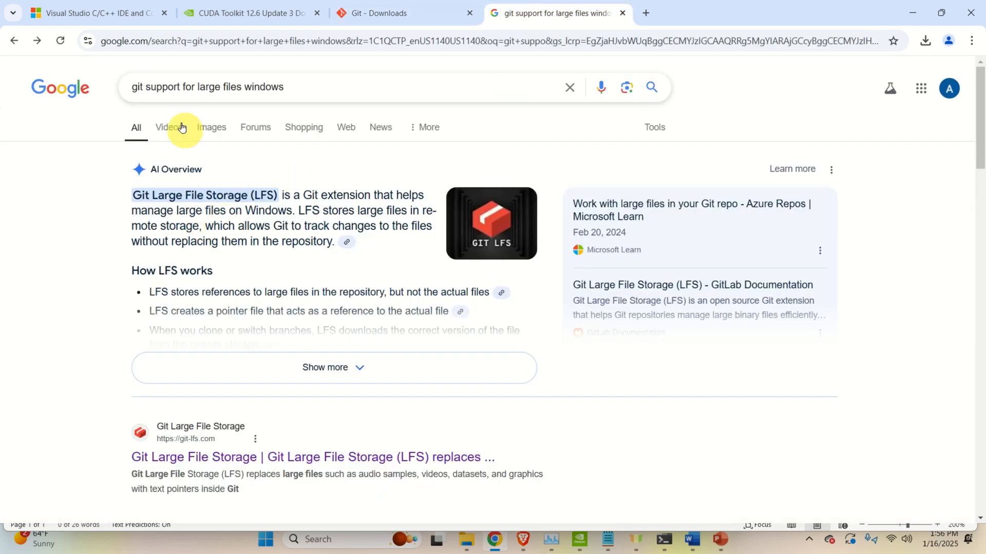
pyautogui.moveTo(299, 277)
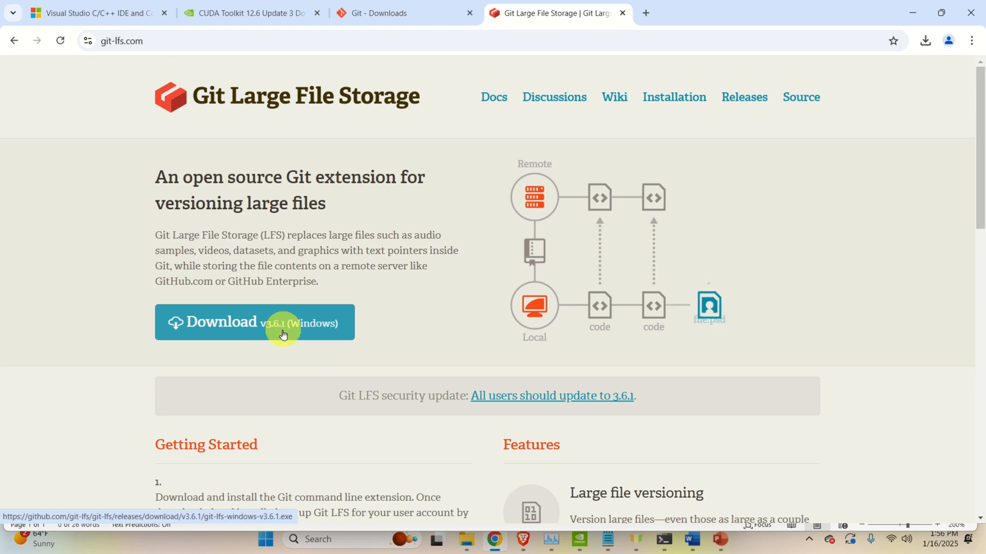
pyautogui.moveTo(420, 231)
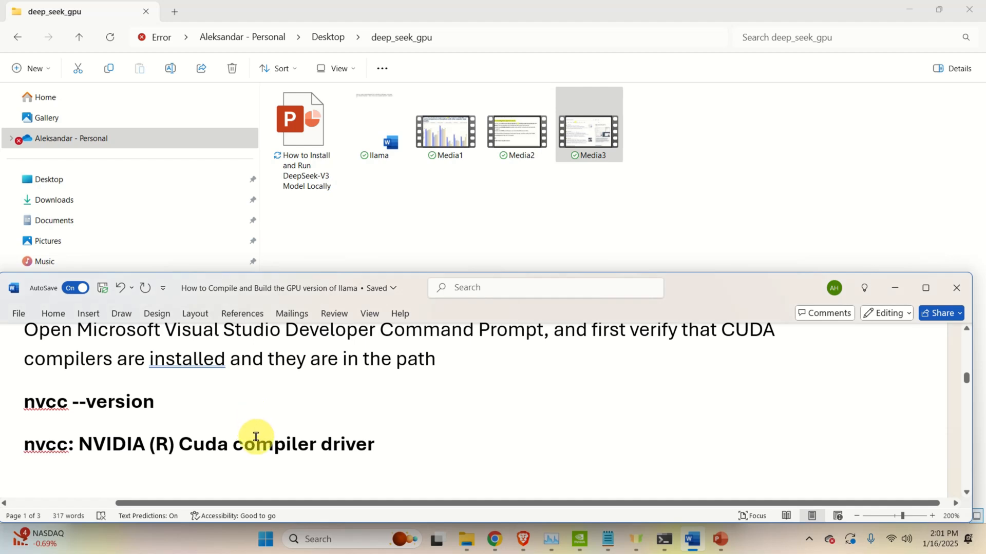
pyautogui.moveTo(260, 432)
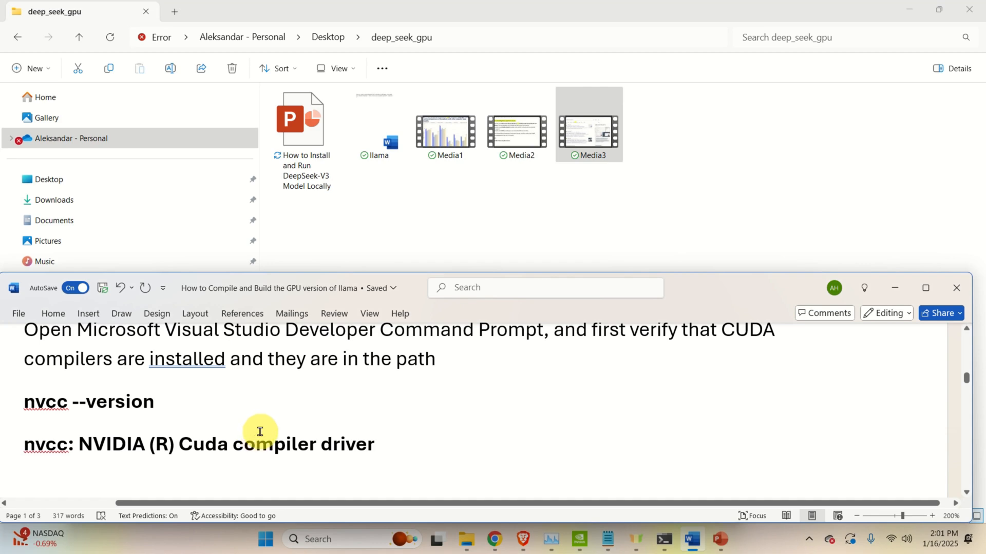
# Launch the Developer Command Prompt for VS 2022 by searching 'develop' in Start.
pyautogui.click(265, 539)
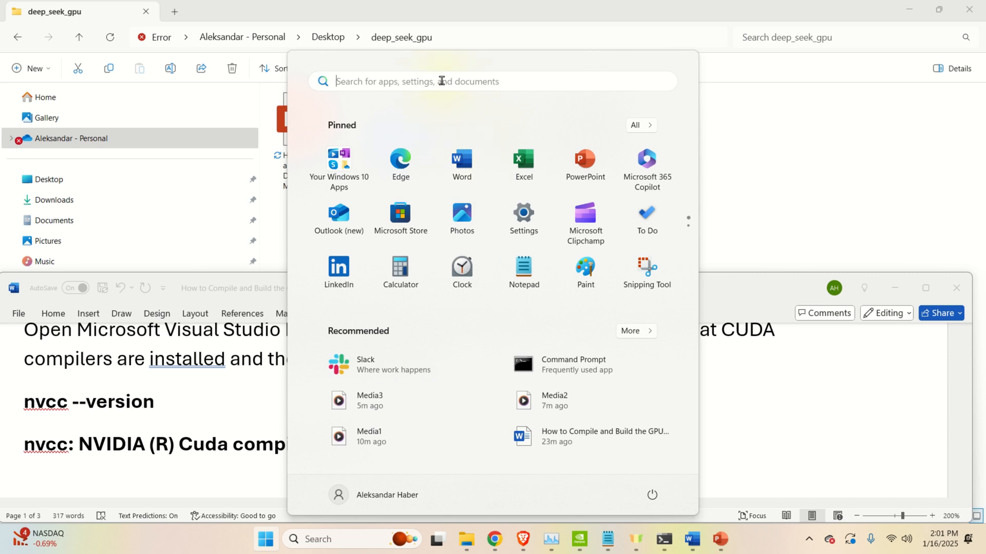
pyautogui.write('develop')
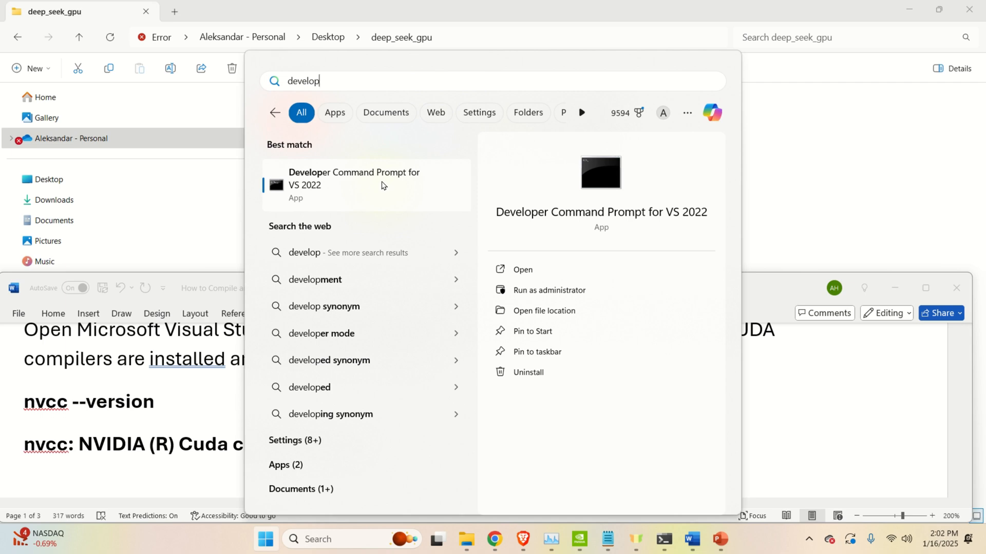
pyautogui.moveTo(386, 197)
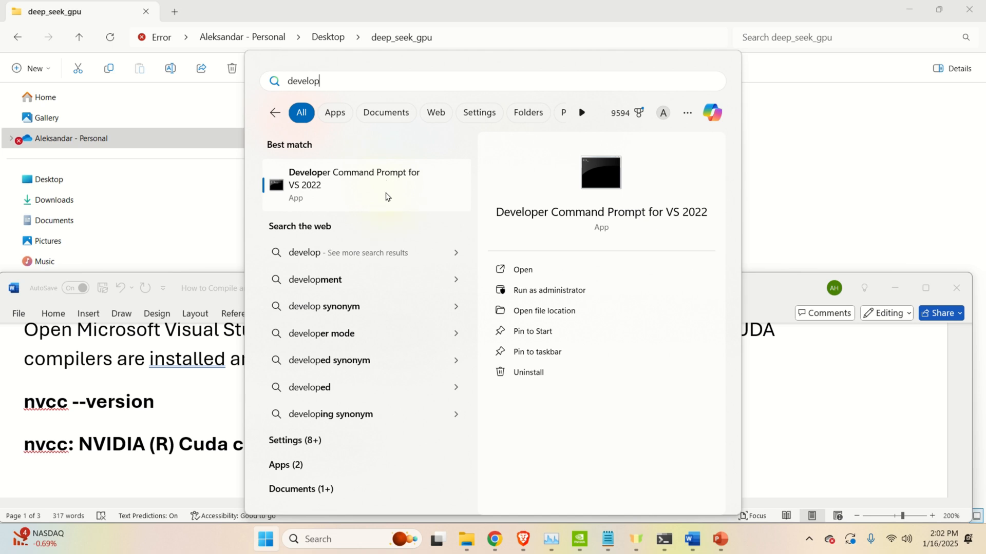
pyautogui.moveTo(388, 188)
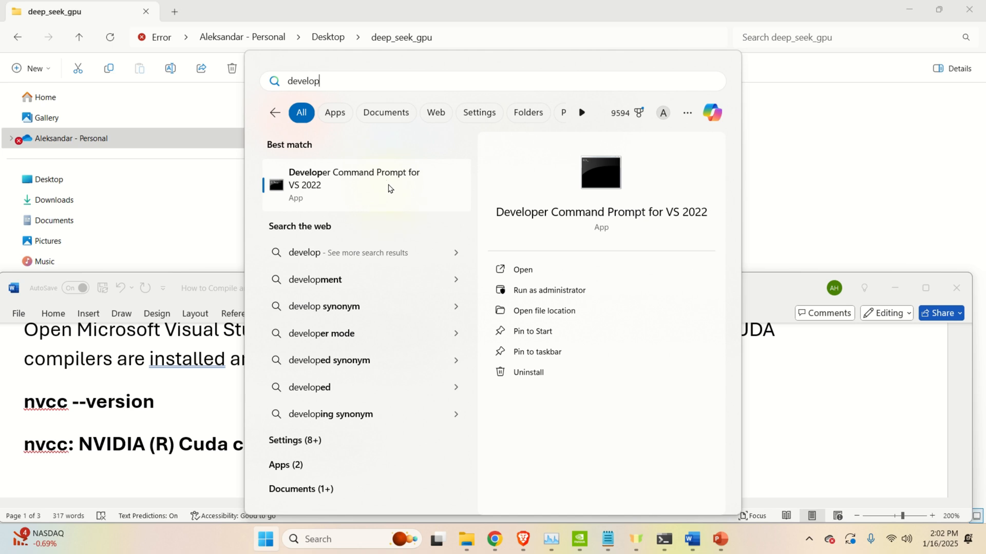
pyautogui.moveTo(394, 187)
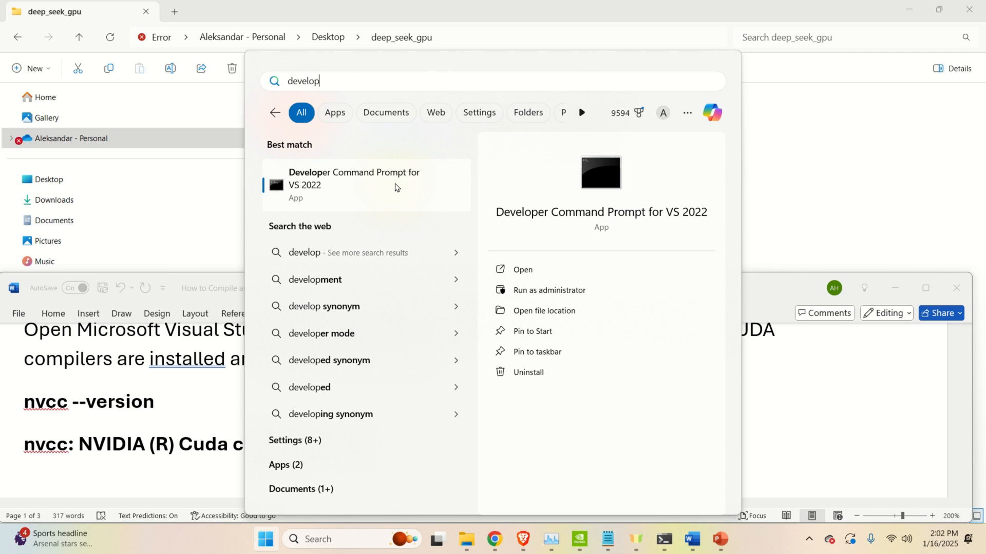
pyautogui.moveTo(397, 198)
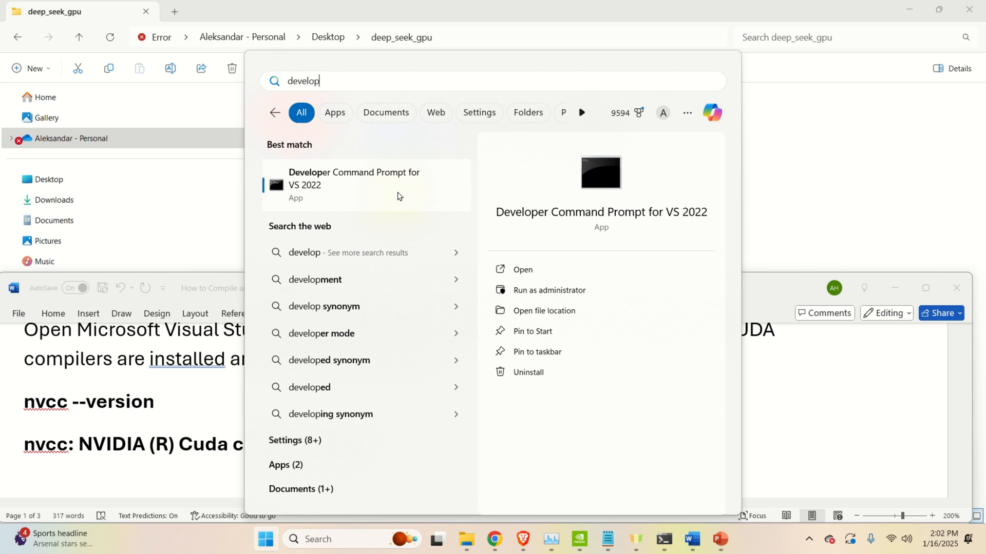
pyautogui.click(354, 185)
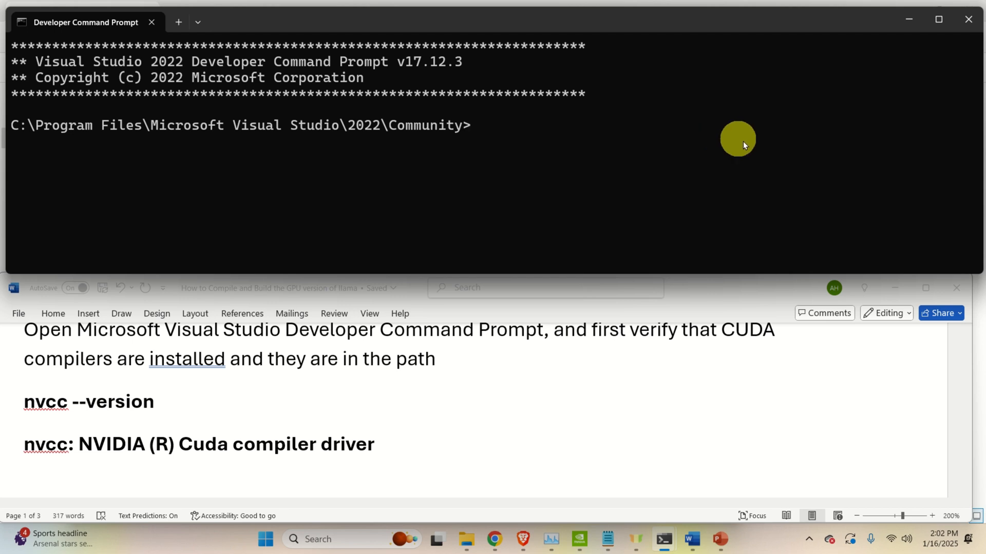
# Verify CUDA 12.6 with nvcc --version and confirm git responds with its usage help.
pyautogui.write('nvc')
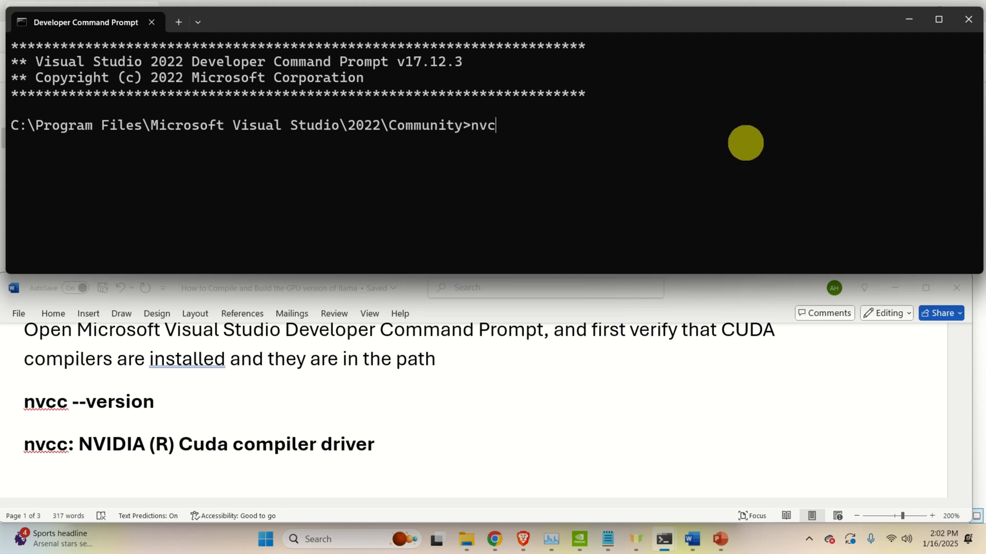
pyautogui.write('c --ver')
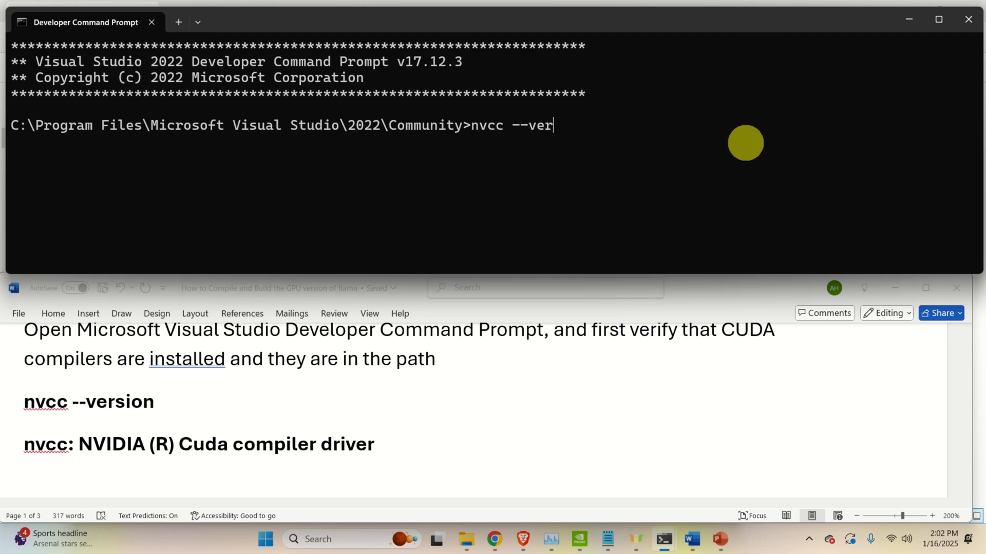
pyautogui.write('sion')
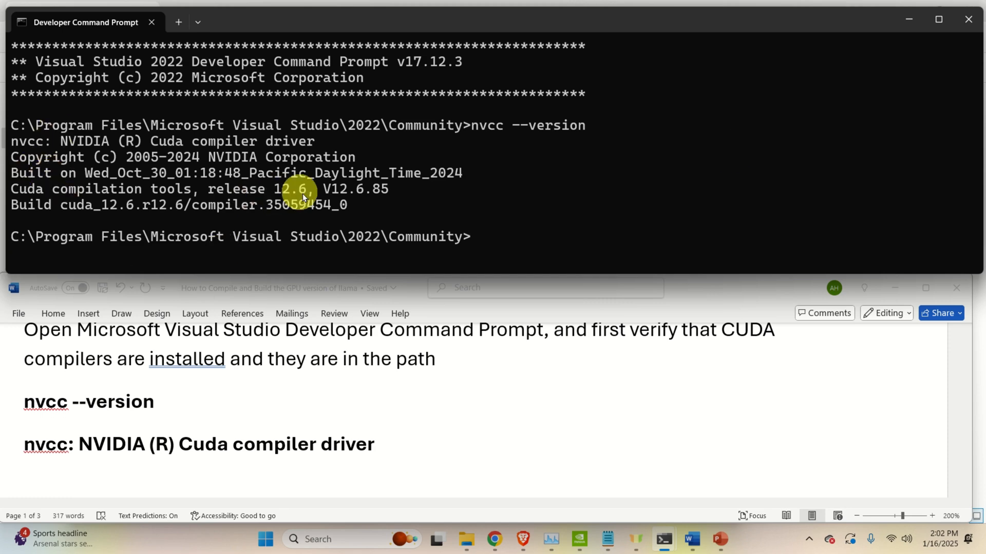
pyautogui.moveTo(509, 216)
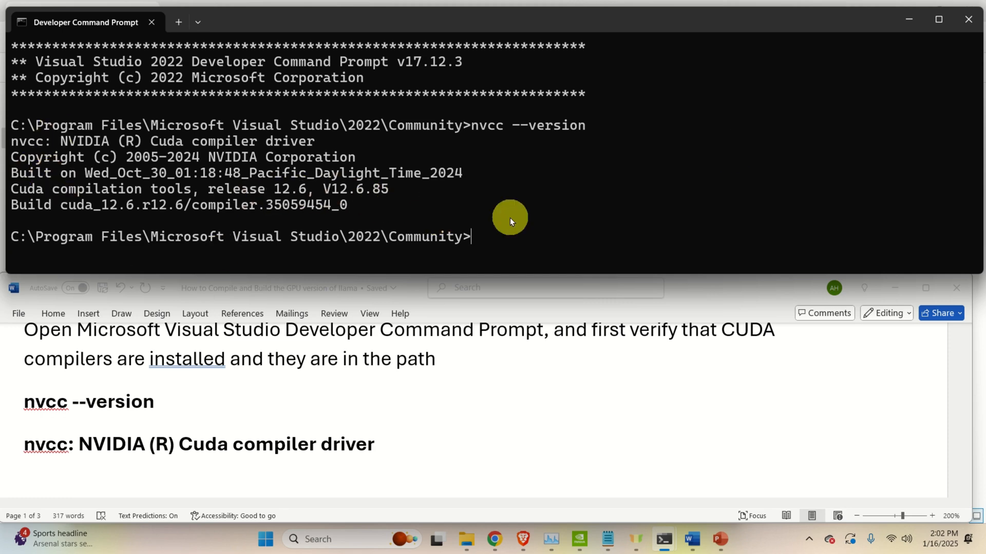
pyautogui.moveTo(506, 248)
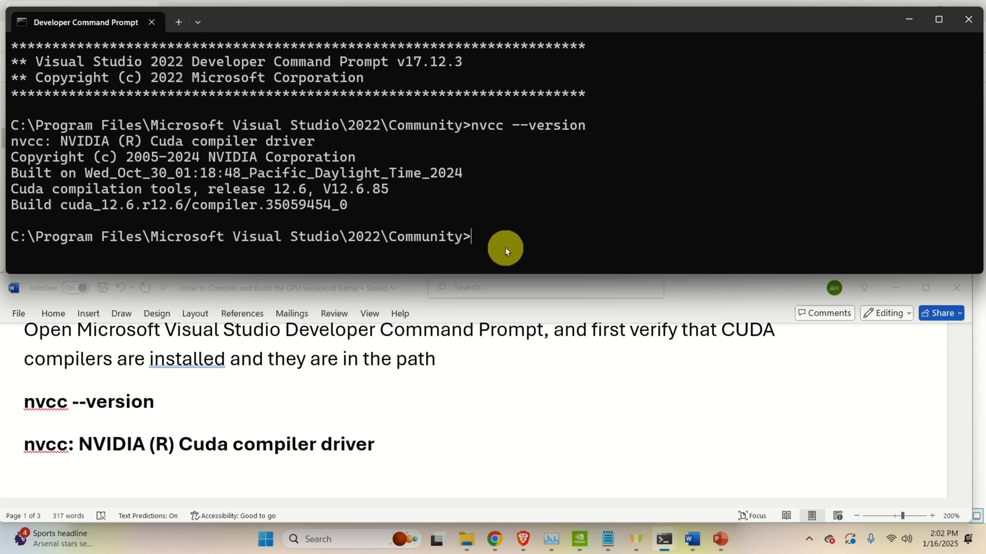
pyautogui.scroll(-3)
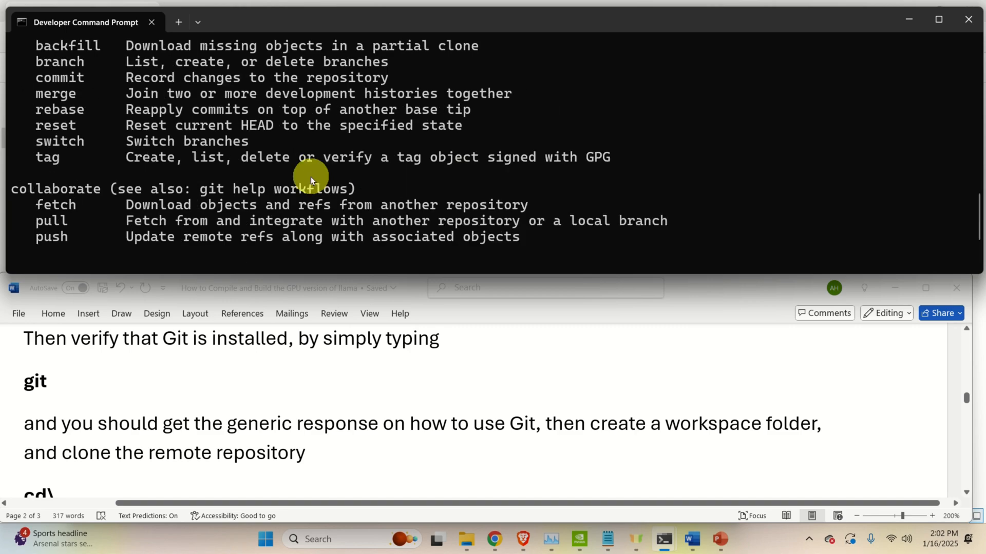
pyautogui.scroll(-3)
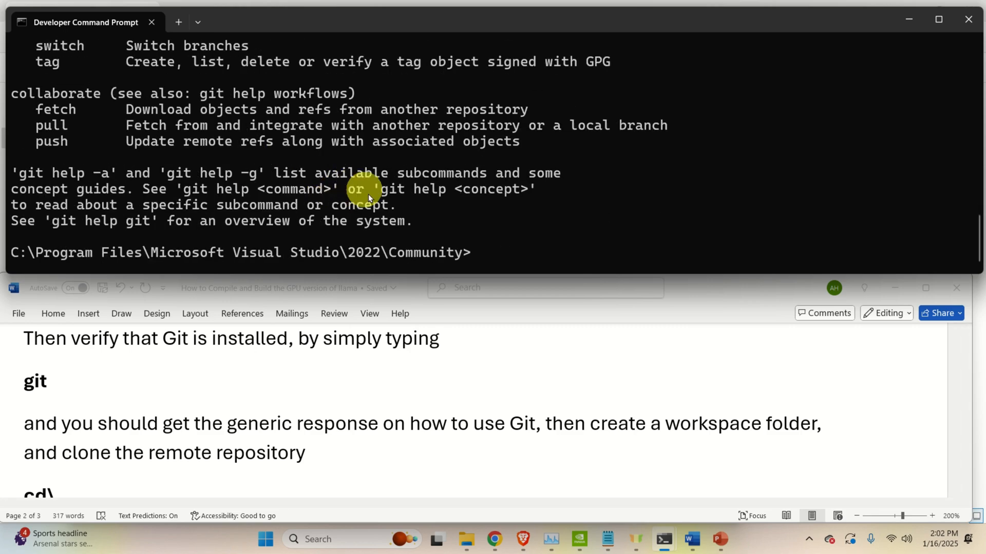
pyautogui.moveTo(383, 305)
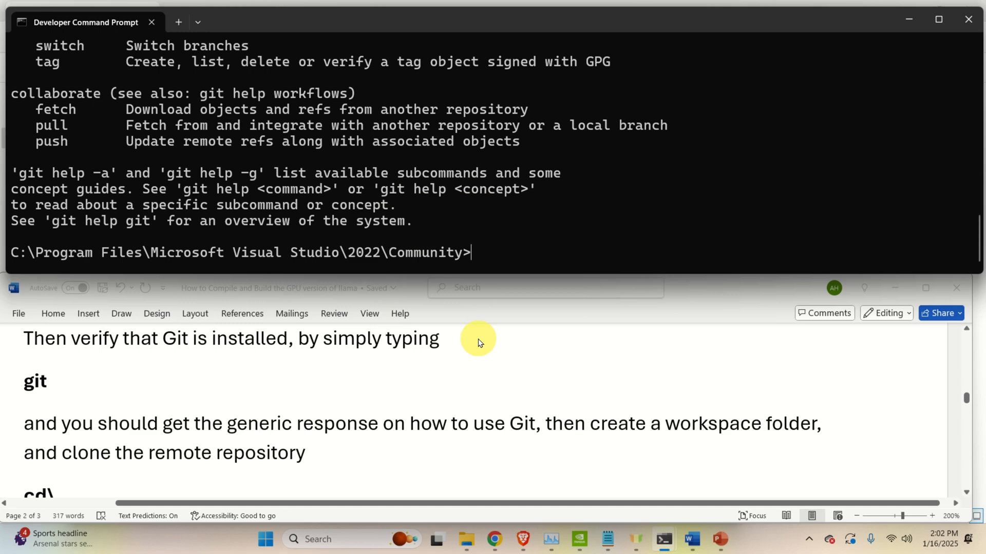
pyautogui.moveTo(572, 219)
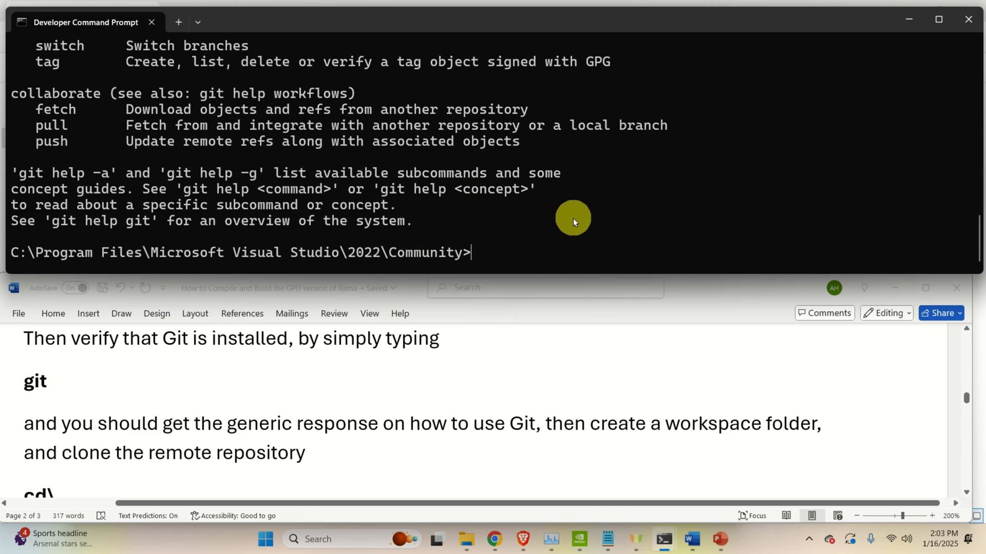
# Create a testLcpp folder at the root of C: and change into it.
pyautogui.write('cd\\')
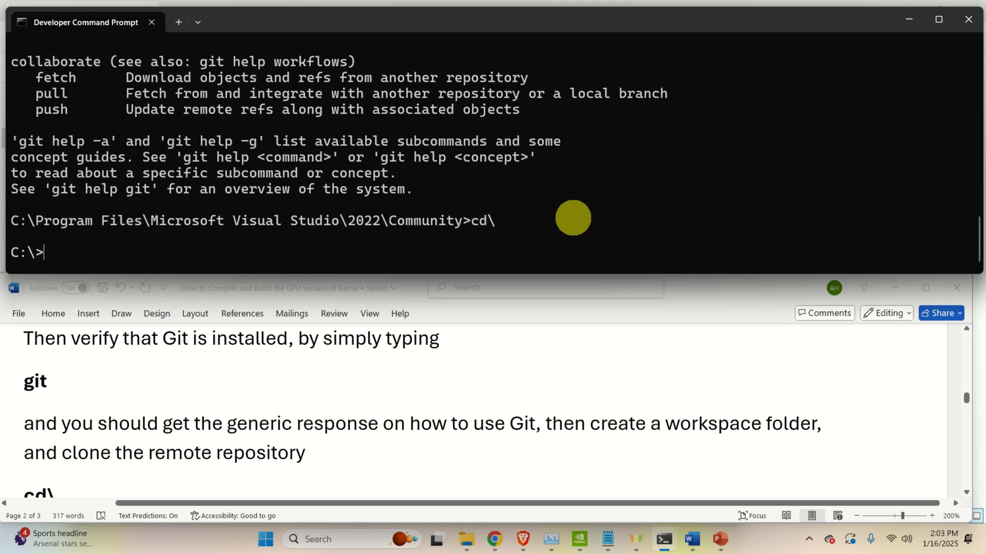
pyautogui.write('mkdir')
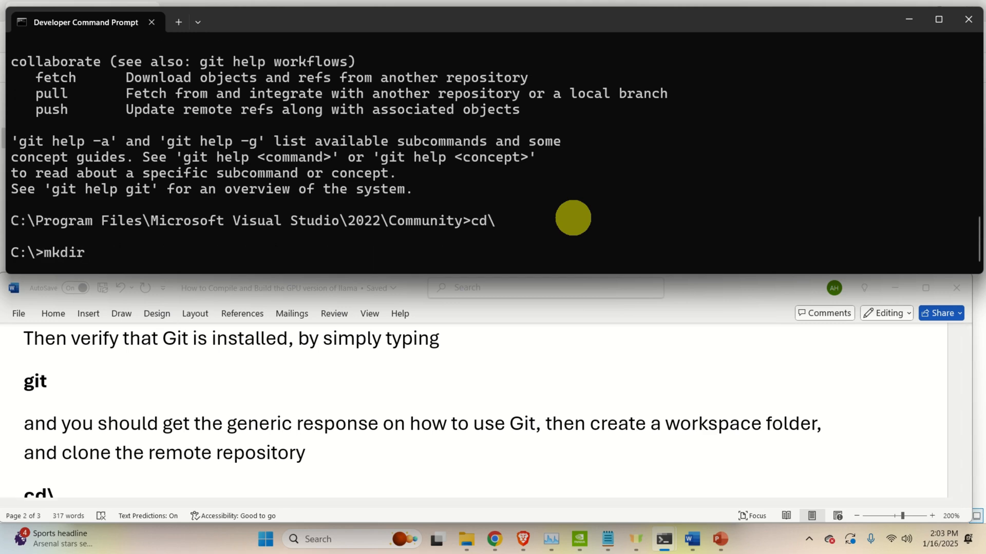
pyautogui.write('testL')
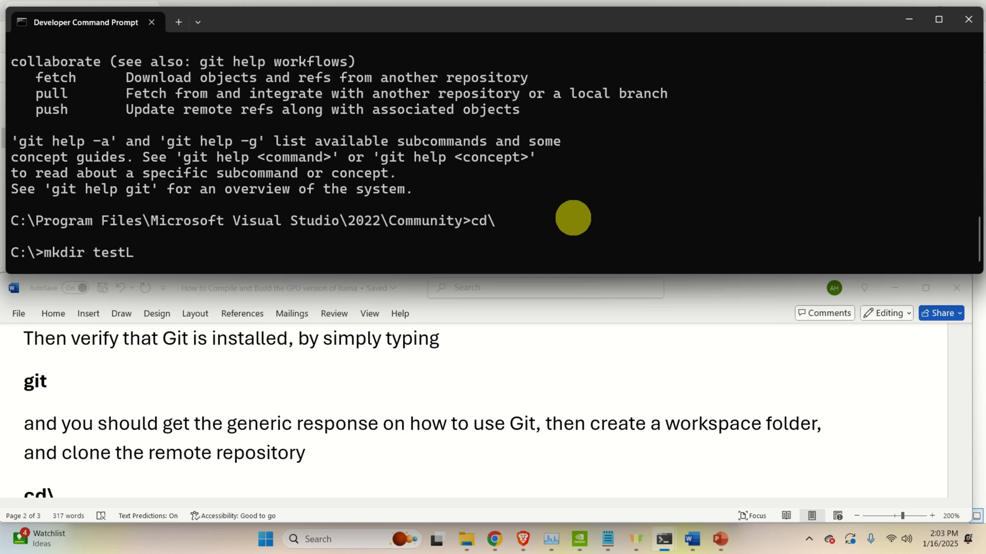
pyautogui.write('cpp')
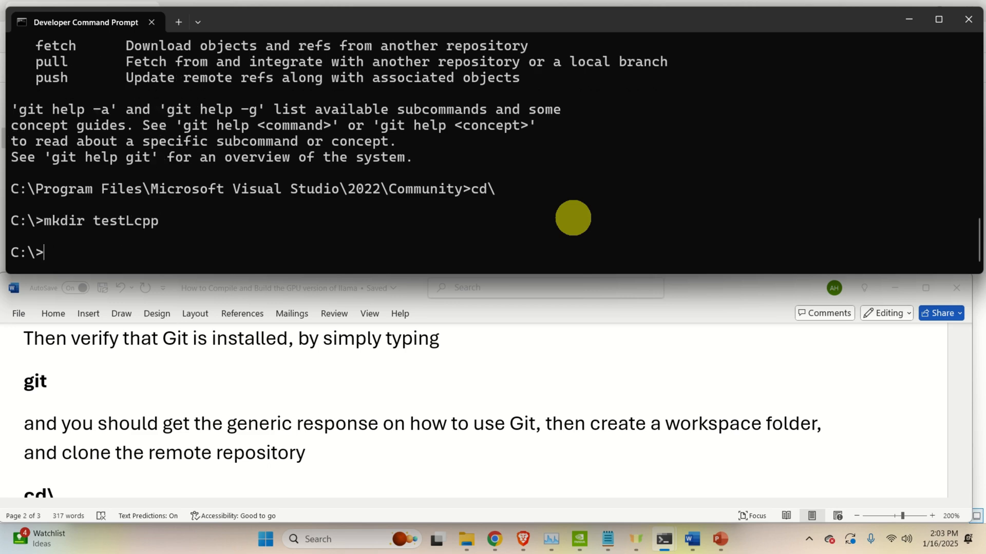
pyautogui.write('cd testLcpp')
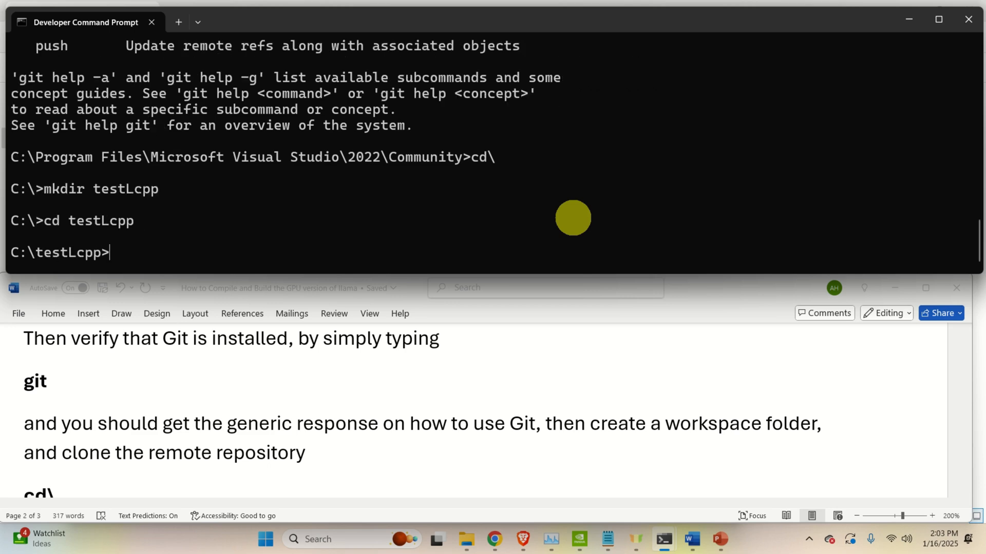
pyautogui.scroll(-3)
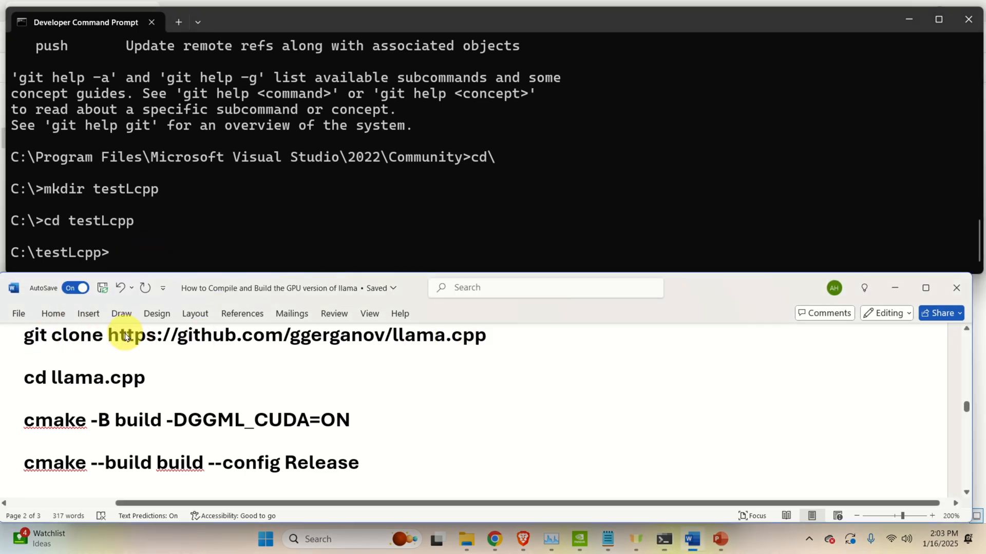
pyautogui.rightClick(130, 334)
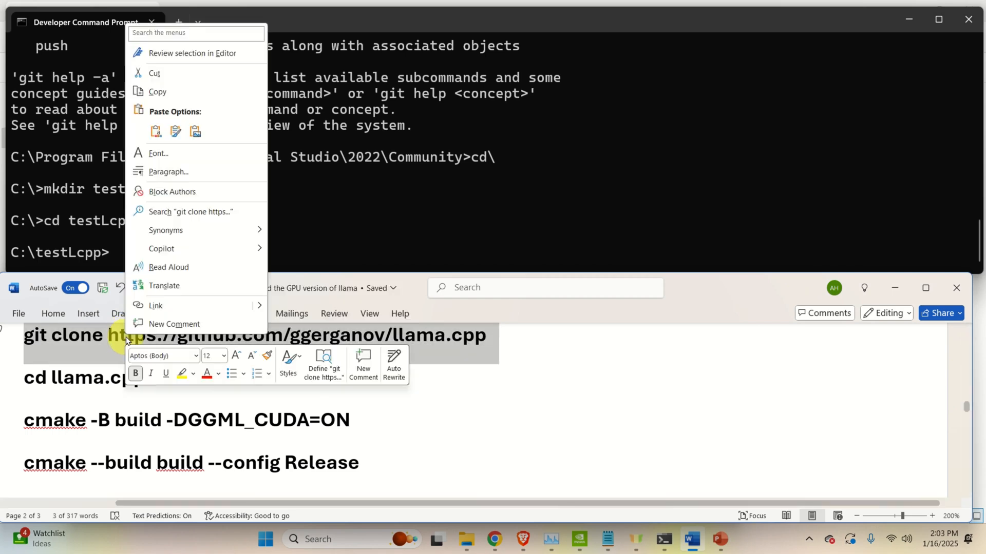
pyautogui.click(195, 258)
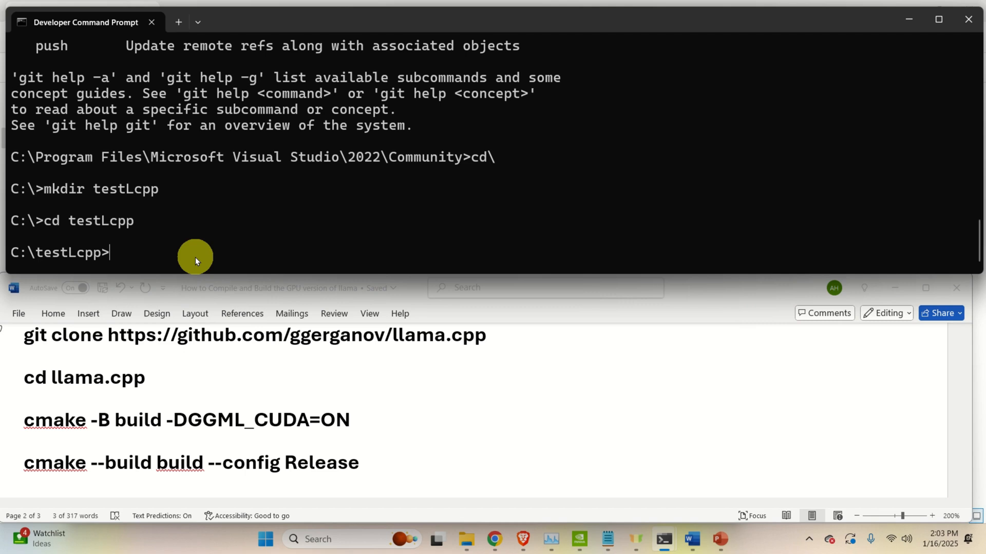
pyautogui.write('git clone https://github.com/ggerganov/llama.cpp')
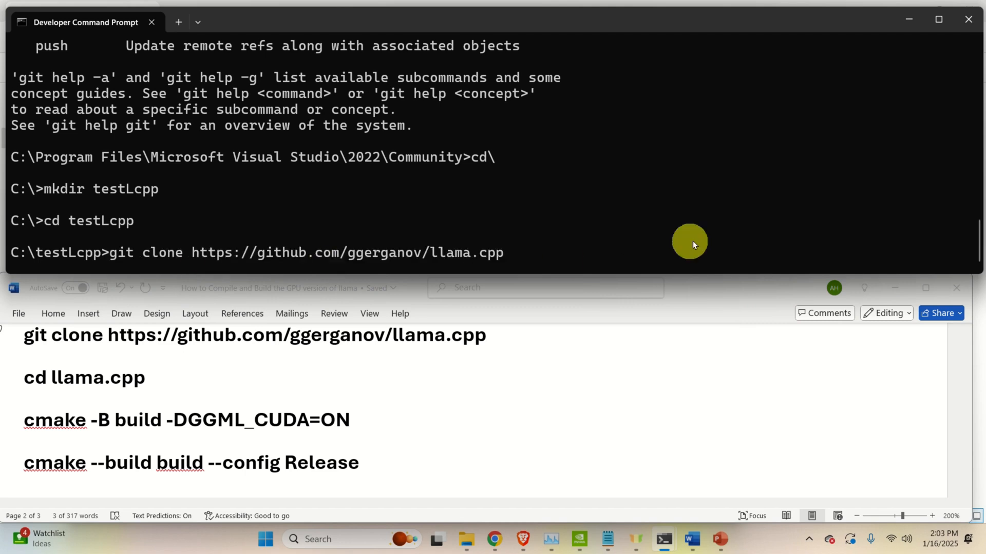
pyautogui.moveTo(188, 254)
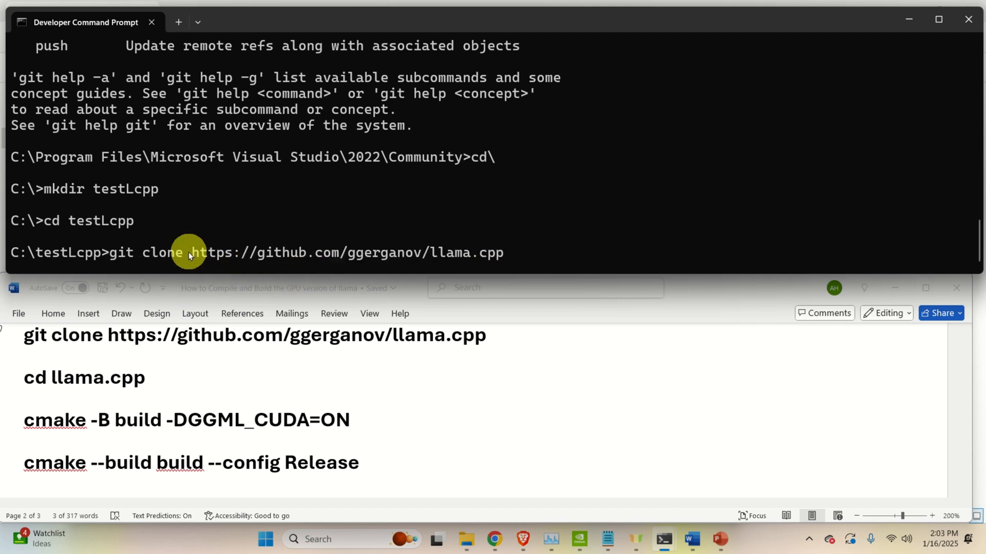
pyautogui.moveTo(751, 200)
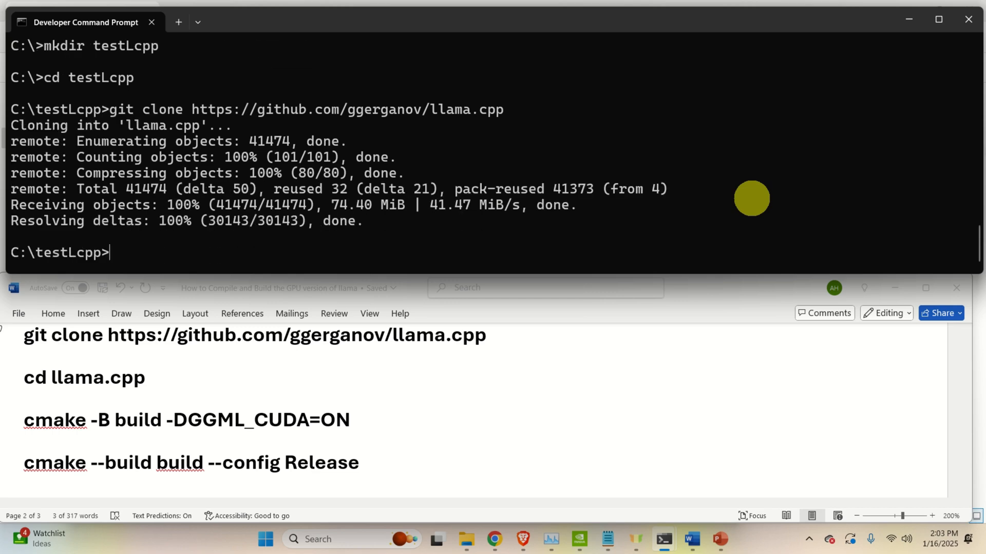
pyautogui.scroll(-3)
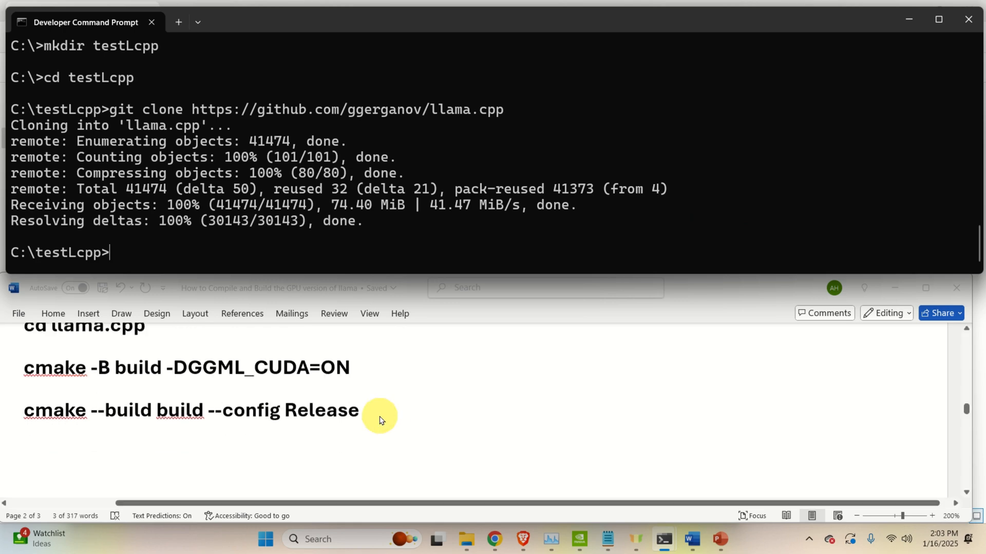
pyautogui.scroll(-3)
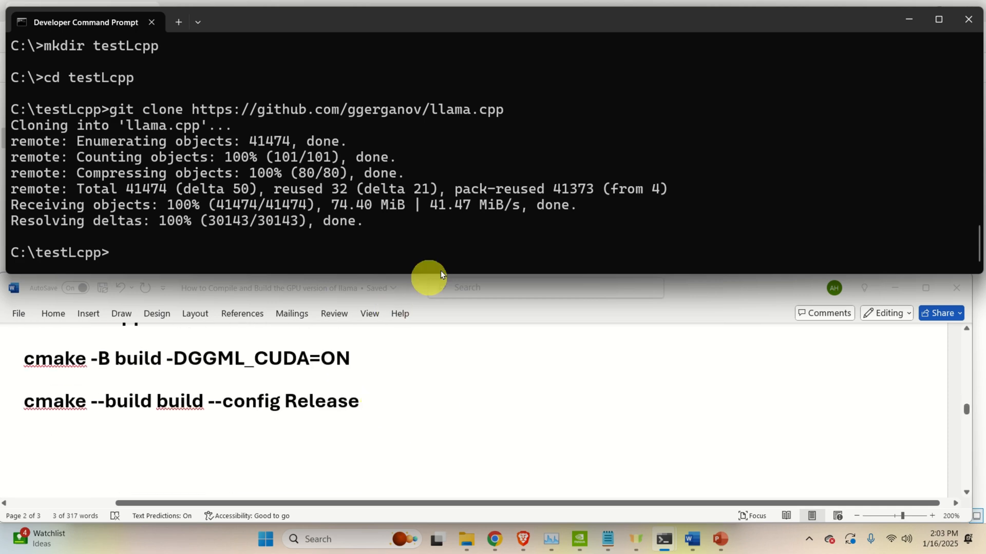
# Enter the llama.cpp folder and configure with cmake -B build -DGGML_CUDA=ON.
pyautogui.write('dir')
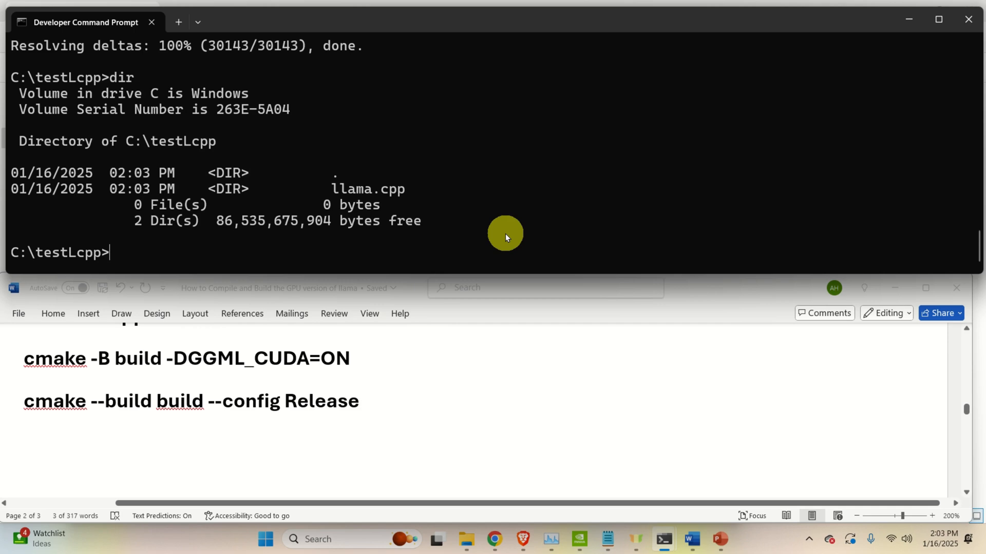
pyautogui.write('cd llama.cpp')
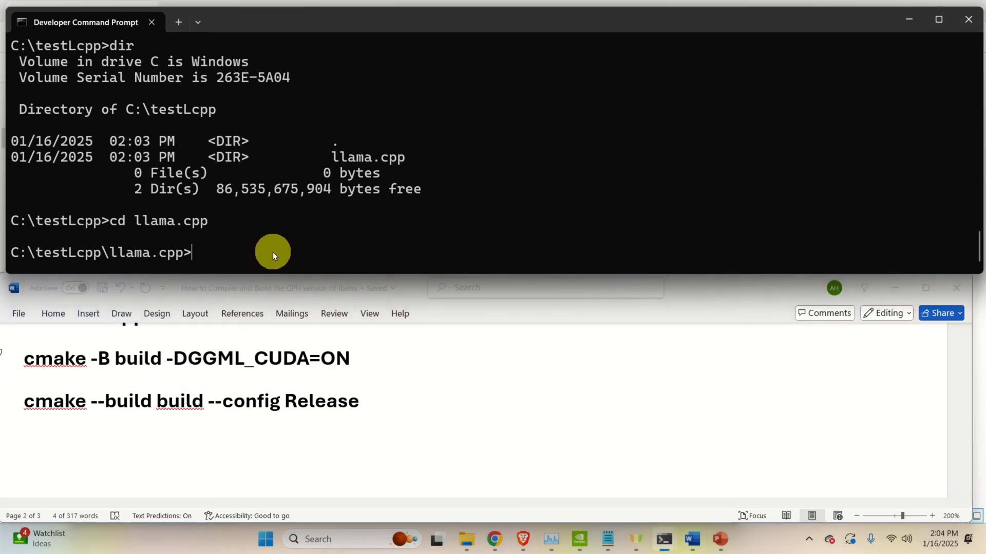
pyautogui.write('cmake -B build -DGGML_CUDA=ON')
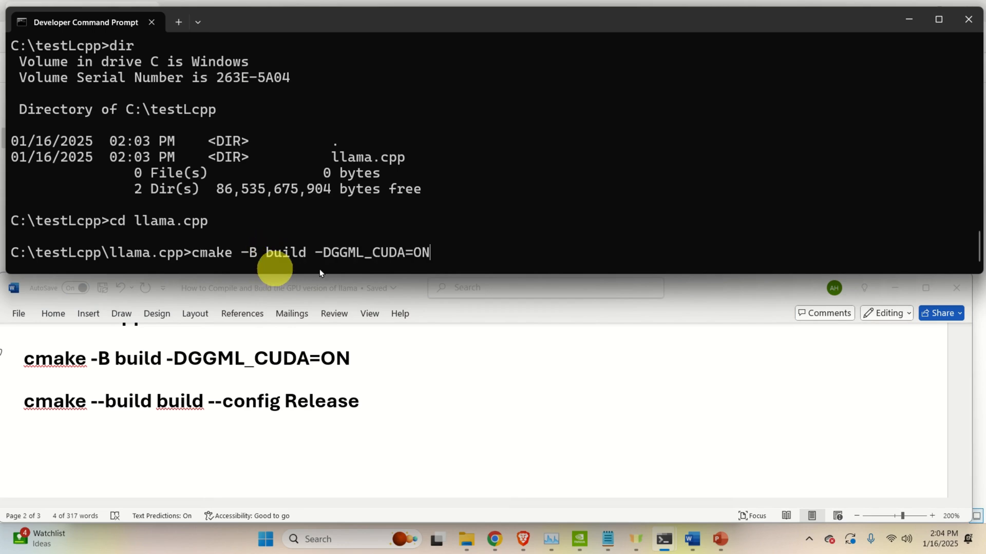
pyautogui.moveTo(722, 208)
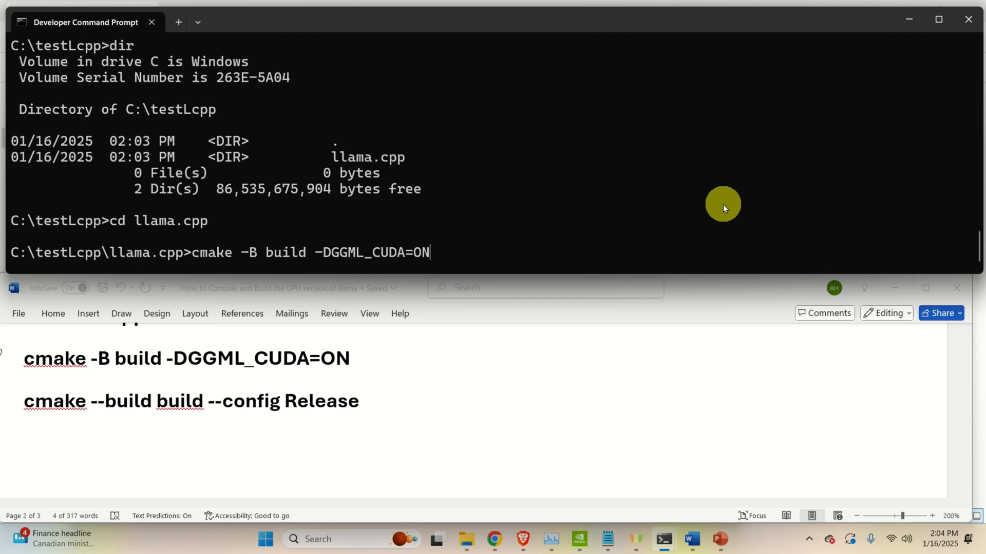
pyautogui.moveTo(427, 256)
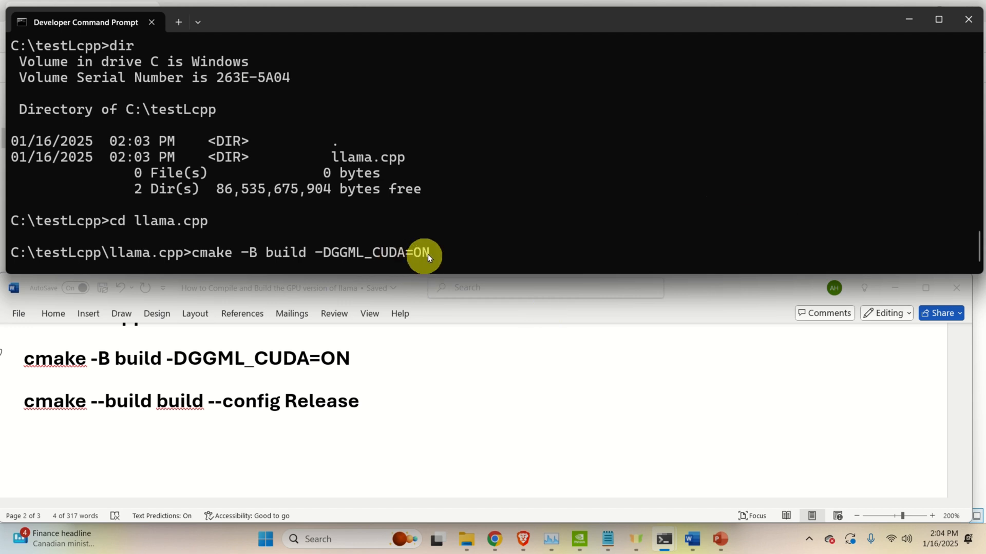
pyautogui.moveTo(499, 244)
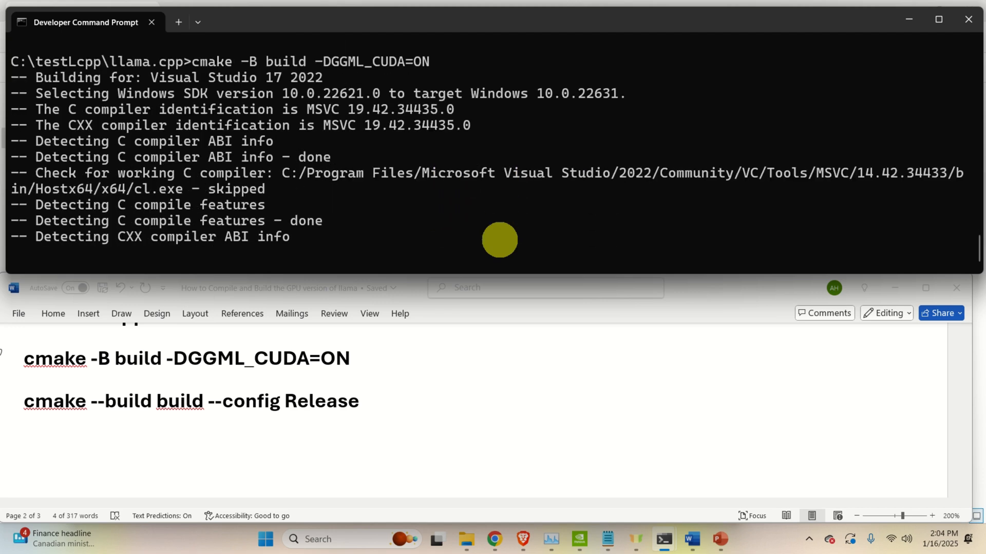
# Start the Release build with cmake --build build --config Release.
pyautogui.scroll(-3)
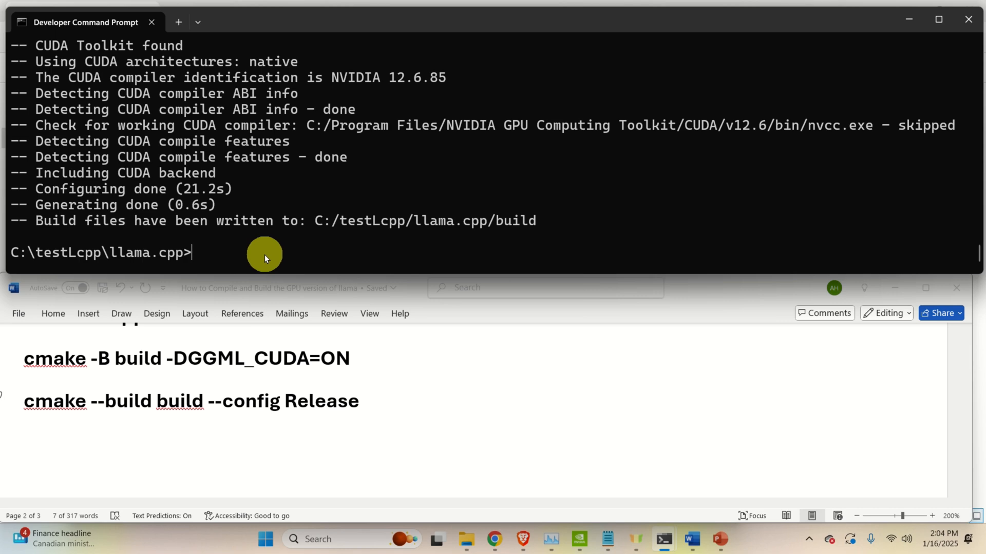
pyautogui.write('cmake --build build --config Release')
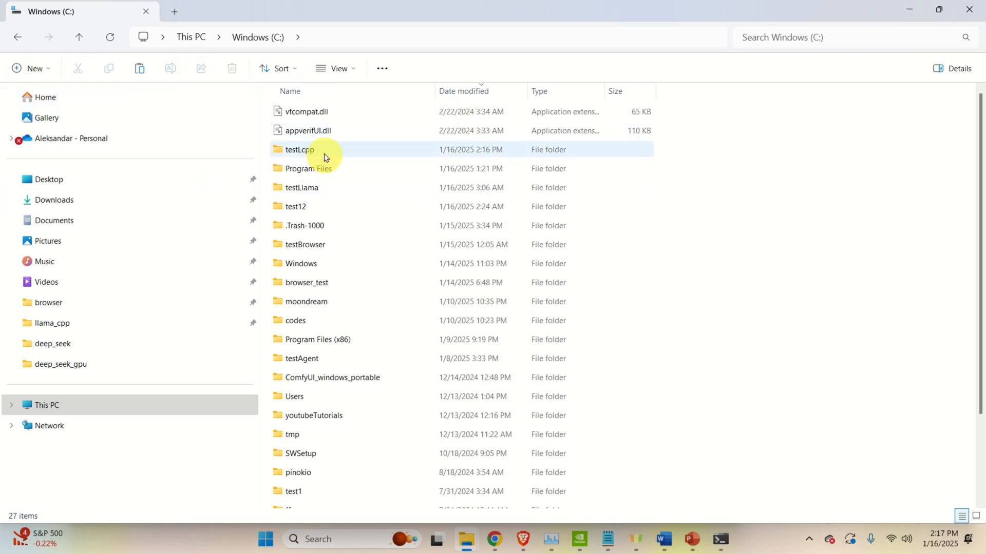
# Navigate into testLcpp\llama.cpp\build\bin\Release in File Explorer.
pyautogui.doubleClick(299, 150)
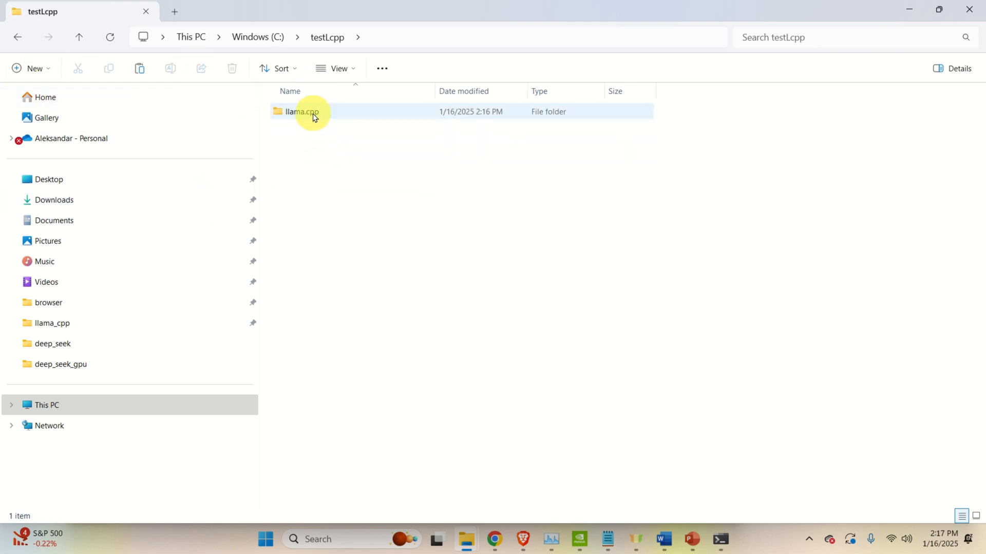
pyautogui.doubleClick(301, 110)
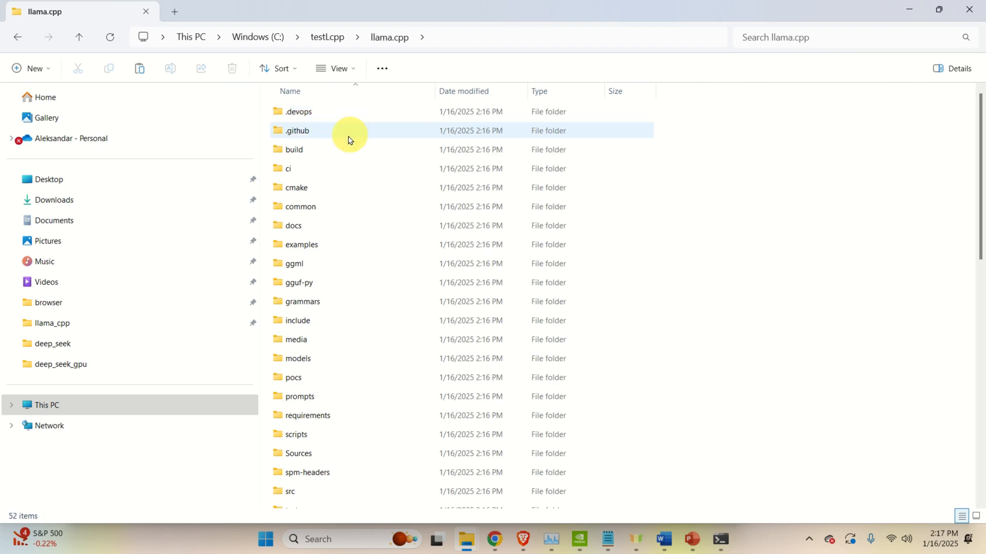
pyautogui.moveTo(330, 153)
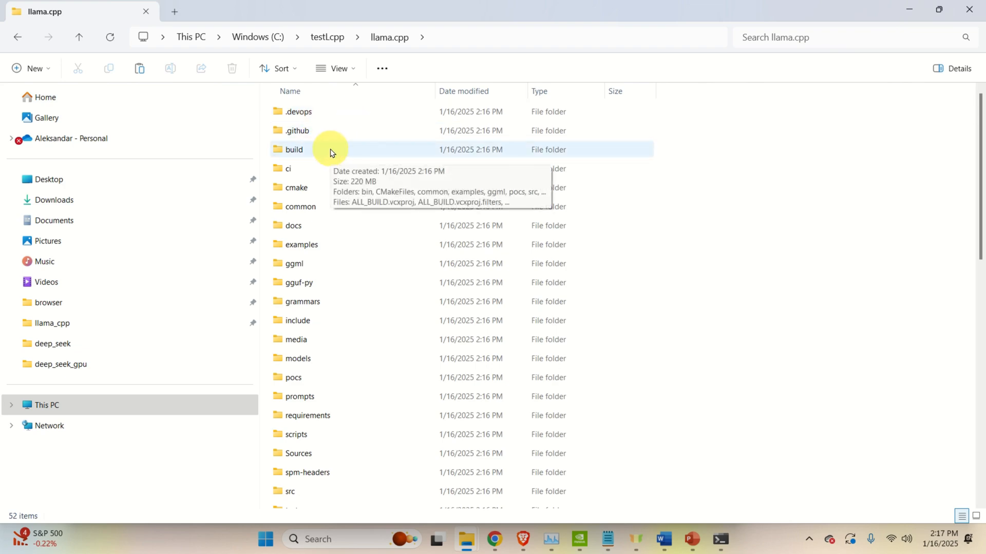
pyautogui.doubleClick(293, 150)
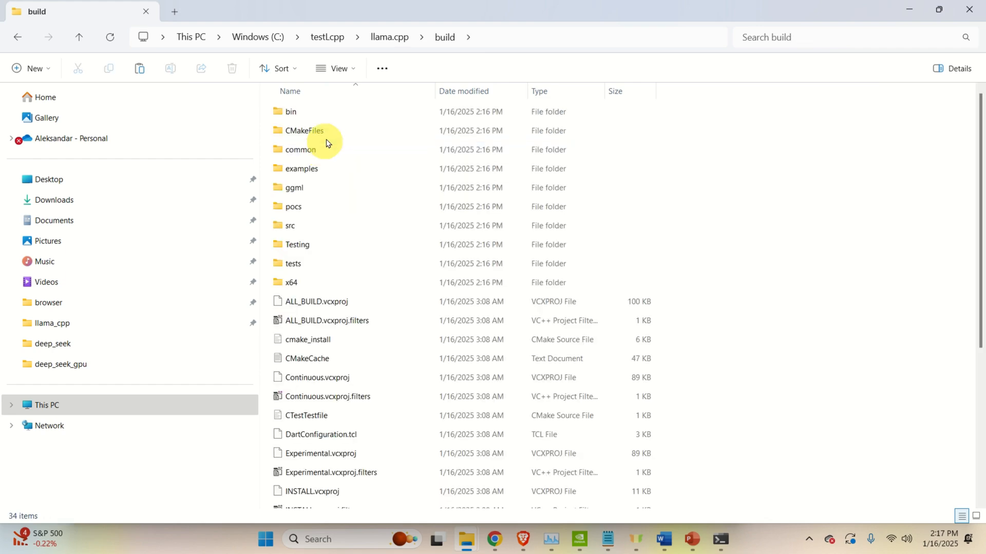
pyautogui.doubleClick(290, 111)
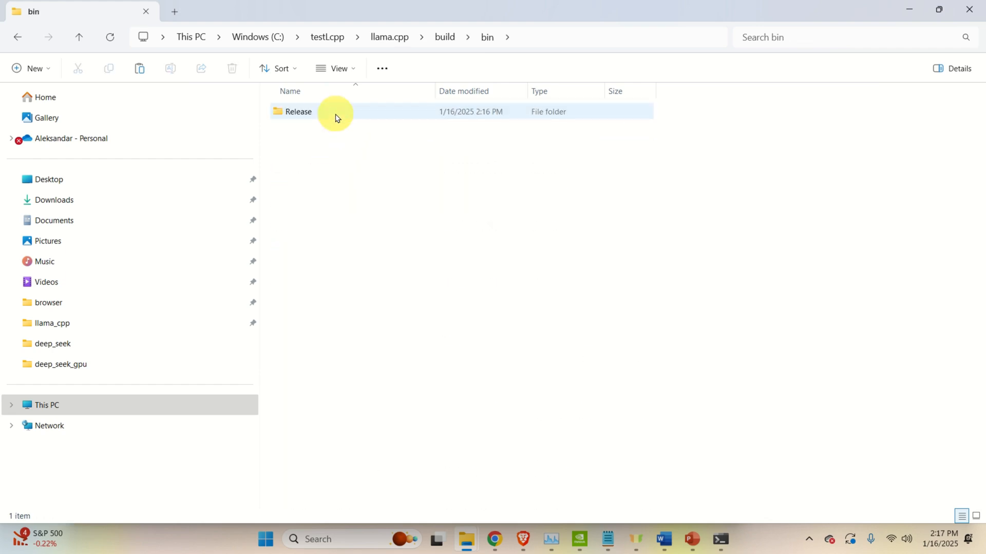
pyautogui.doubleClick(298, 111)
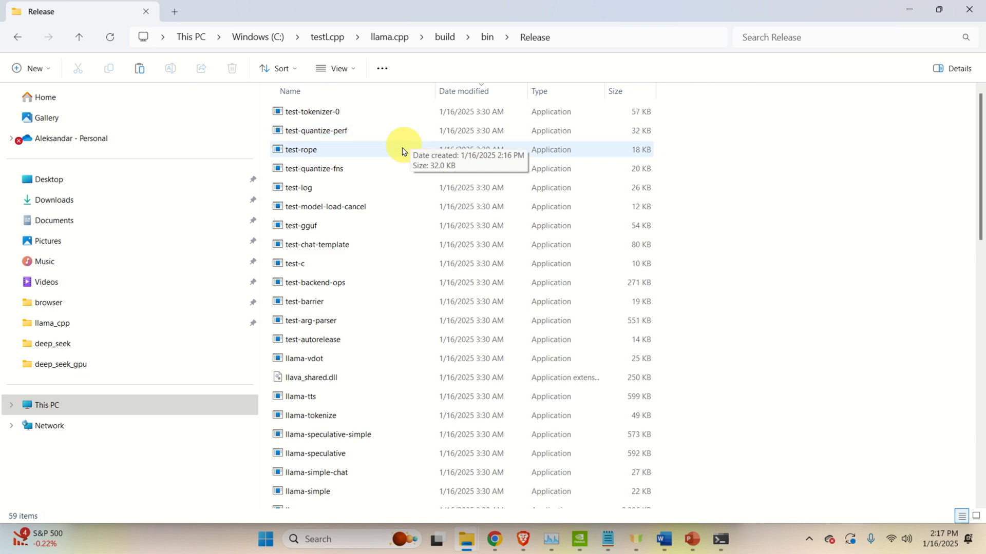
# Review the compiled executables such as llama-cli and copy the Release folder's path.
pyautogui.scroll(-3)
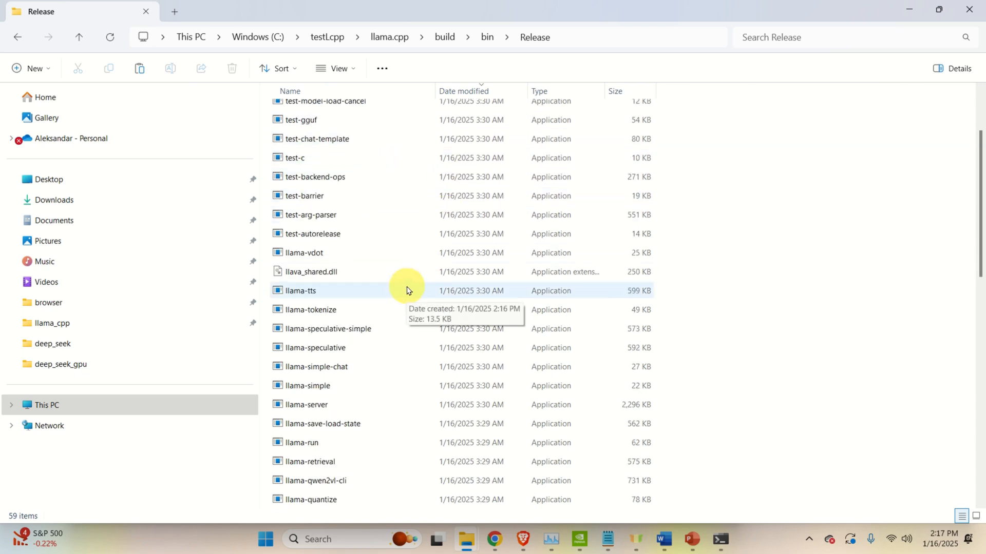
pyautogui.scroll(-3)
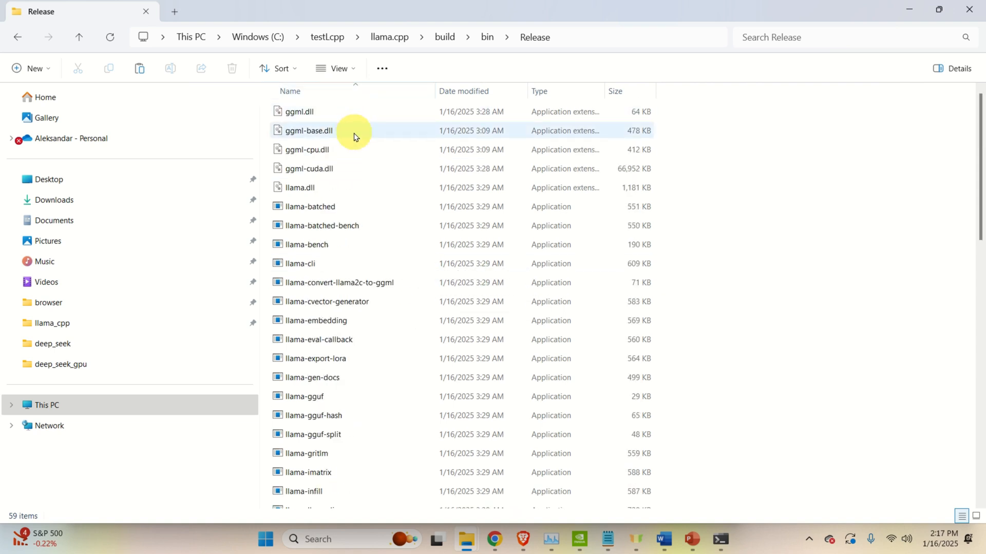
pyautogui.scroll(-3)
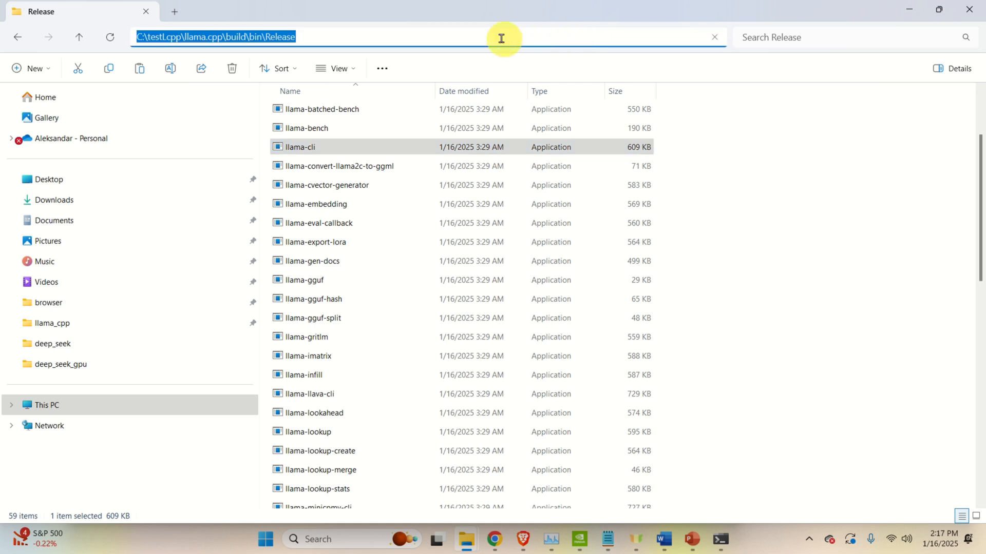
pyautogui.rightClick(501, 37)
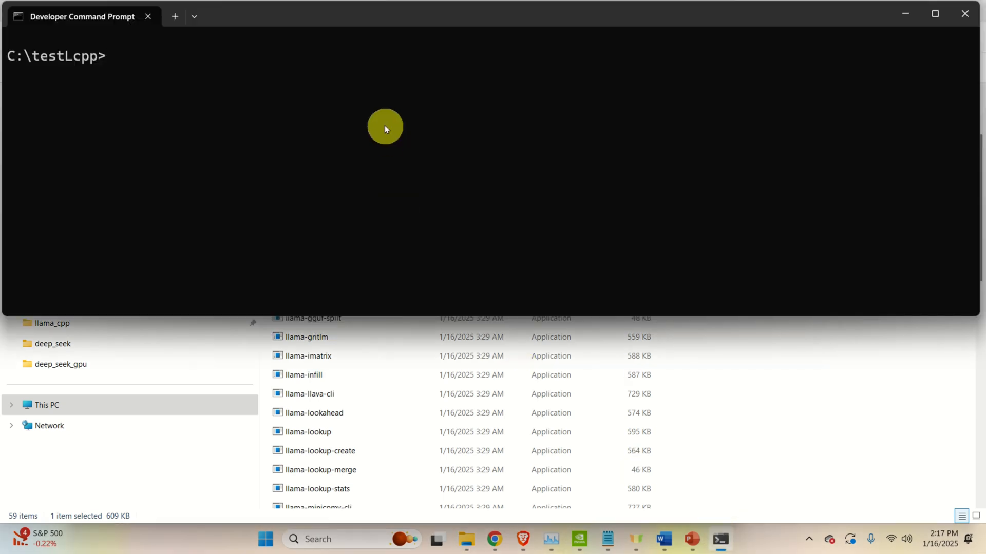
# Change to C:\testLcpp\llama.cpp\build\bin\Release and run llama-cli, which finds the RTX 3090 but no model.
pyautogui.write('cd')
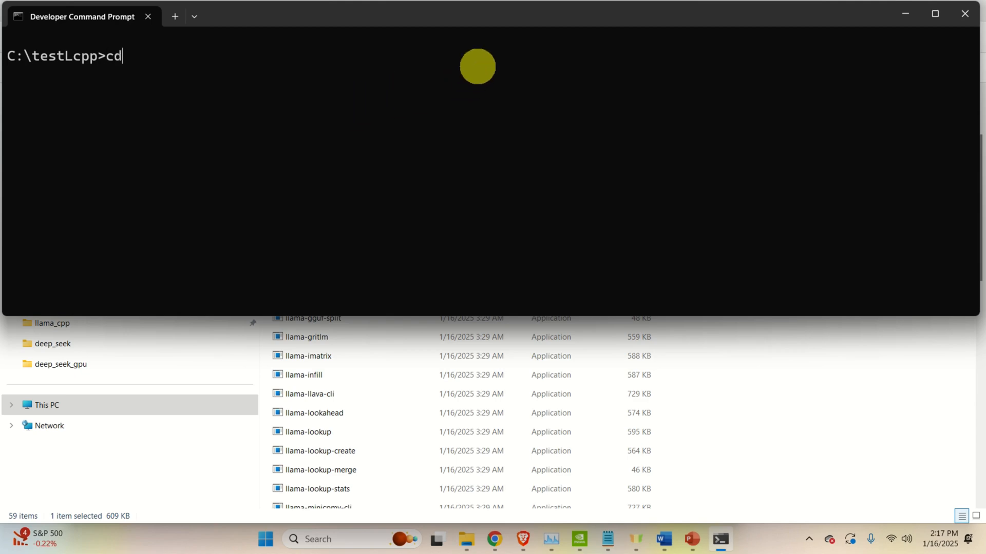
pyautogui.write('C:\\testLcpp\\llama.cpp\\build\\bin\\Release')
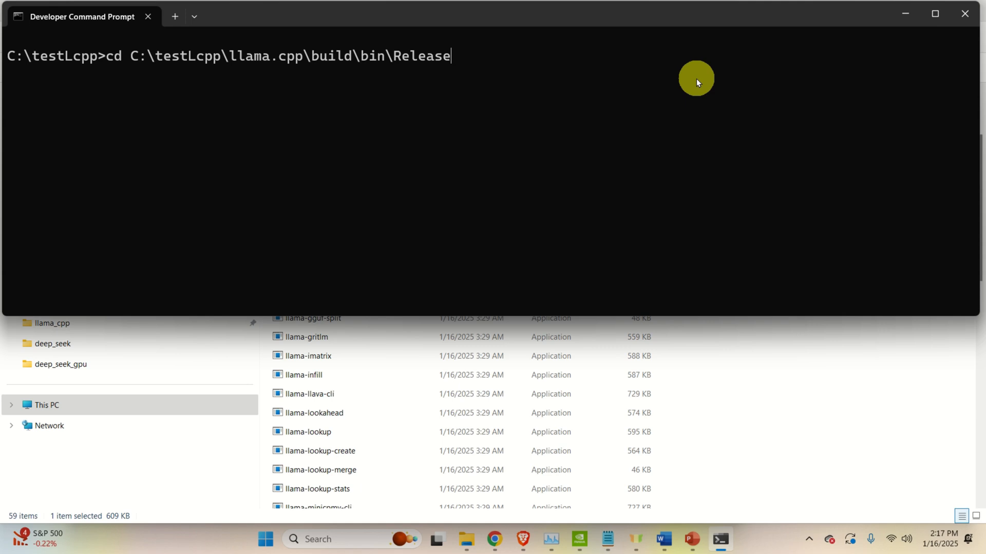
pyautogui.write('llama')
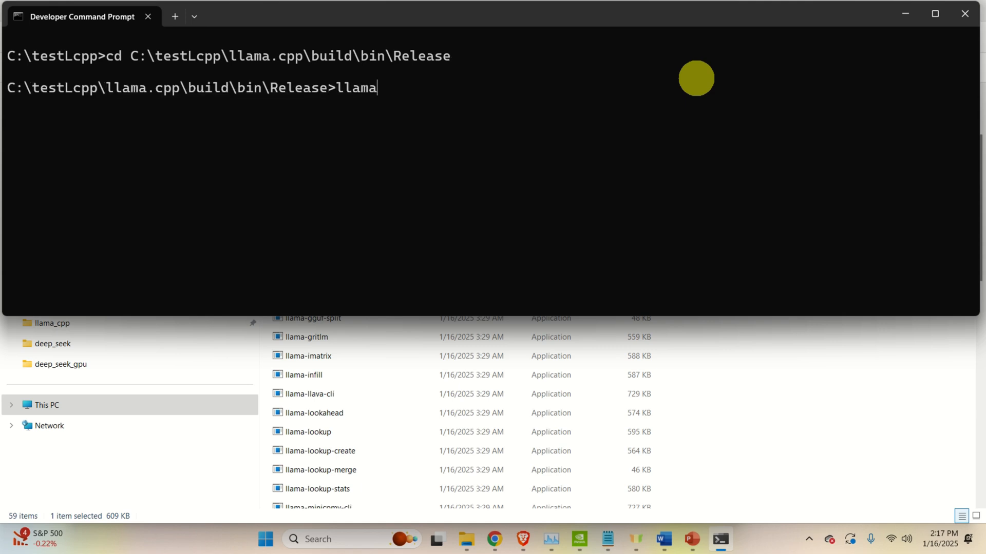
pyautogui.press('enter')
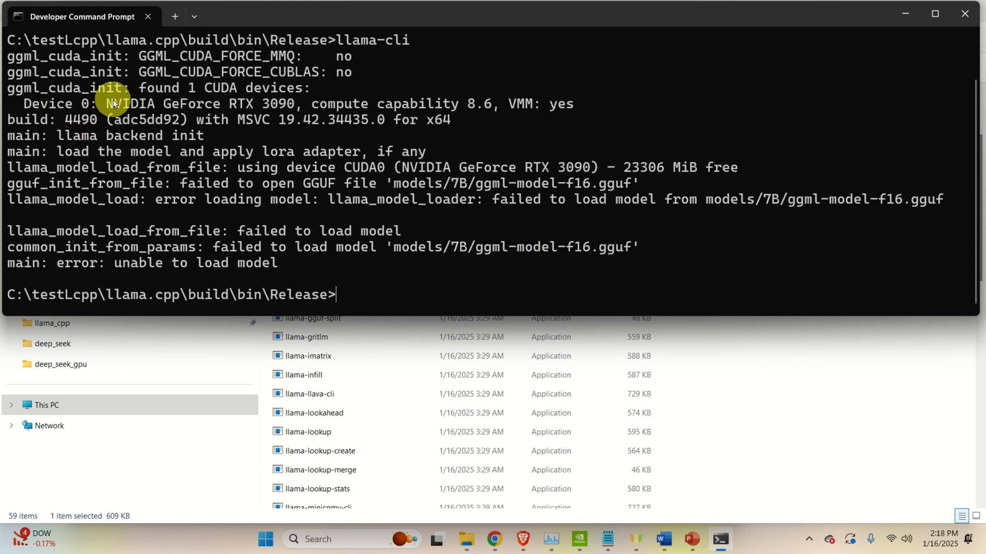
pyautogui.moveTo(573, 97)
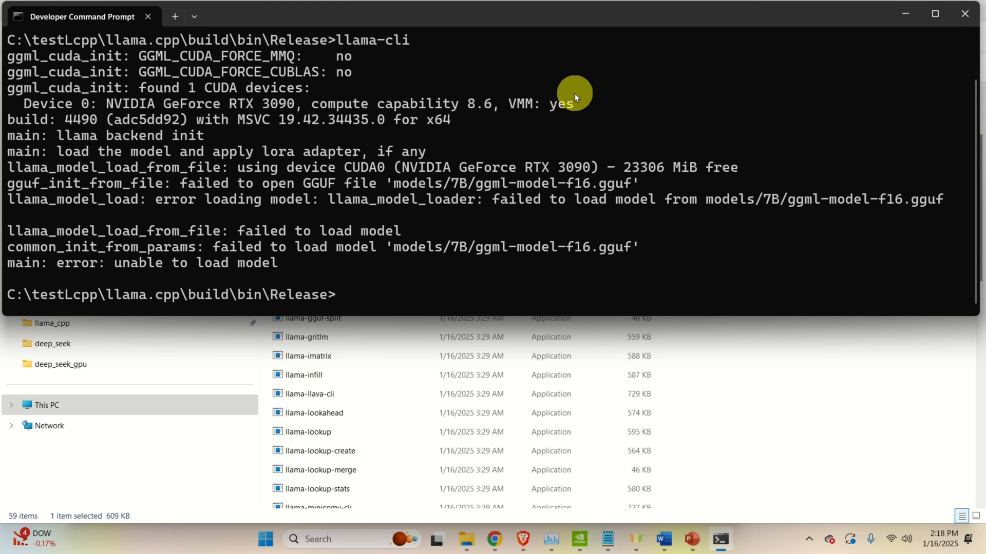
pyautogui.moveTo(569, 119)
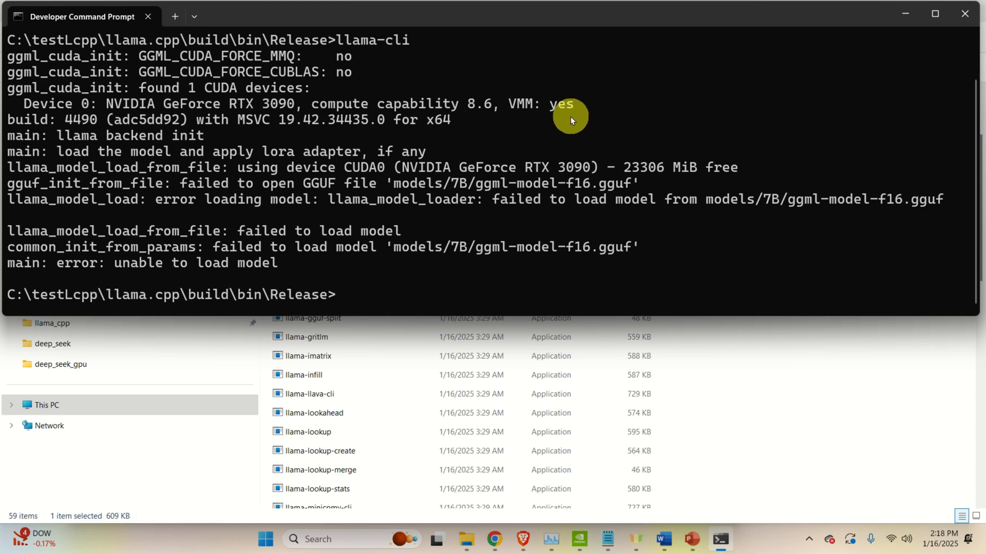
pyautogui.moveTo(554, 134)
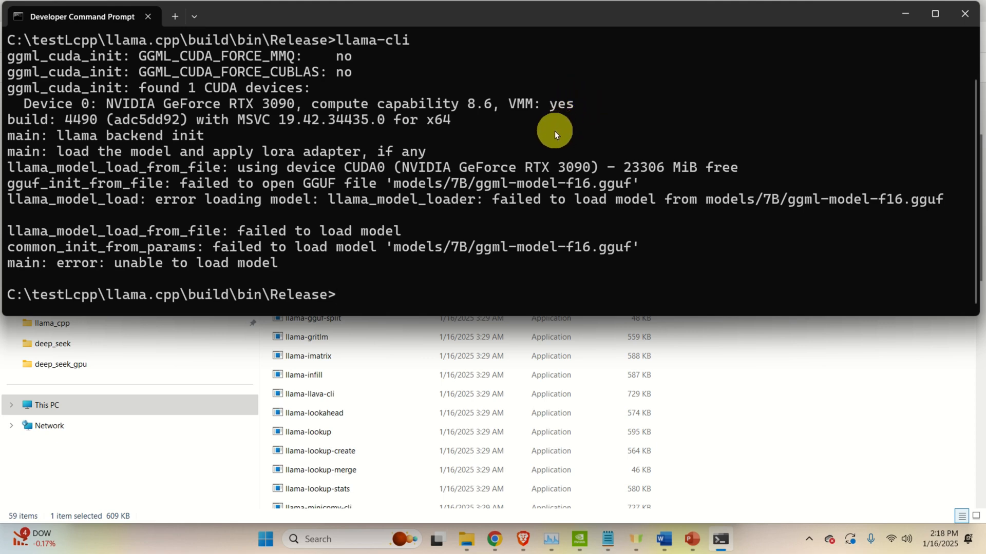
pyautogui.moveTo(554, 139)
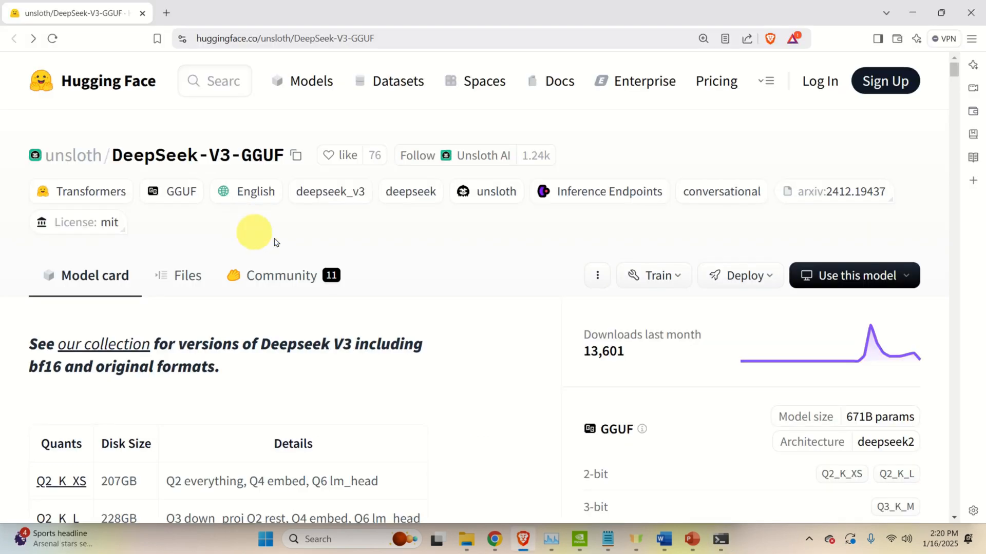
pyautogui.moveTo(306, 240)
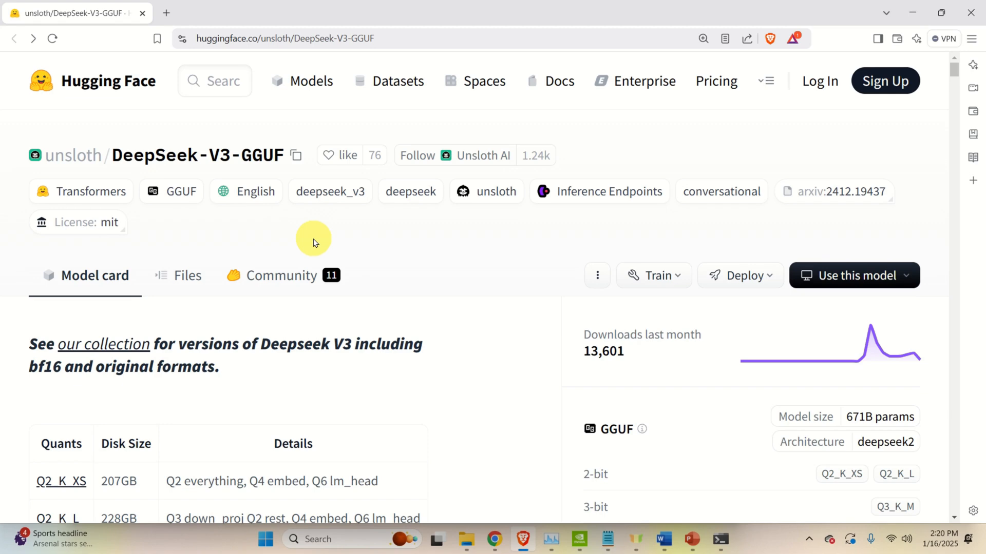
pyautogui.moveTo(323, 240)
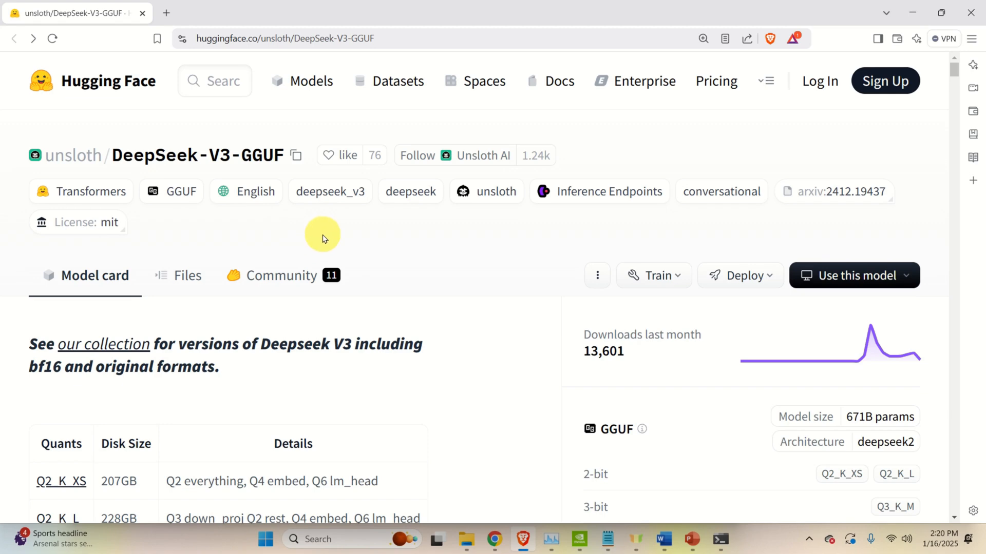
pyautogui.moveTo(370, 38)
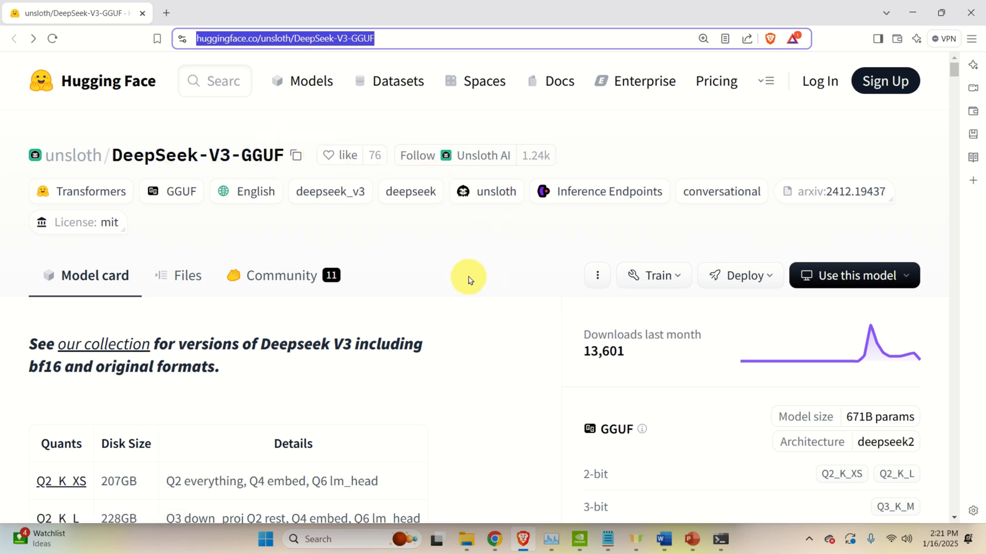
pyautogui.moveTo(460, 269)
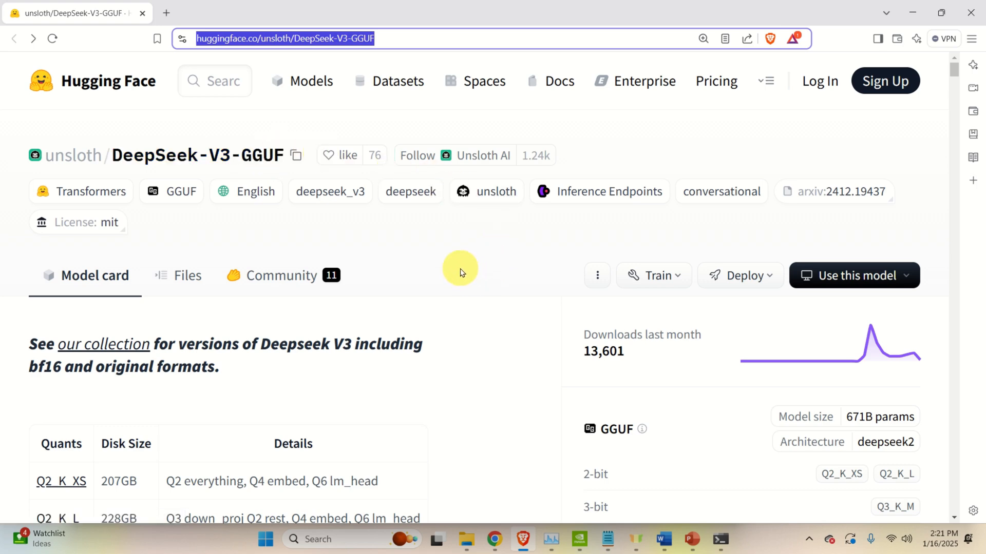
# Open the Q2_K_XS folder from the unsloth/DeepSeek-V3-GGUF Quants table.
pyautogui.scroll(-3)
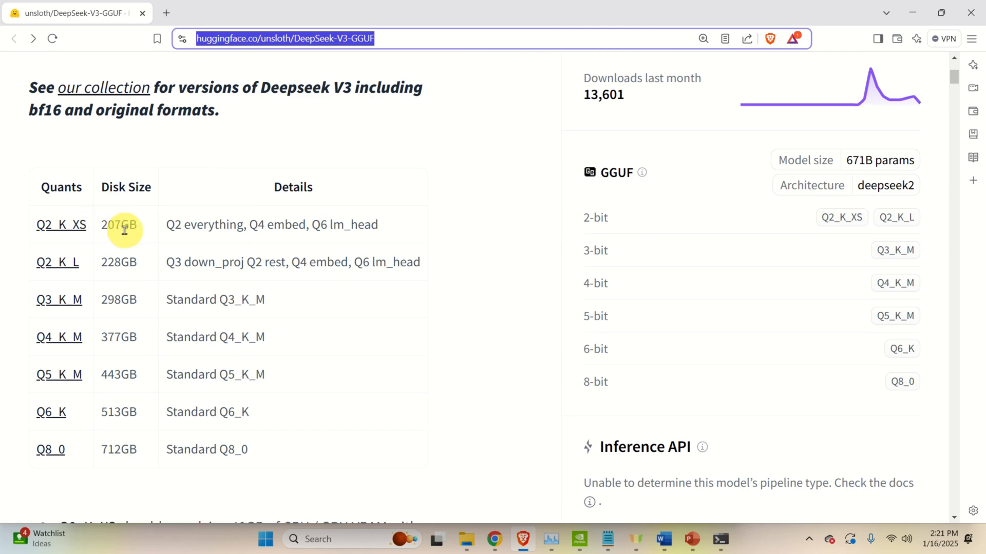
pyautogui.moveTo(127, 452)
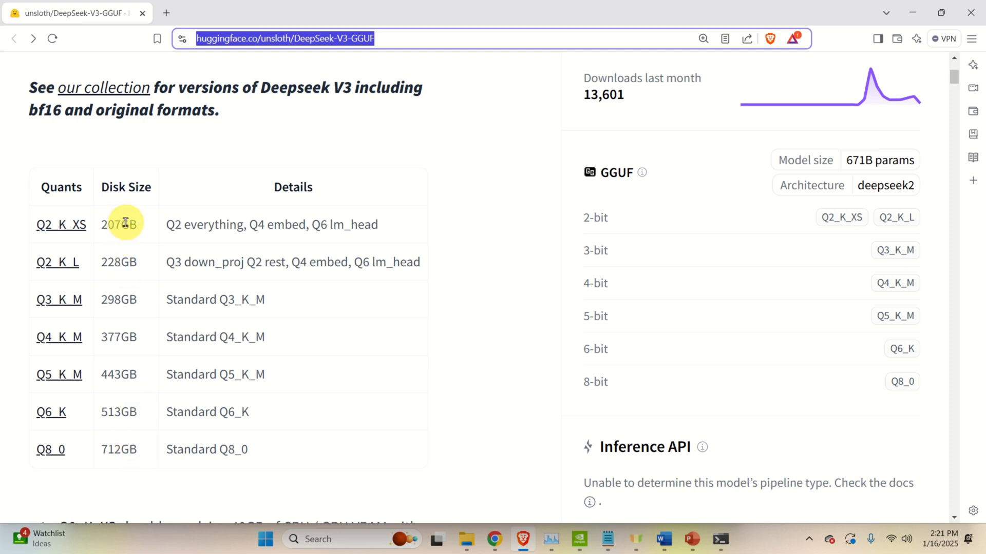
pyautogui.moveTo(158, 229)
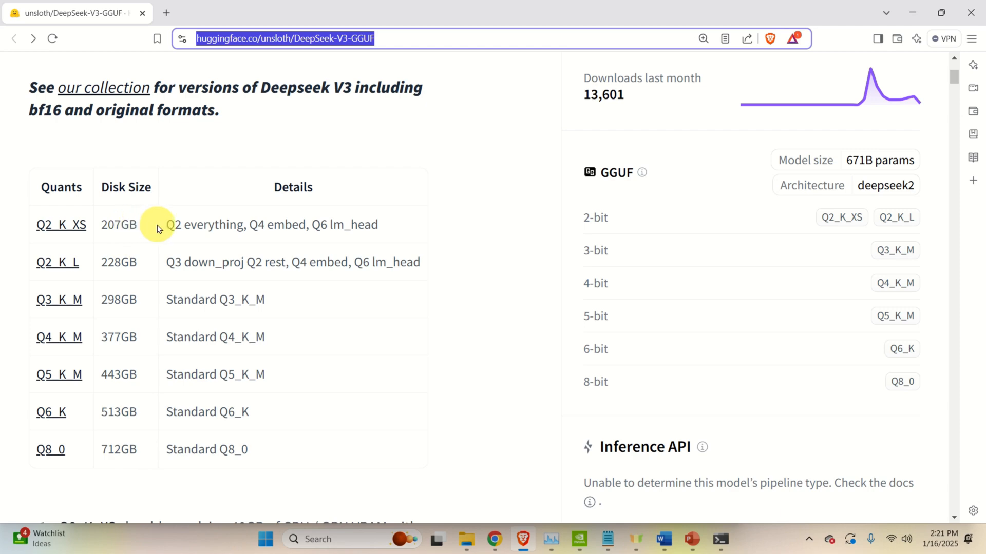
pyautogui.moveTo(112, 225)
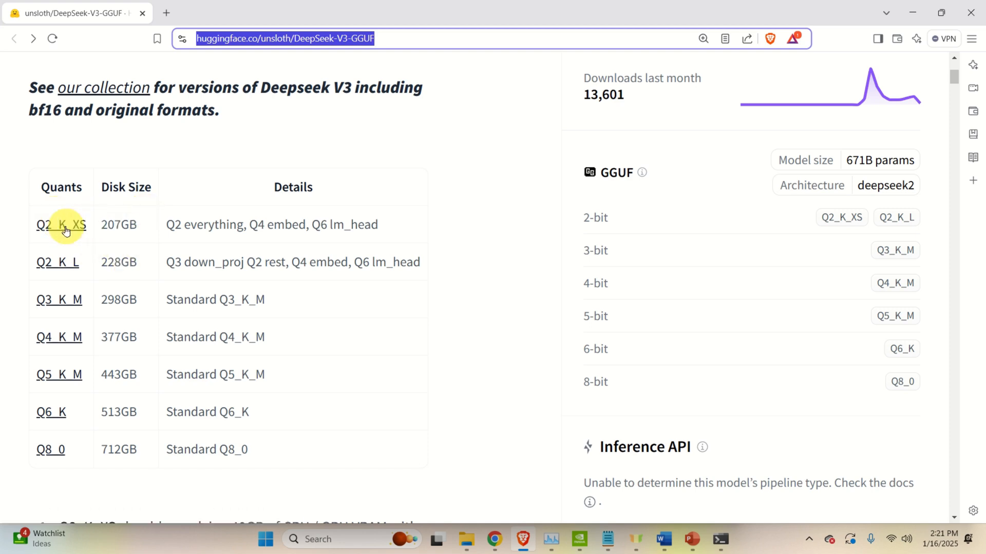
pyautogui.click(60, 224)
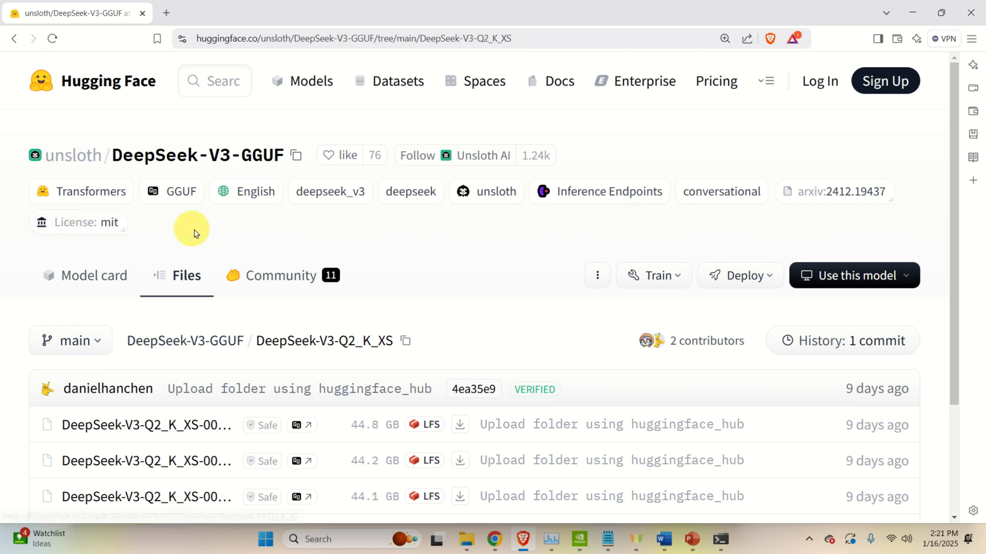
# Start downloading the first GGUF parts, saving each, and check progress in the downloads panel.
pyautogui.scroll(-3)
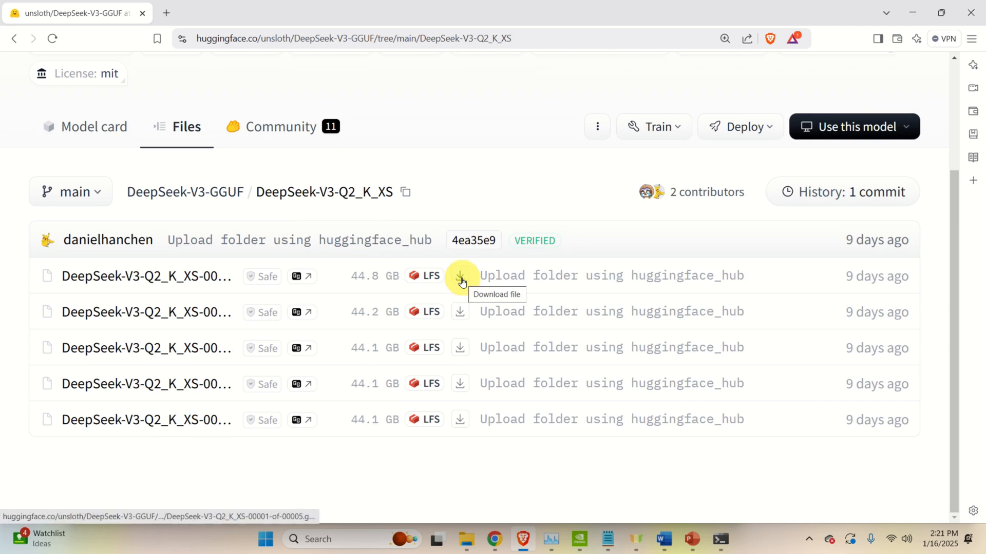
pyautogui.click(461, 276)
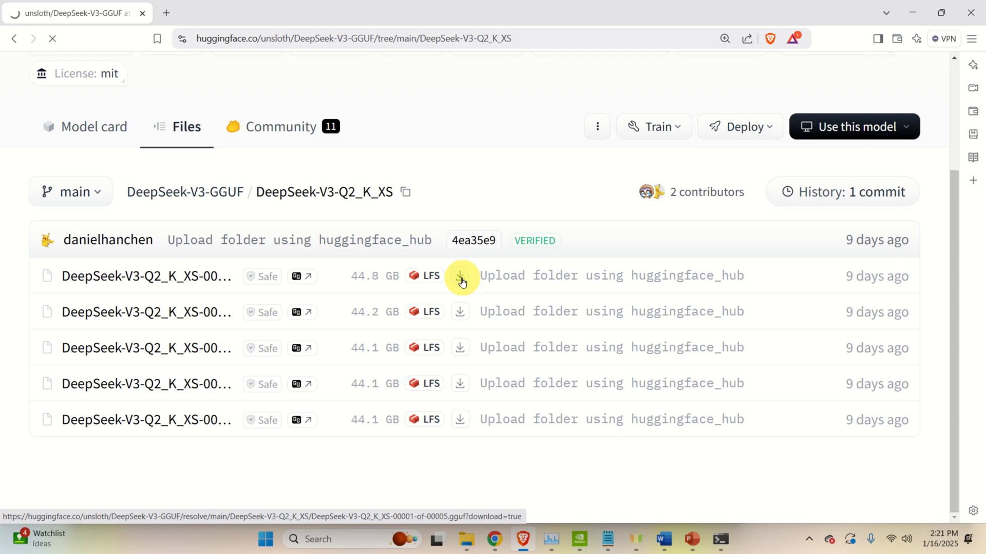
pyautogui.click(460, 276)
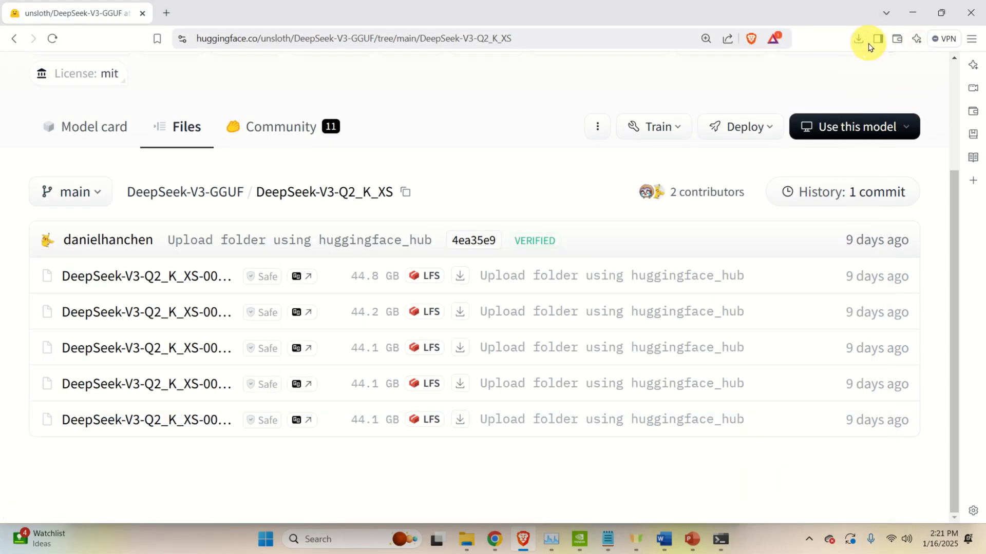
pyautogui.click(858, 38)
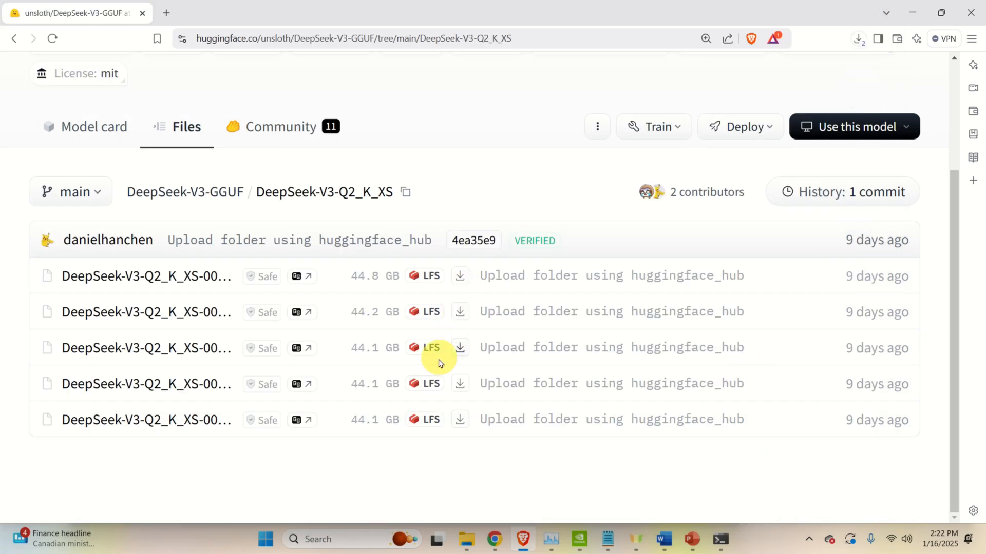
pyautogui.click(460, 348)
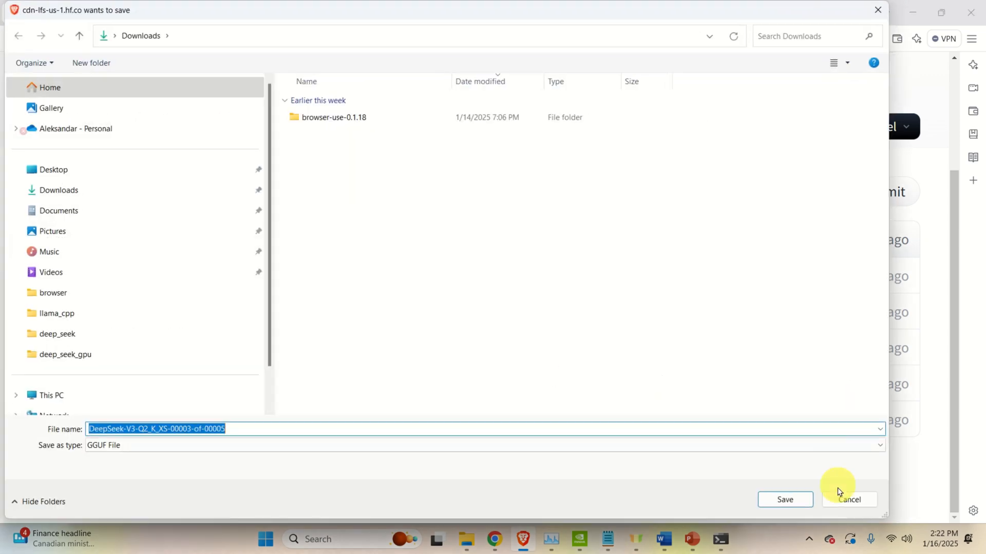
pyautogui.click(848, 499)
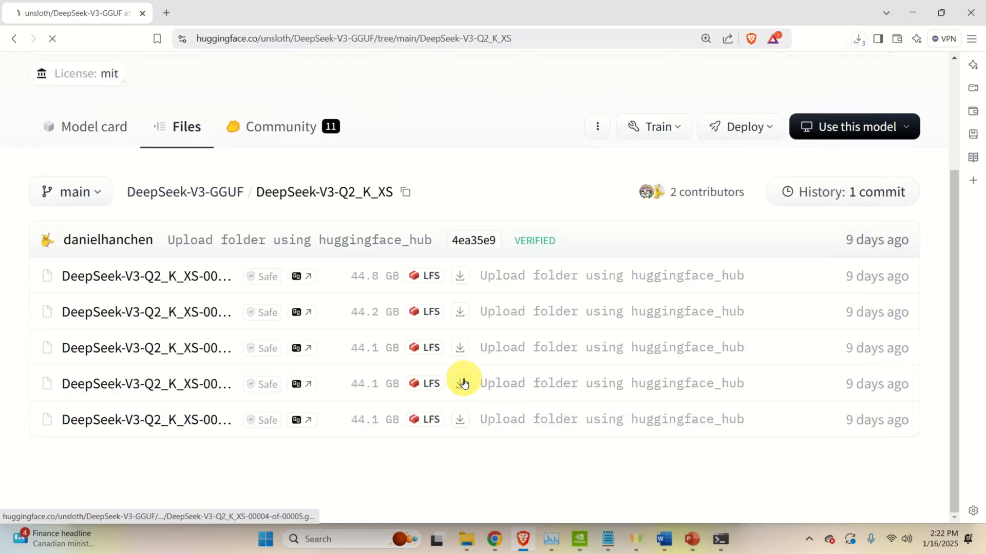
# Download and save the fourth and fifth GGUF parts, then review and close the recent downloads list.
pyautogui.click(460, 383)
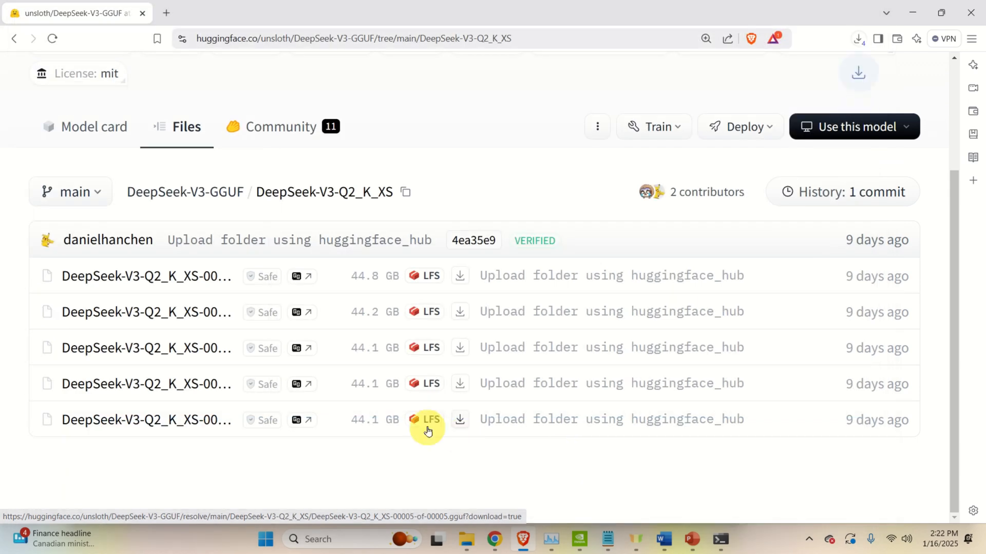
pyautogui.click(460, 418)
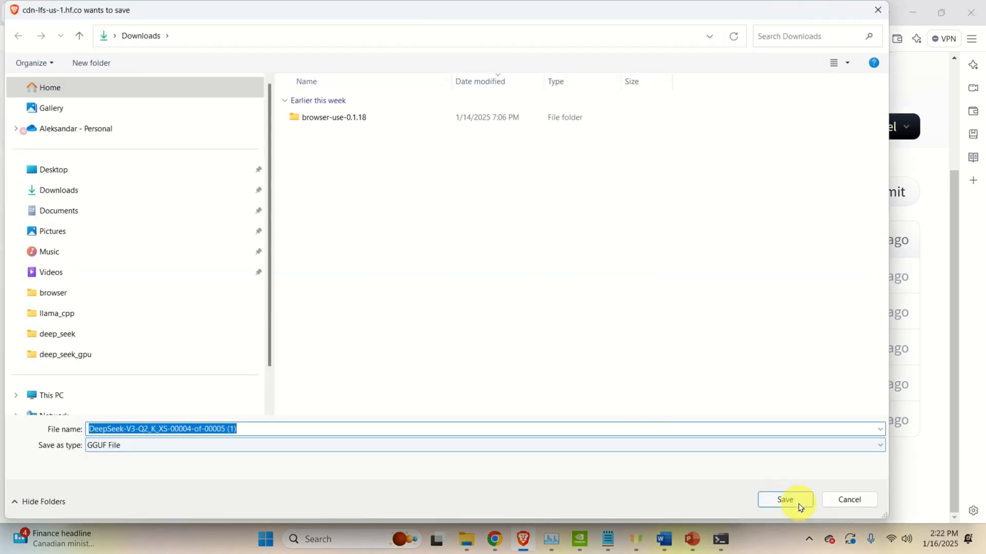
pyautogui.click(785, 498)
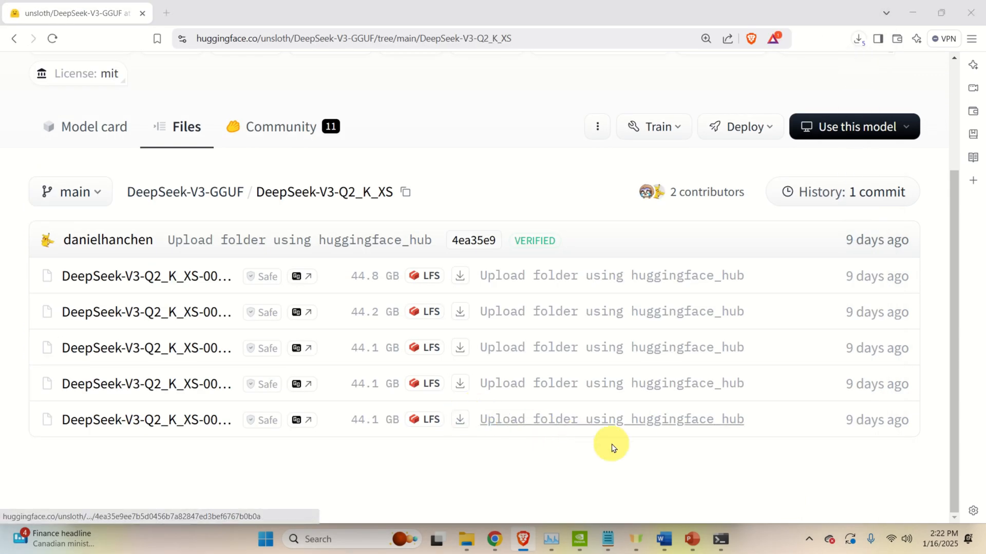
pyautogui.moveTo(859, 38)
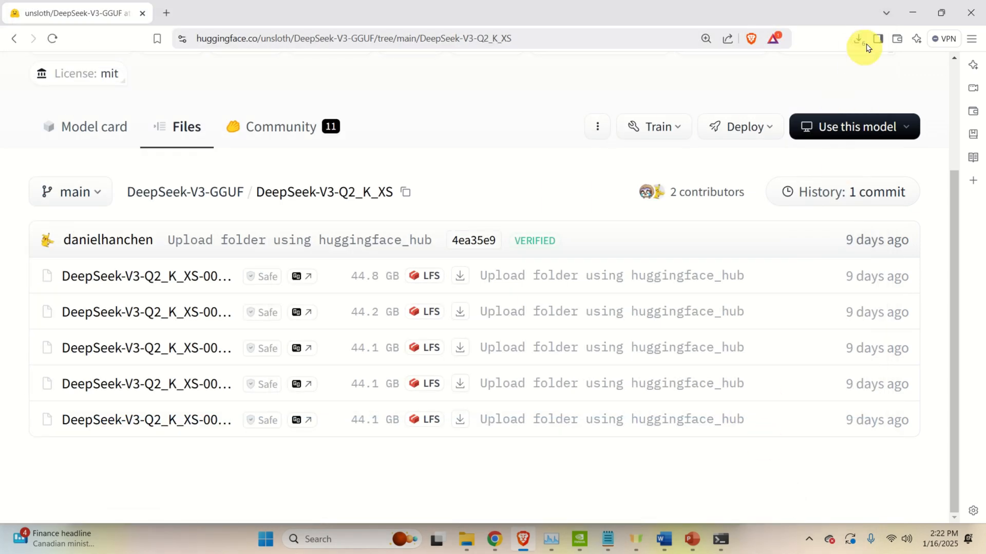
pyautogui.click(860, 38)
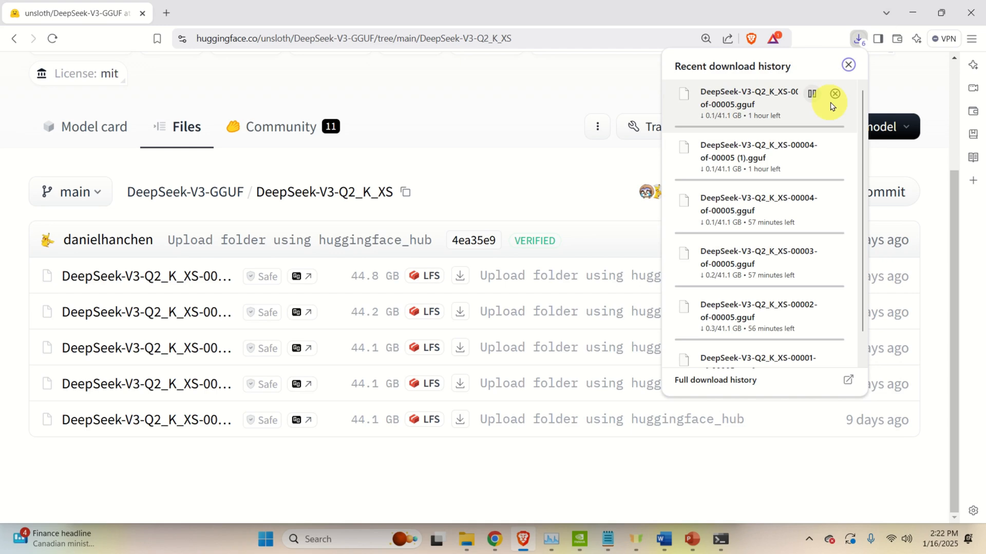
pyautogui.click(836, 94)
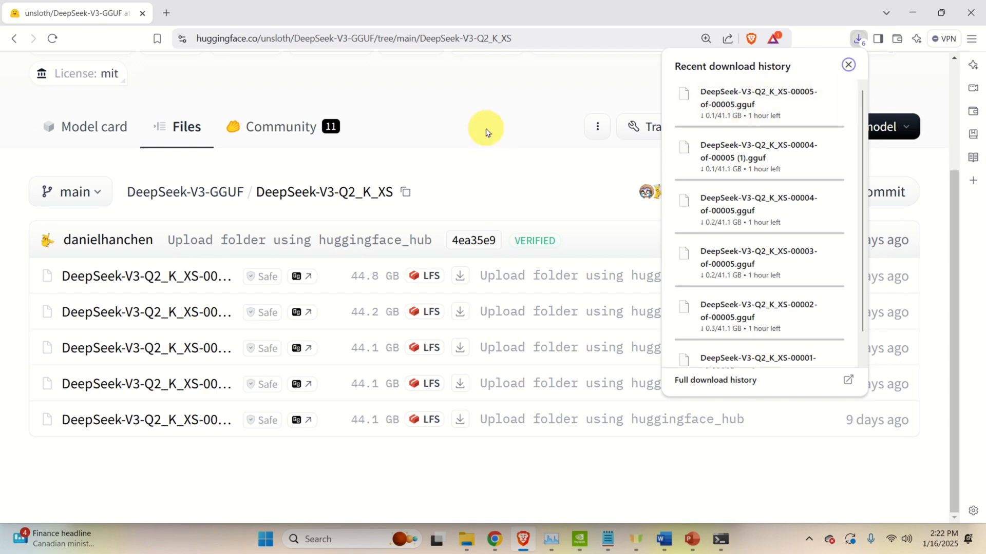
pyautogui.click(848, 64)
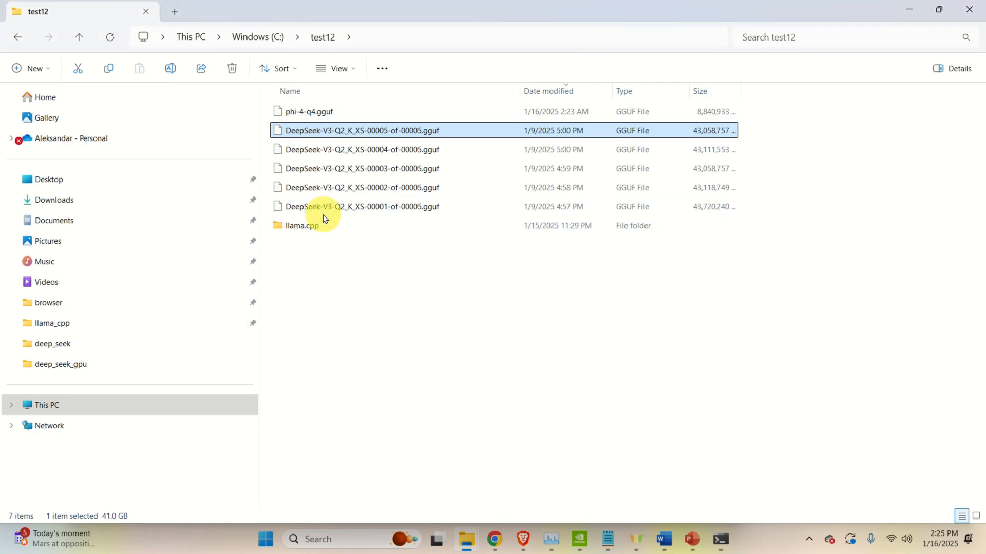
pyautogui.moveTo(441, 145)
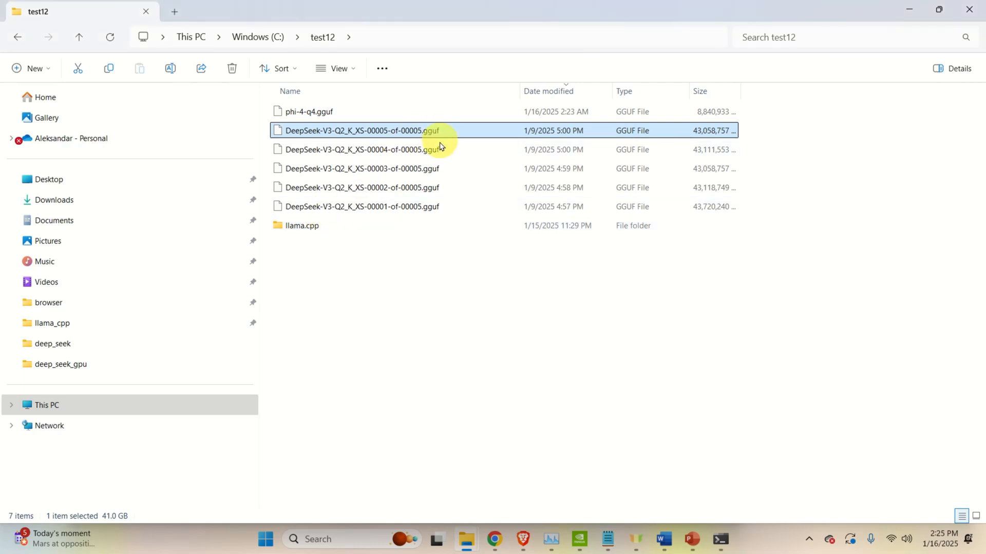
pyautogui.moveTo(438, 157)
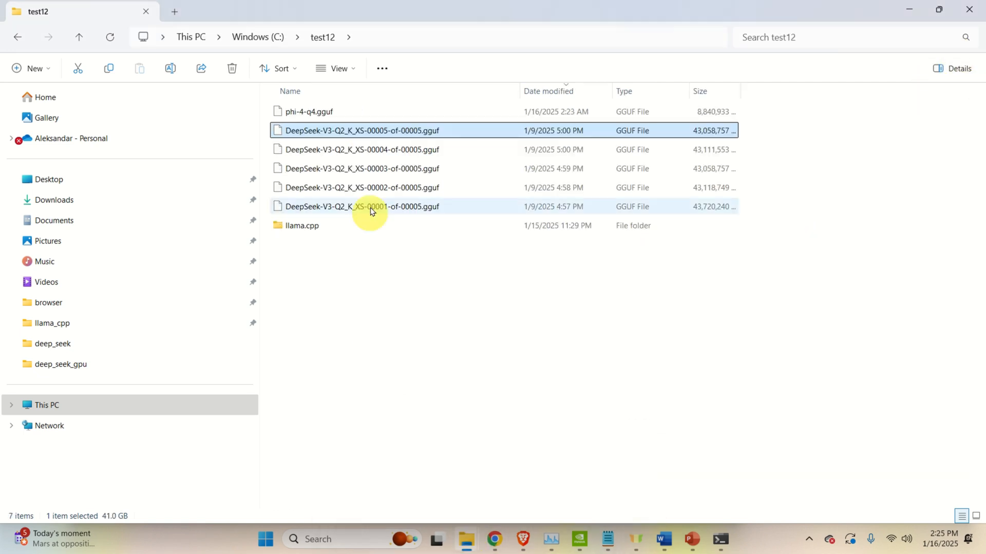
# Select the five DeepSeek GGUF parts in test12 for moving into llama.cpp\build\bin\Release.
pyautogui.click(432, 149)
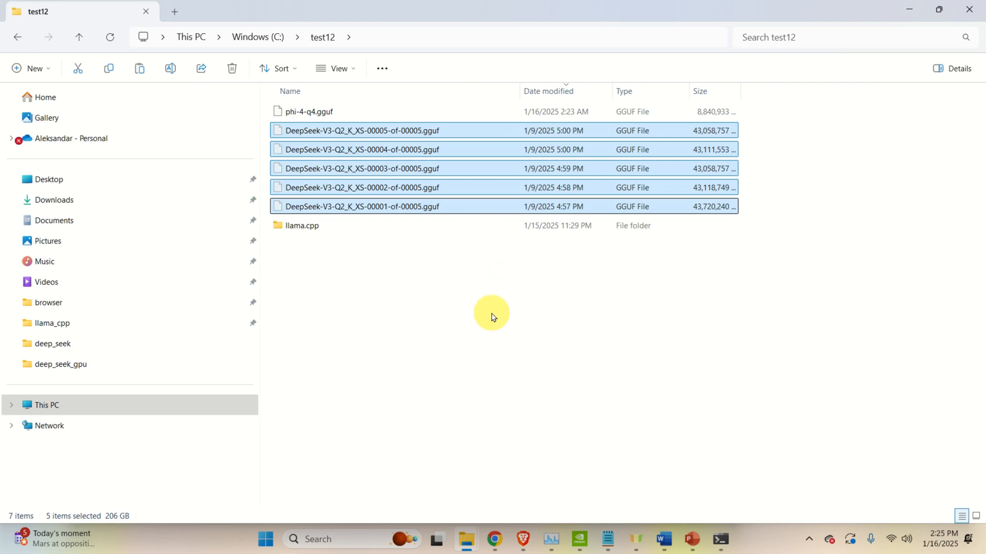
pyautogui.moveTo(465, 539)
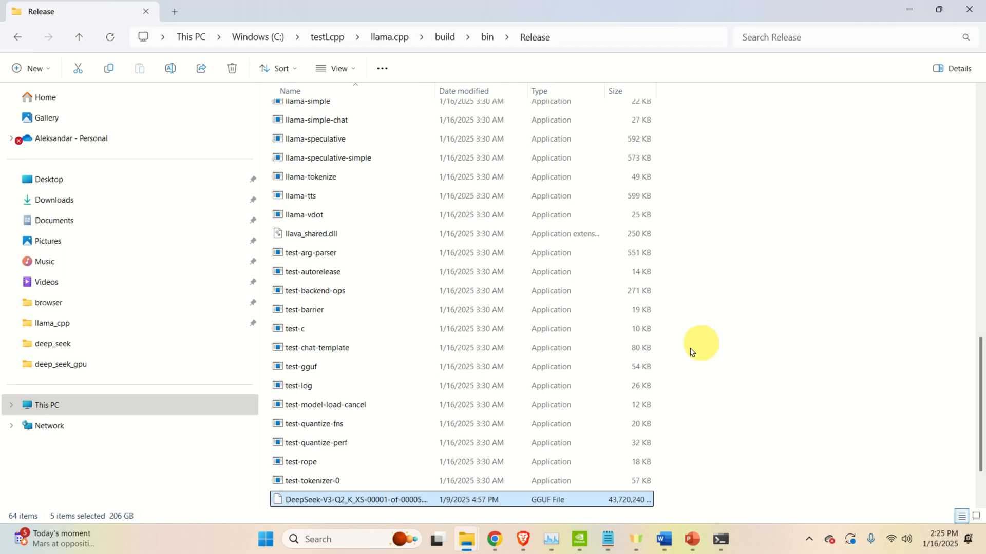
pyautogui.scroll(-3)
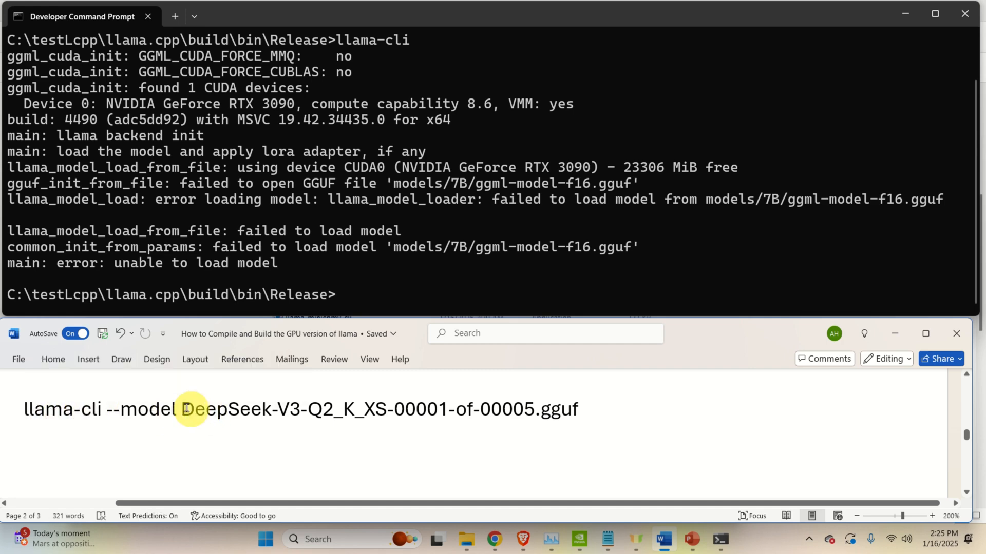
# Check part 00001's file name in Release and copy the matching llama-cli --model command from Word.
pyautogui.moveTo(195, 409); pyautogui.dragTo(576, 409)
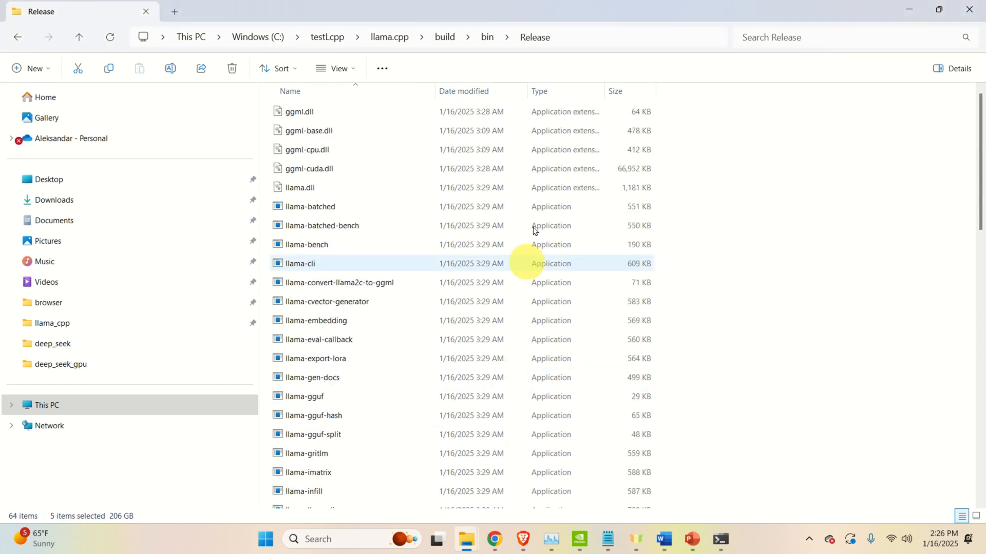
pyautogui.scroll(-3)
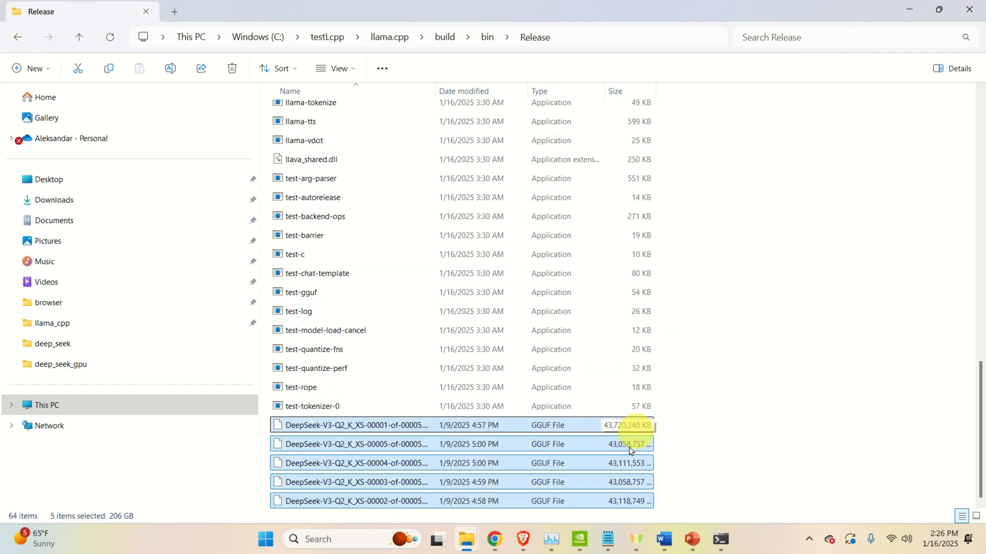
pyautogui.click(355, 425)
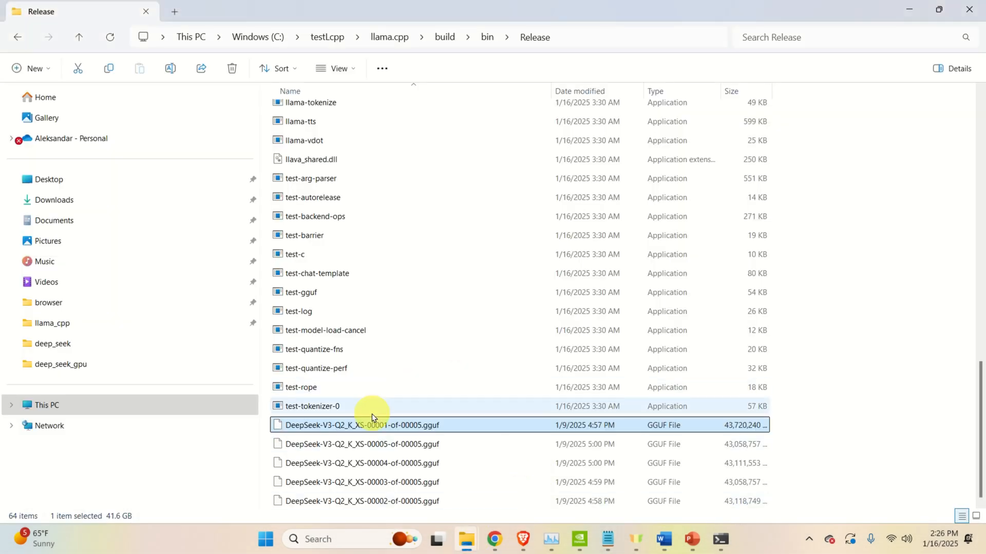
pyautogui.rightClick(352, 425)
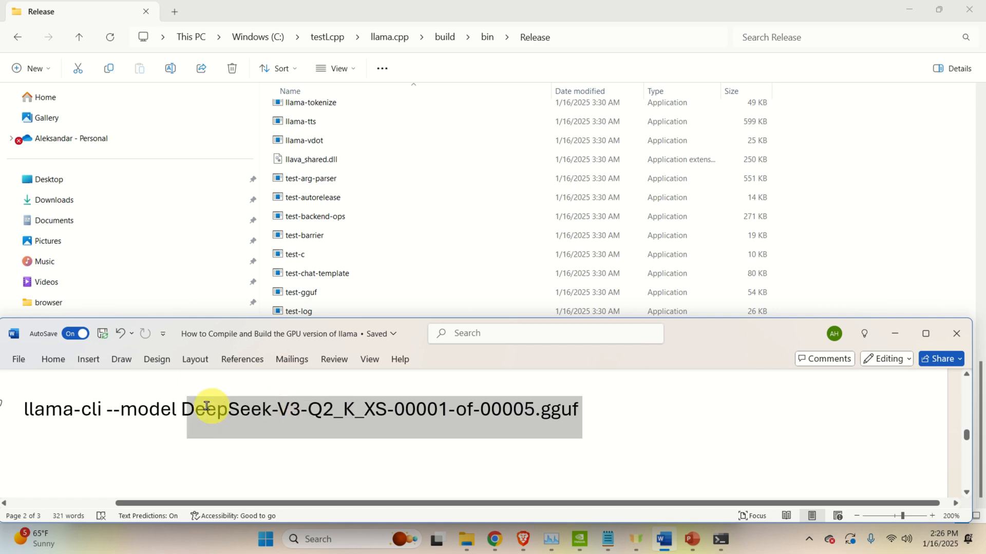
pyautogui.click(527, 429)
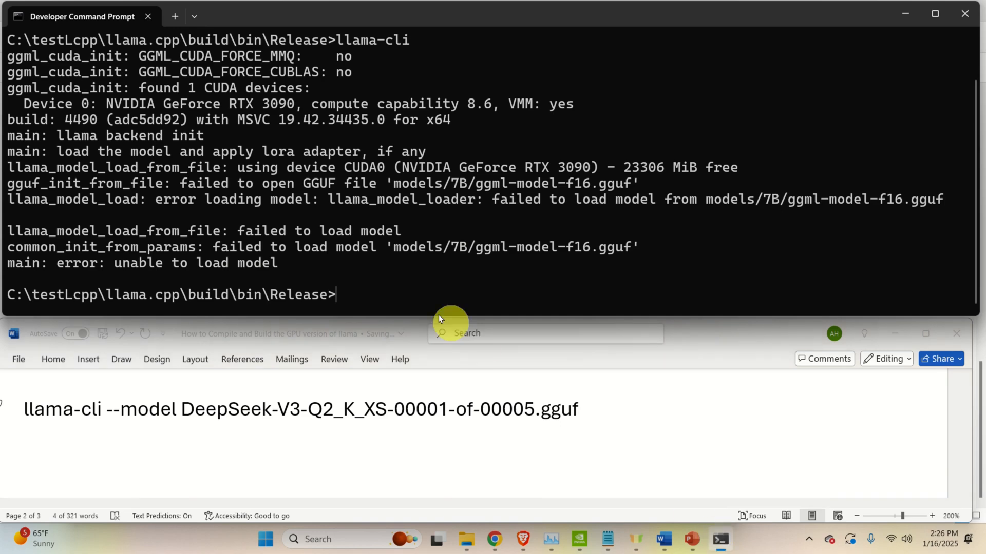
# Run llama-cli --model DeepSeek-V3-Q2_K_XS-00001-of-00005.gguf and ask 'How to solve a quadratic equation'.
pyautogui.write('llama-cli --model DeepSeek-V3-Q2_K_XS-00001-of-00005.gguf')
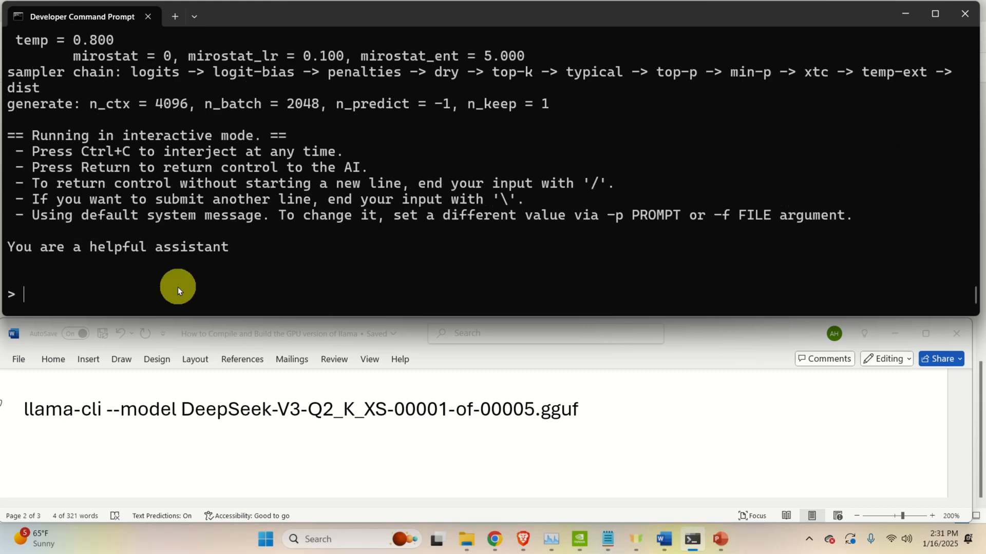
pyautogui.write('Hw')
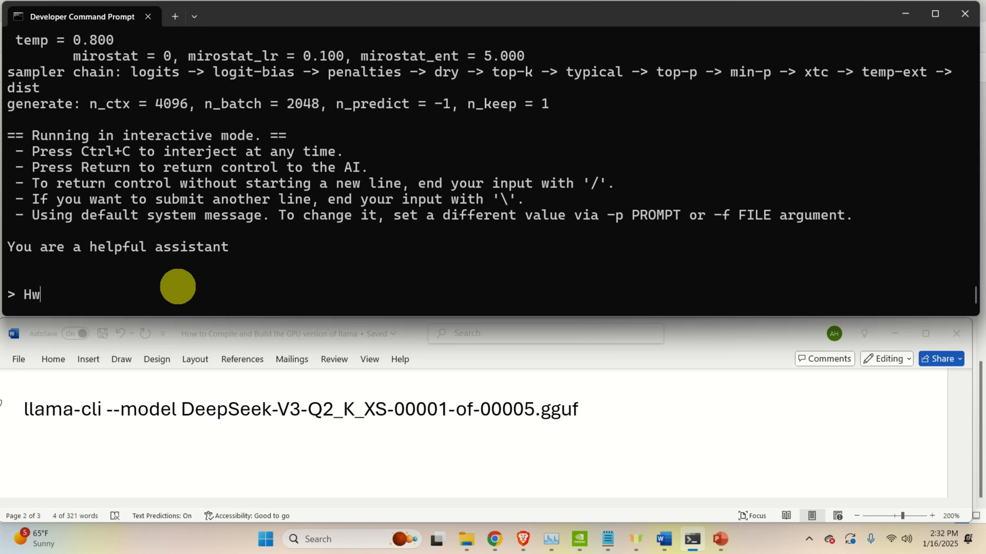
pyautogui.write('ow to')
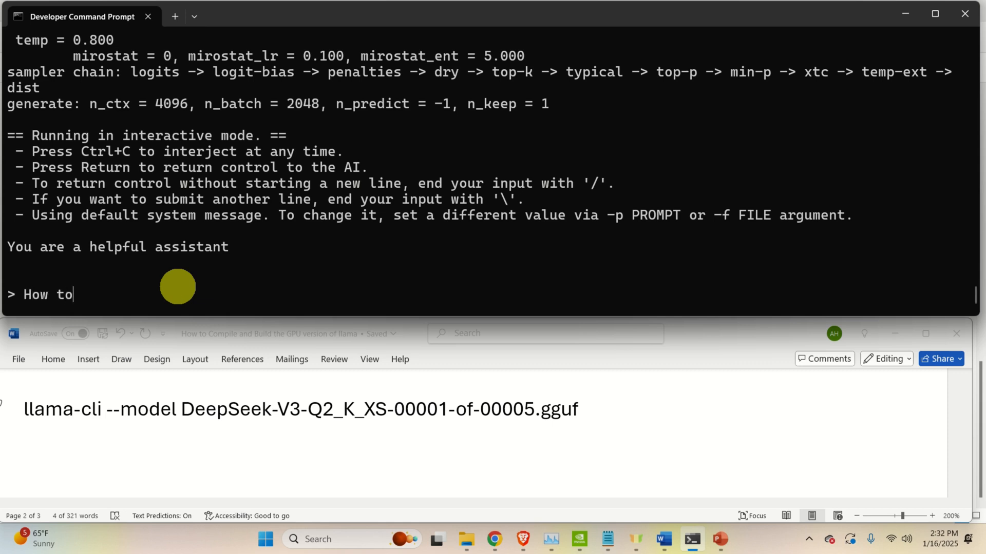
pyautogui.write('solve a qua')
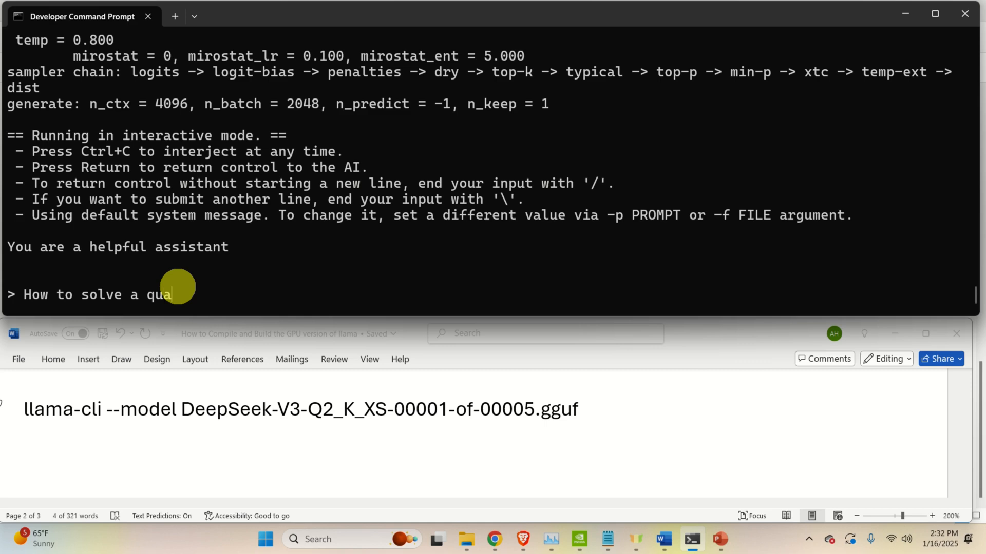
pyautogui.write('dratic equa')
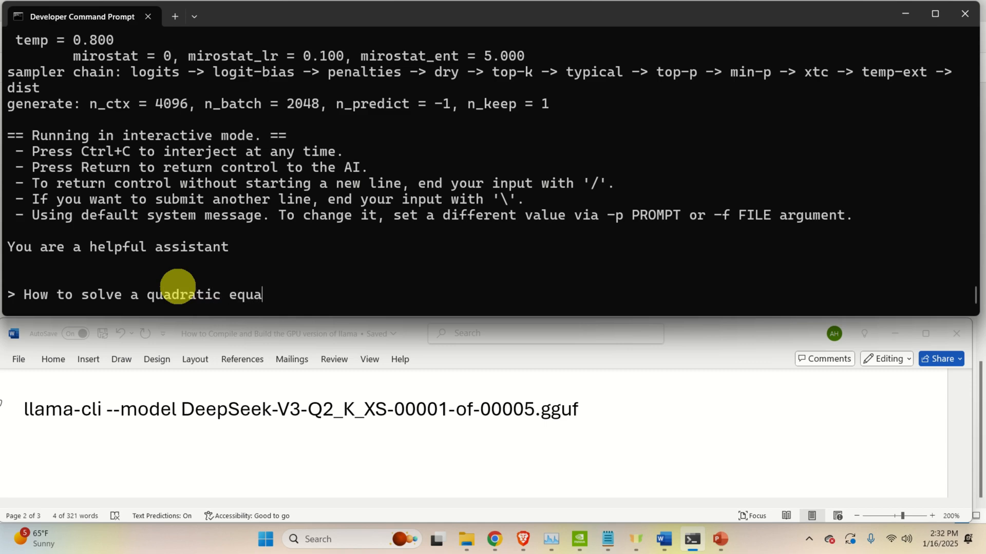
pyautogui.write('tion')
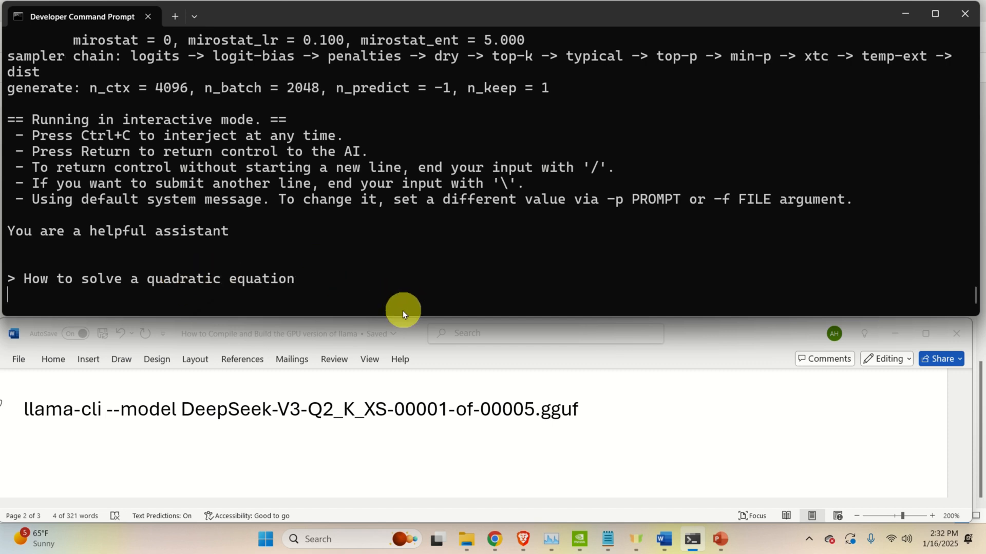
pyautogui.moveTo(420, 306)
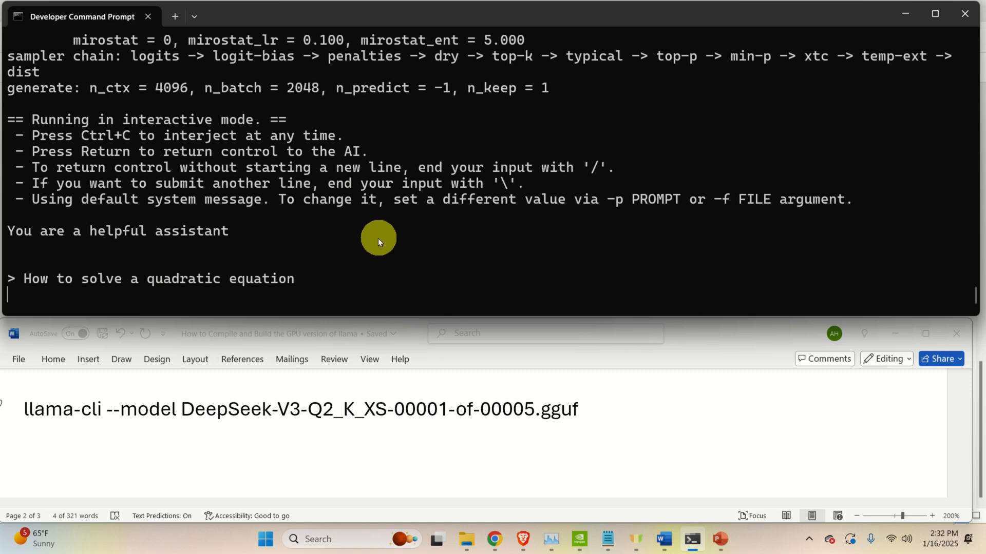
pyautogui.moveTo(393, 154)
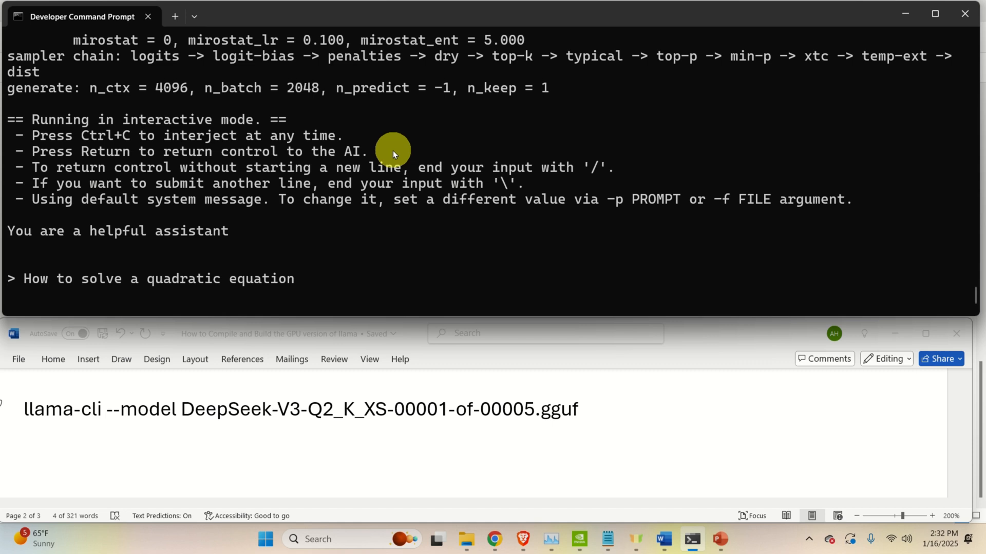
pyautogui.moveTo(397, 86)
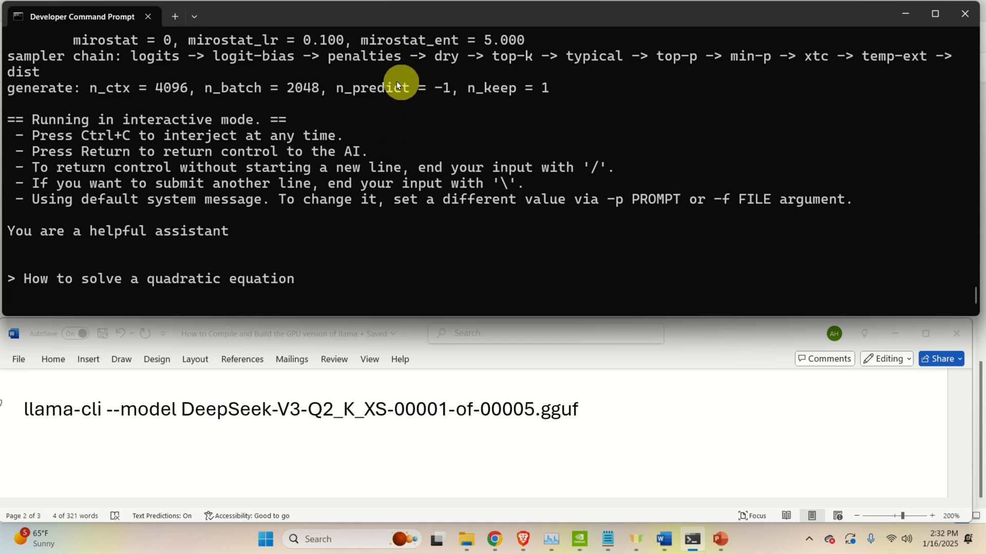